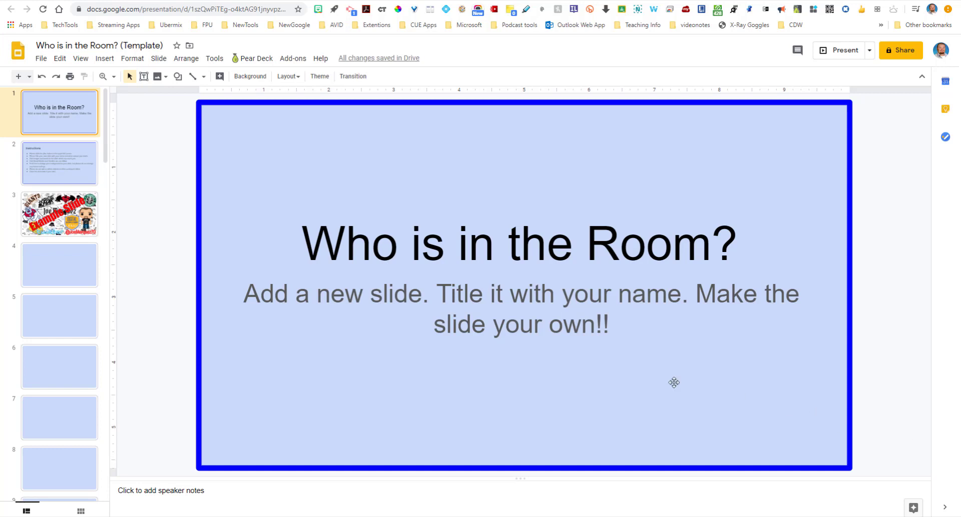
pyautogui.moveTo(200, 325)
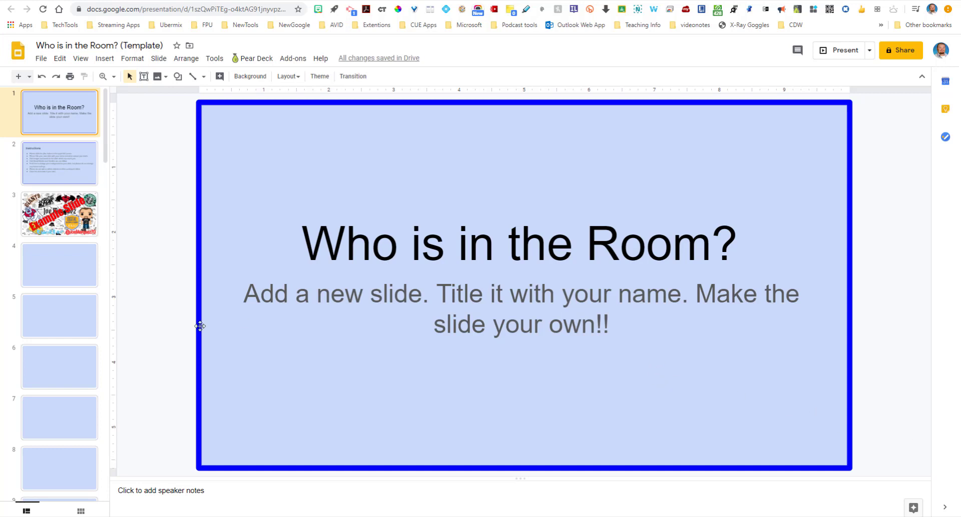
# Show blank slide 4 and scroll the filmstrip down to slide 43 and back
pyautogui.click(59, 265)
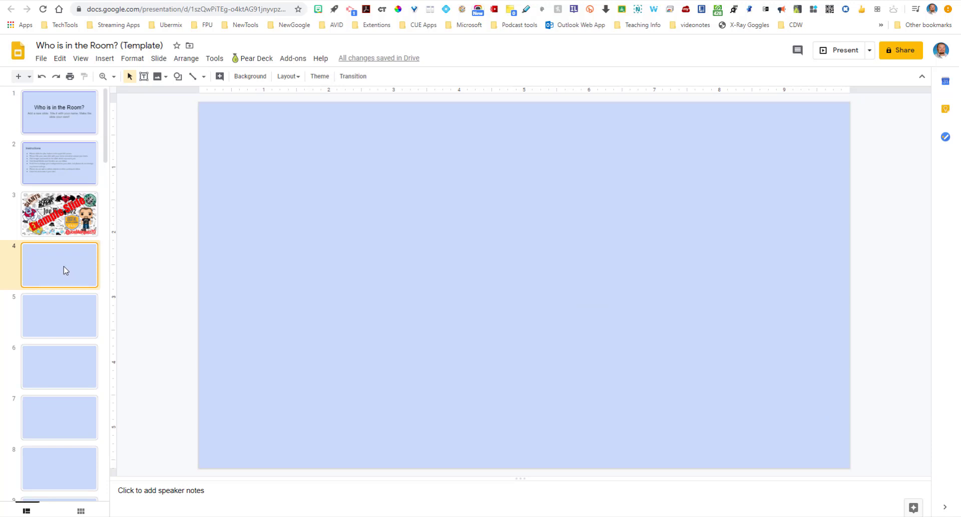
pyautogui.scroll(-3)
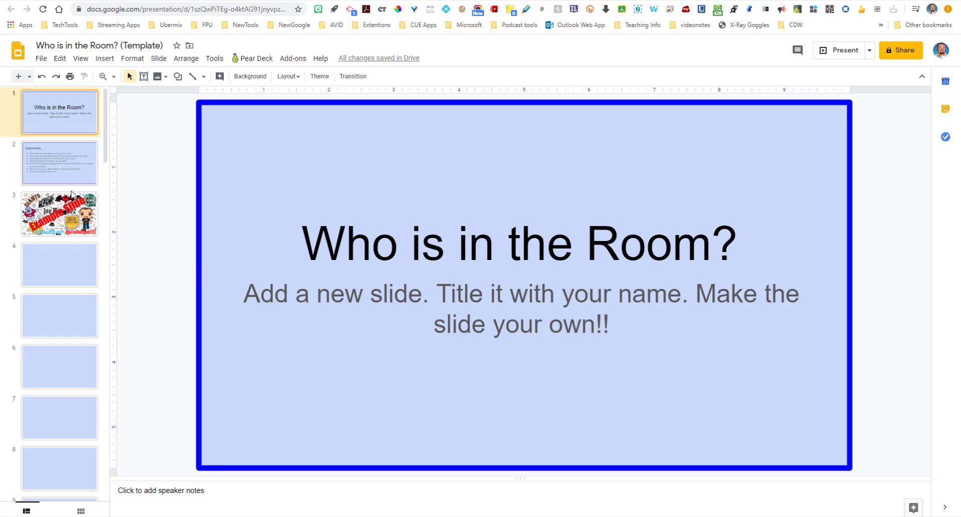
pyautogui.click(59, 265)
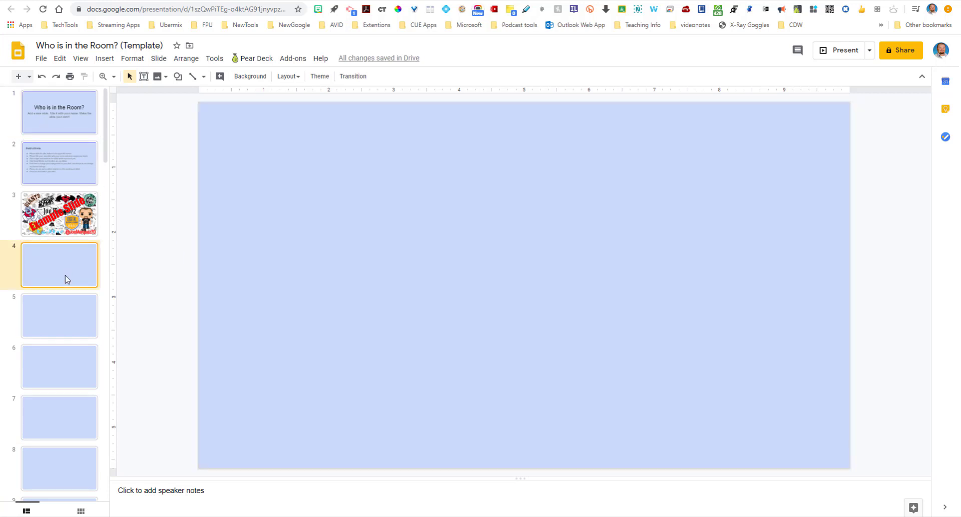
pyautogui.moveTo(60, 312)
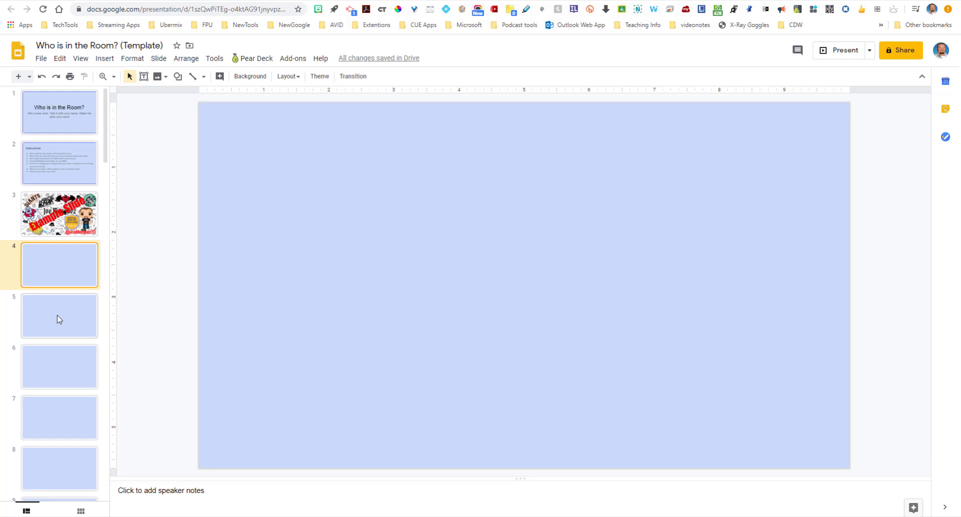
pyautogui.moveTo(73, 354)
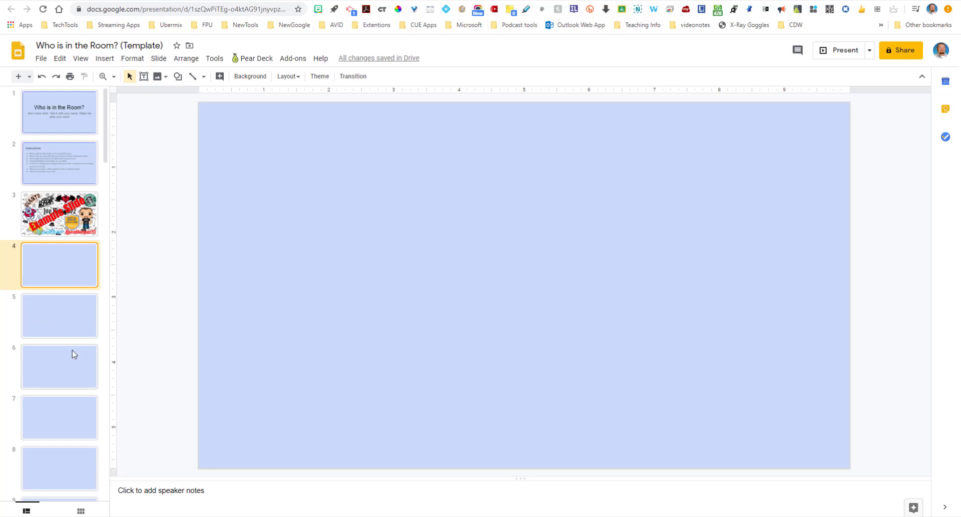
pyautogui.scroll(-3)
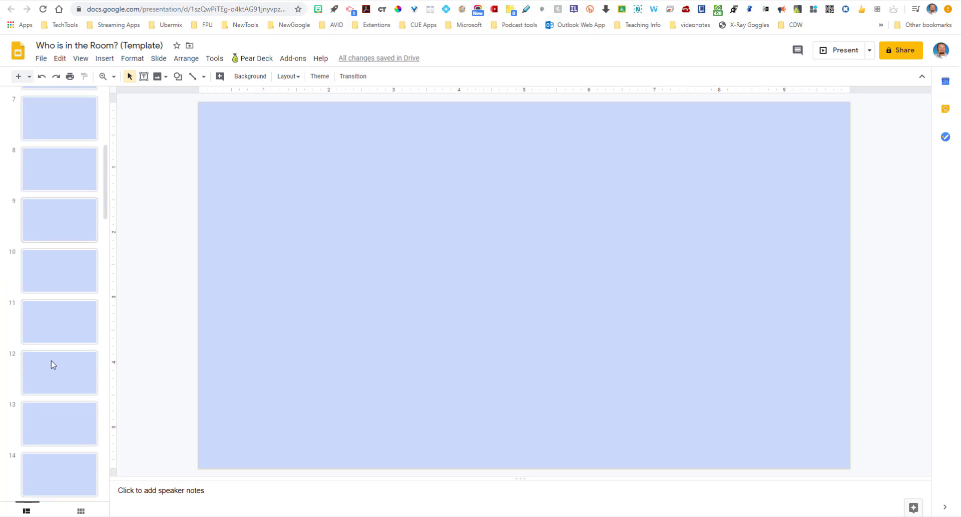
pyautogui.scroll(-3)
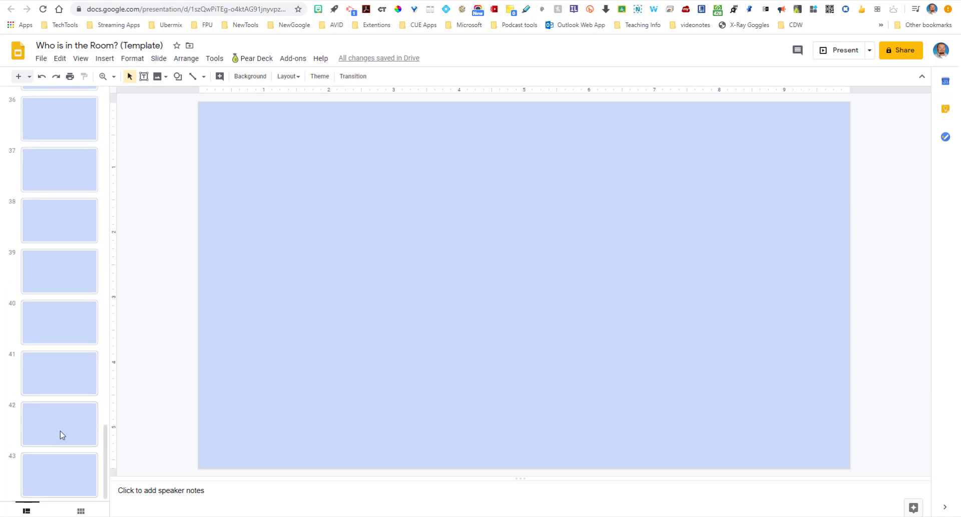
pyautogui.scroll(3)
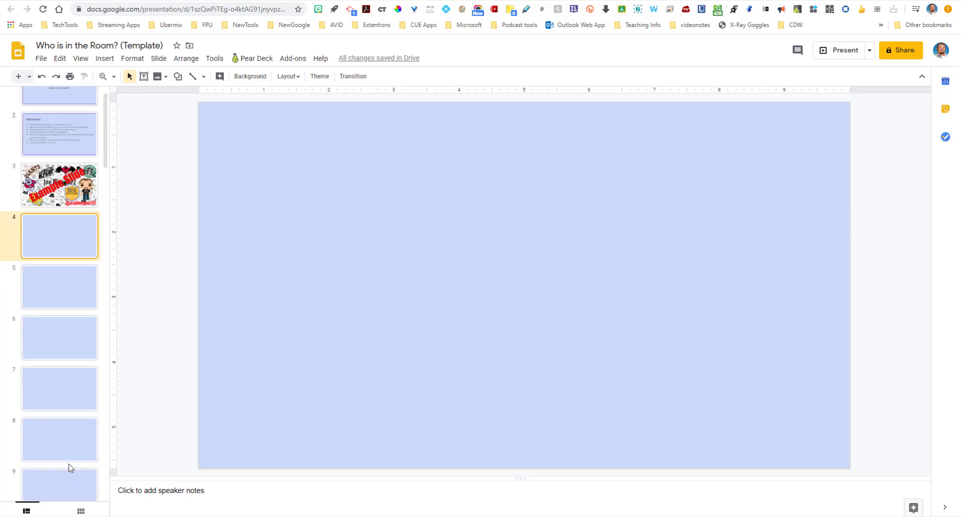
pyautogui.scroll(3)
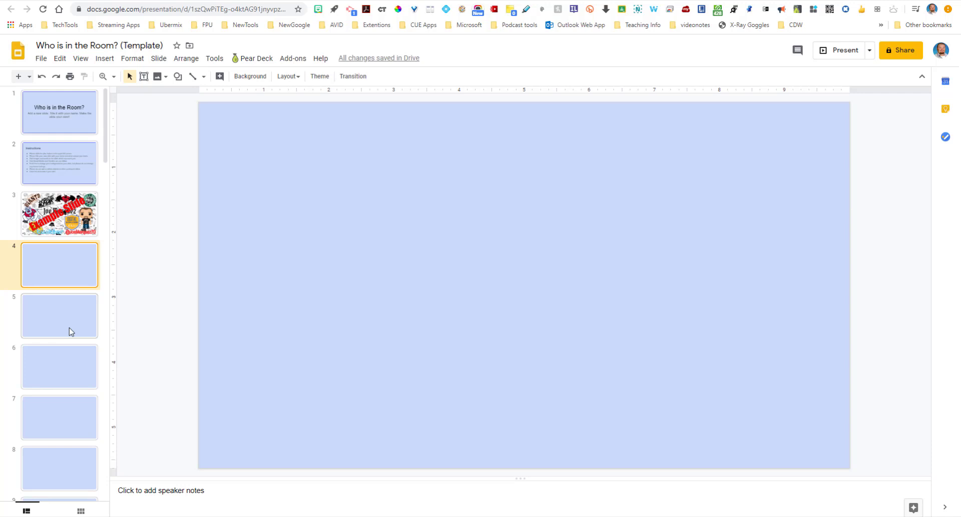
pyautogui.moveTo(80, 289)
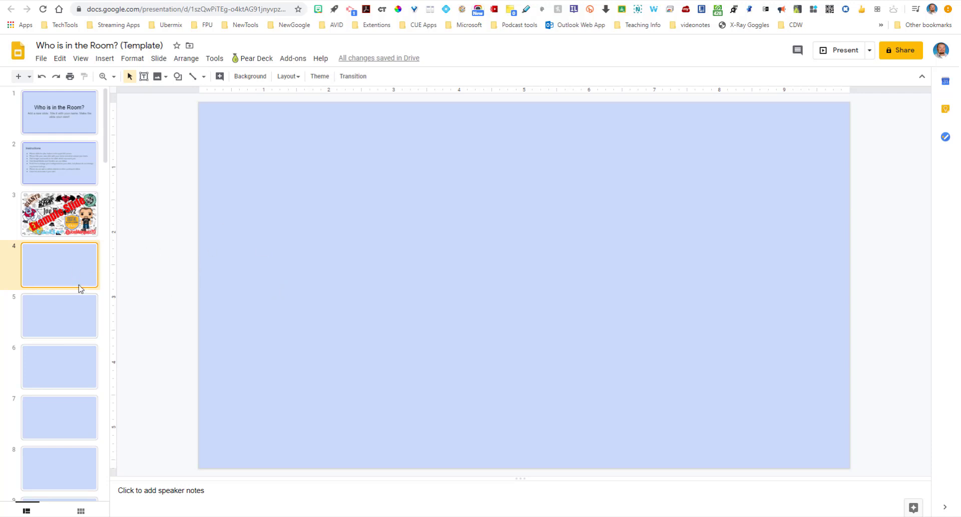
pyautogui.moveTo(264, 315)
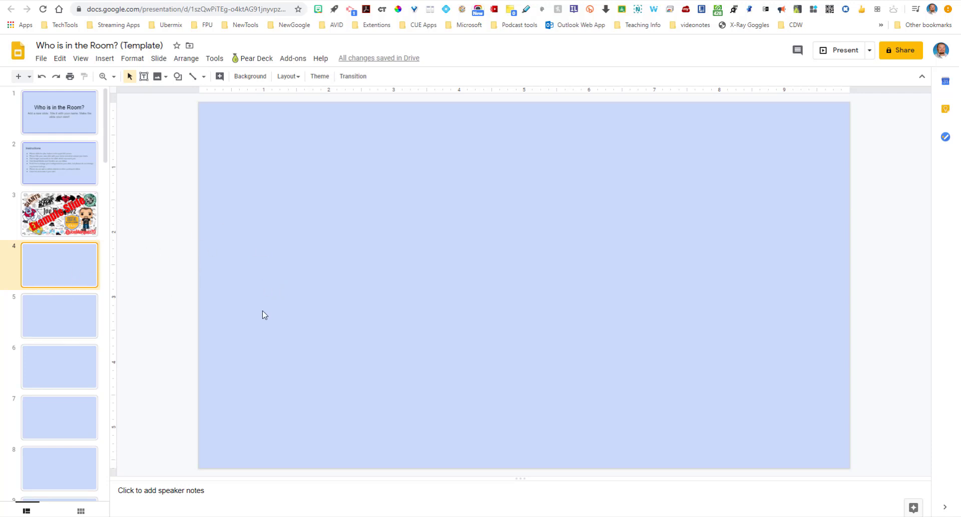
pyautogui.moveTo(274, 273)
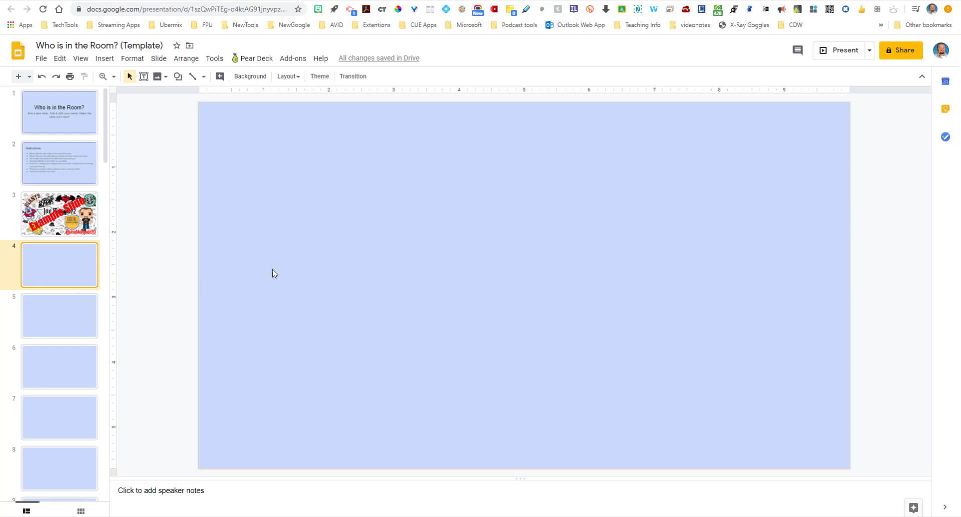
pyautogui.moveTo(239, 311)
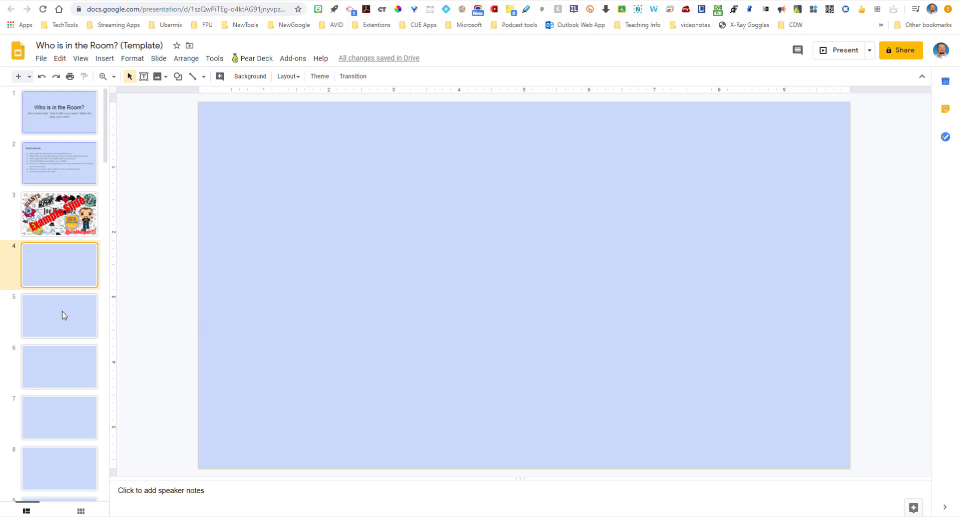
pyautogui.moveTo(238, 172)
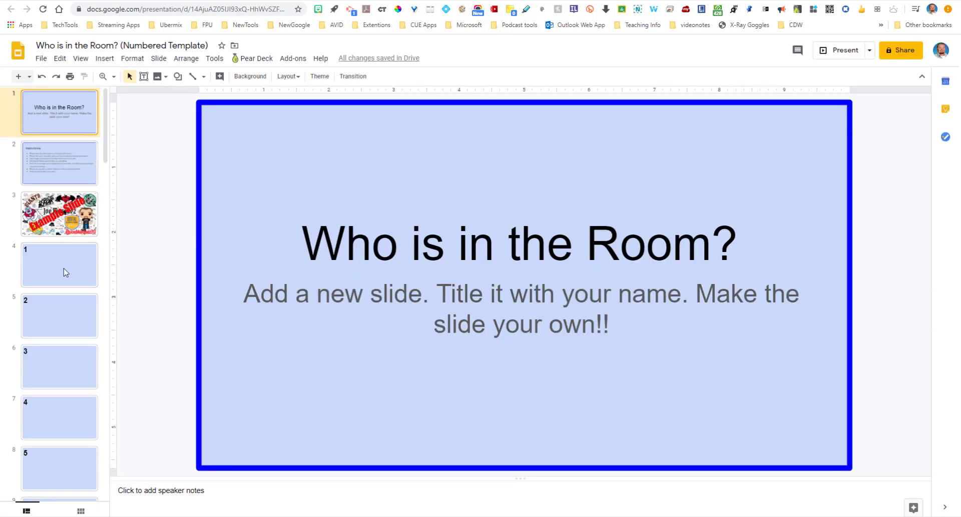
# View the Numbered Template slides labelled 3, 1 and 2
pyautogui.click(60, 366)
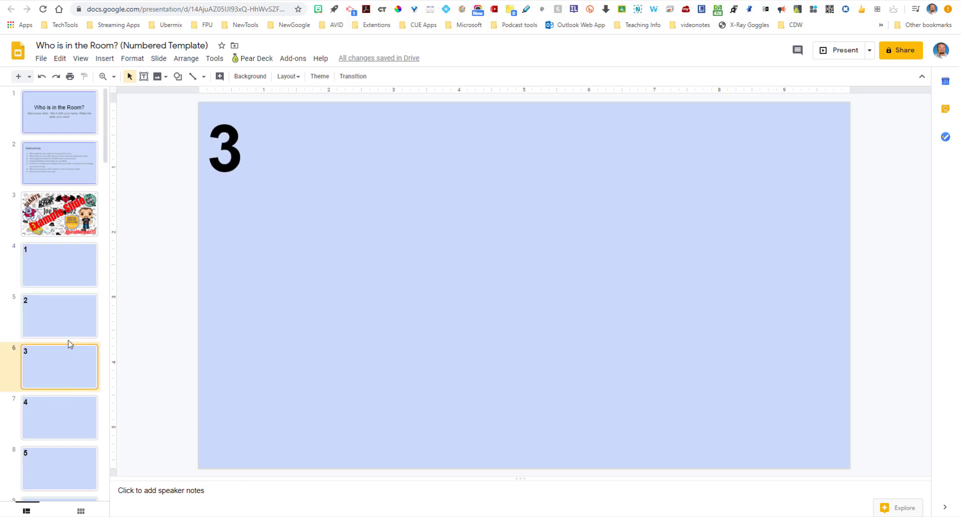
pyautogui.click(60, 265)
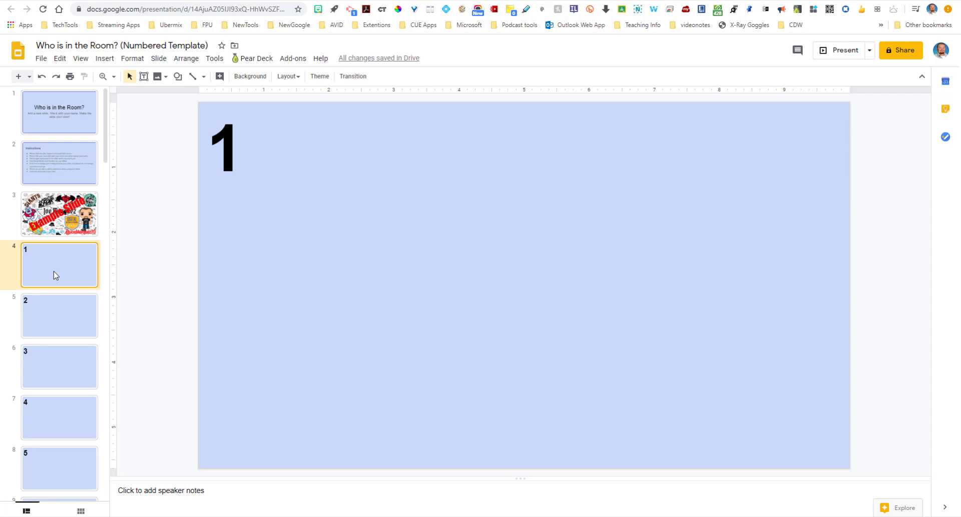
pyautogui.moveTo(169, 291)
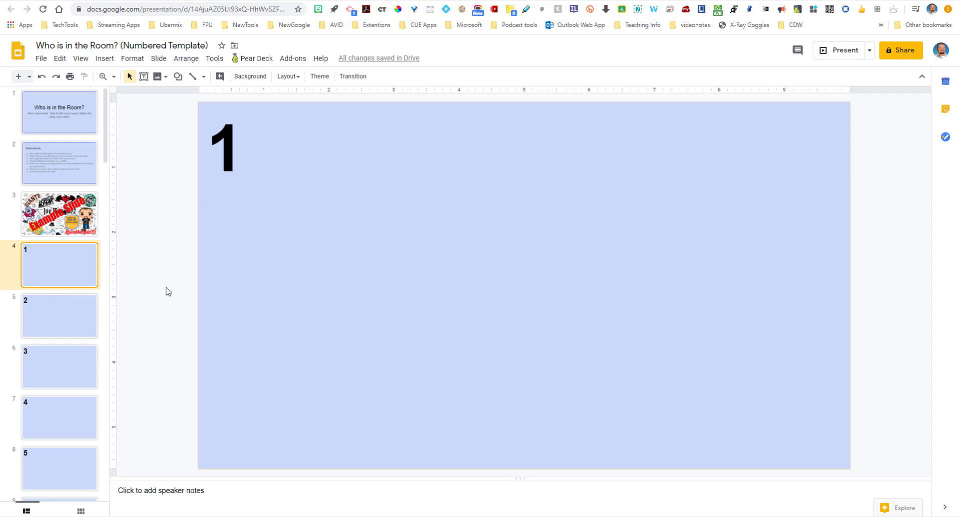
pyautogui.click(59, 315)
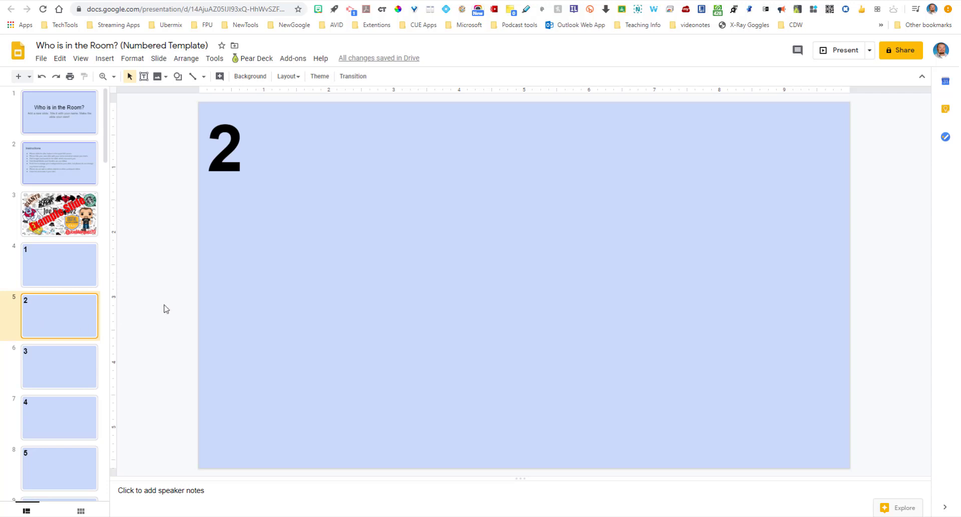
pyautogui.moveTo(87, 342)
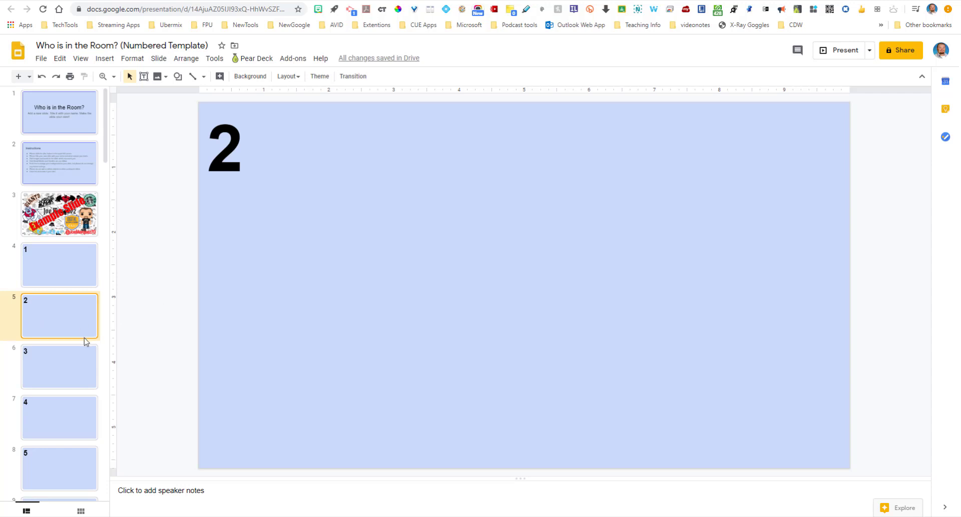
pyautogui.moveTo(56, 304)
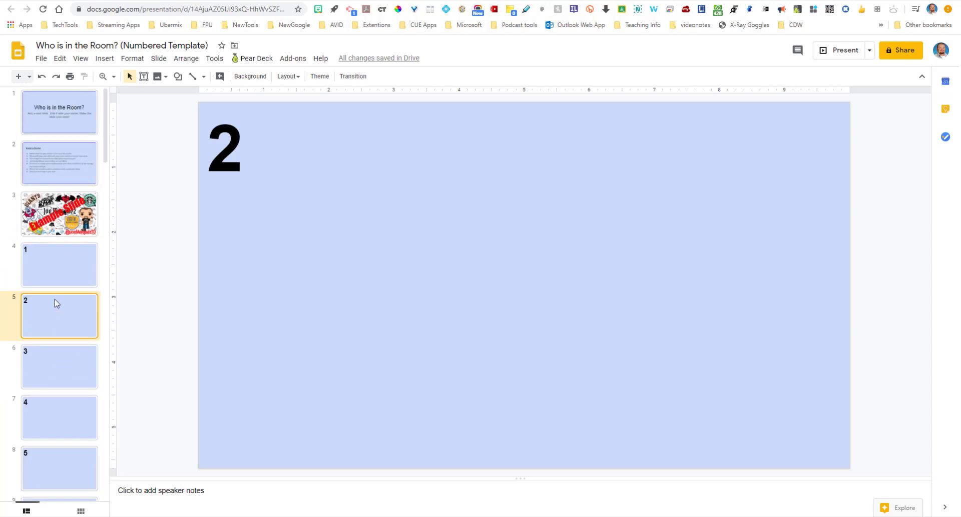
pyautogui.doubleClick(224, 147)
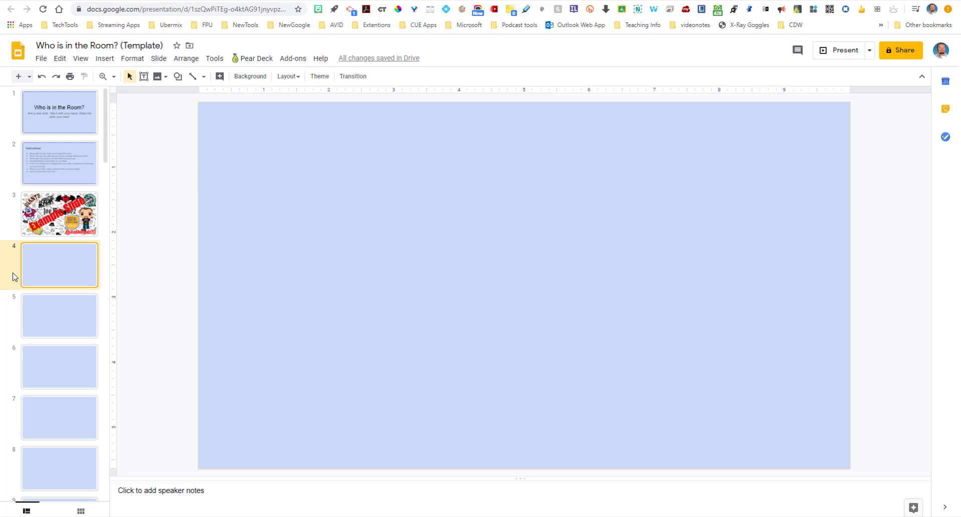
pyautogui.moveTo(86, 327)
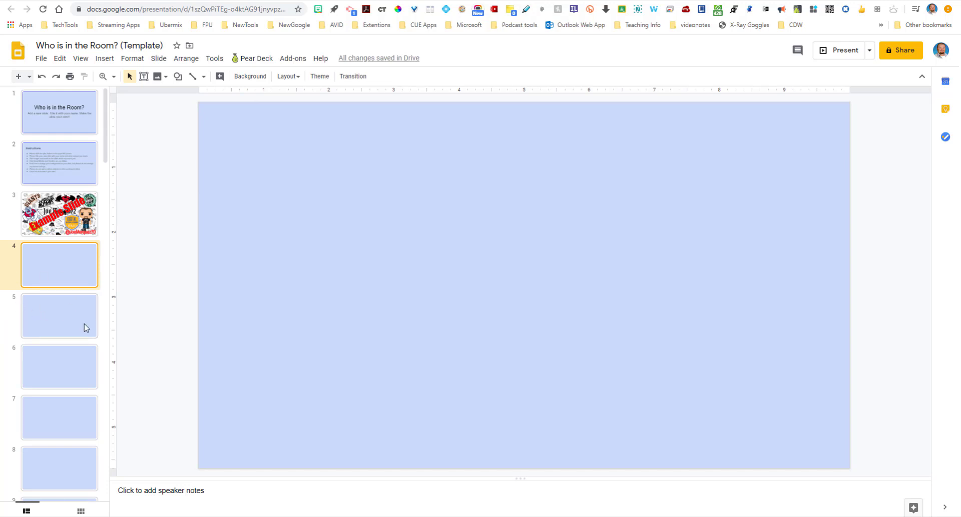
# Scroll the unnumbered template's filmstrip down to blank slide 43 and back up
pyautogui.scroll(-3)
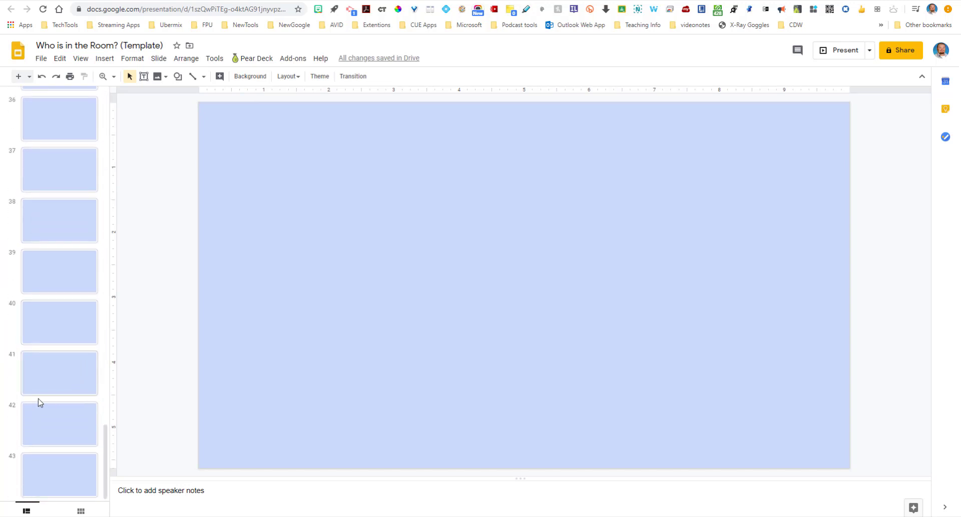
pyautogui.moveTo(19, 415)
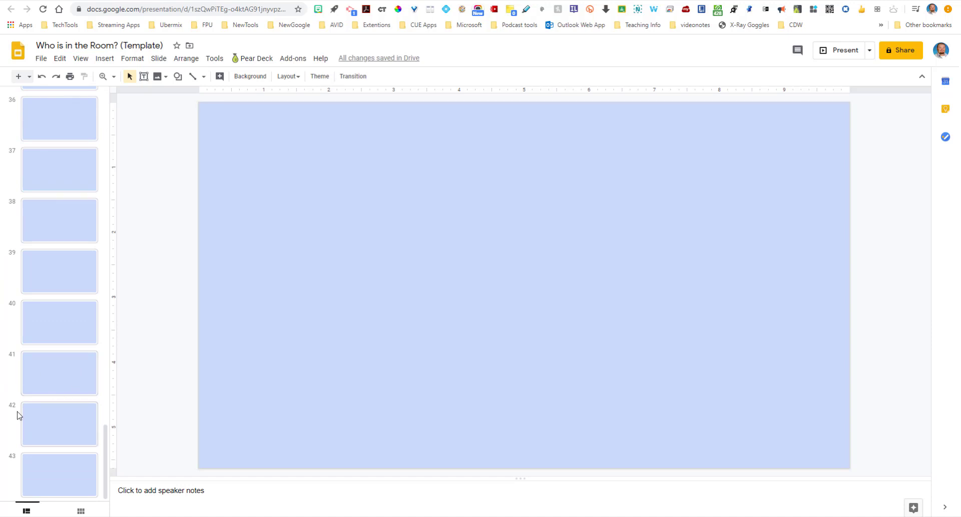
pyautogui.moveTo(86, 444)
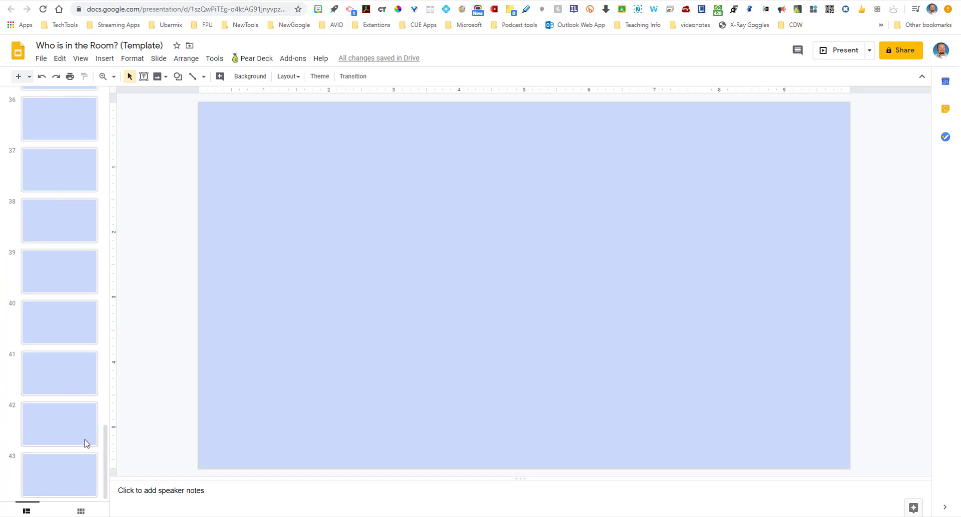
pyautogui.scroll(3)
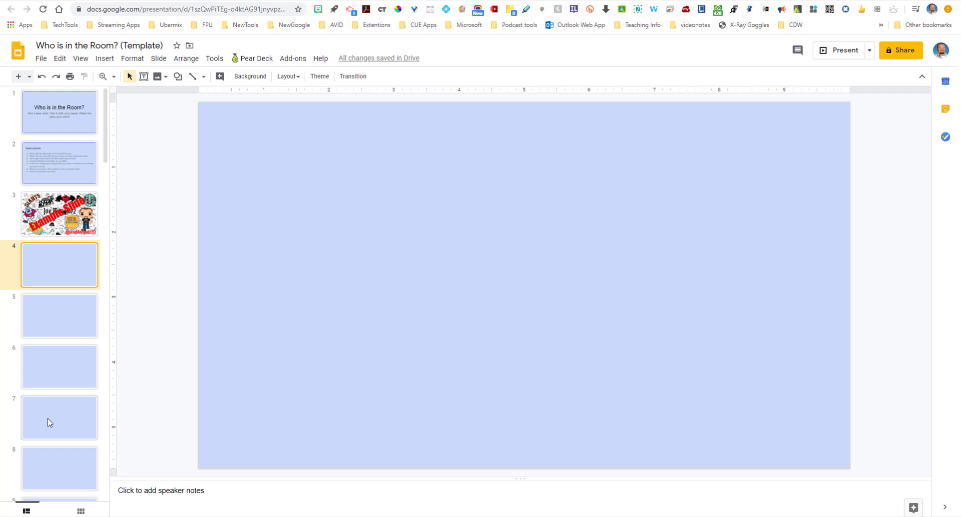
pyautogui.moveTo(714, 1)
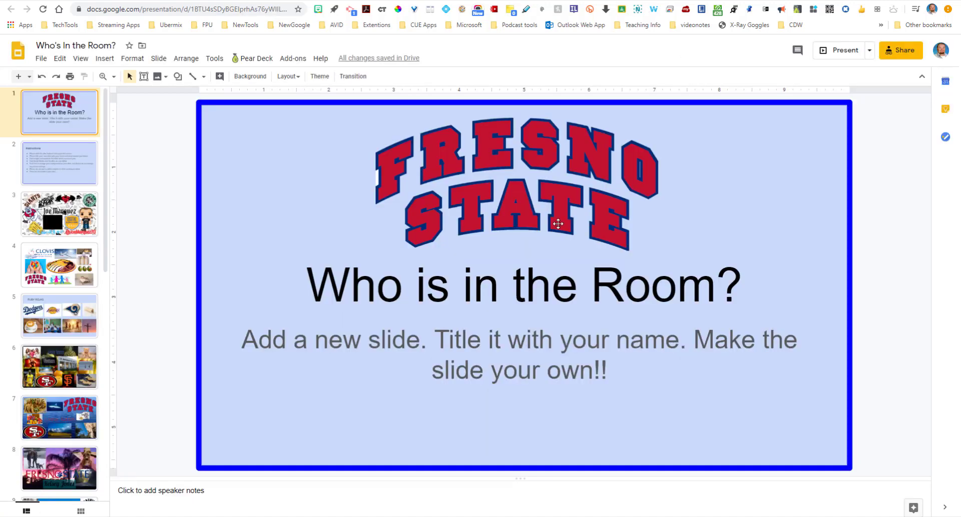
pyautogui.moveTo(189, 288)
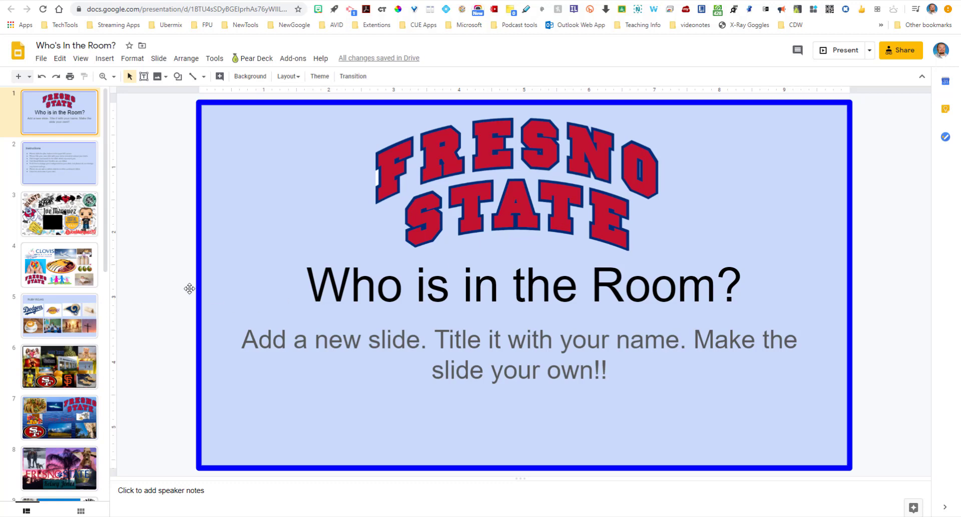
# Browse the filmstrip, viewing slide 5's sports logos and slide 6's photo collage
pyautogui.scroll(-3)
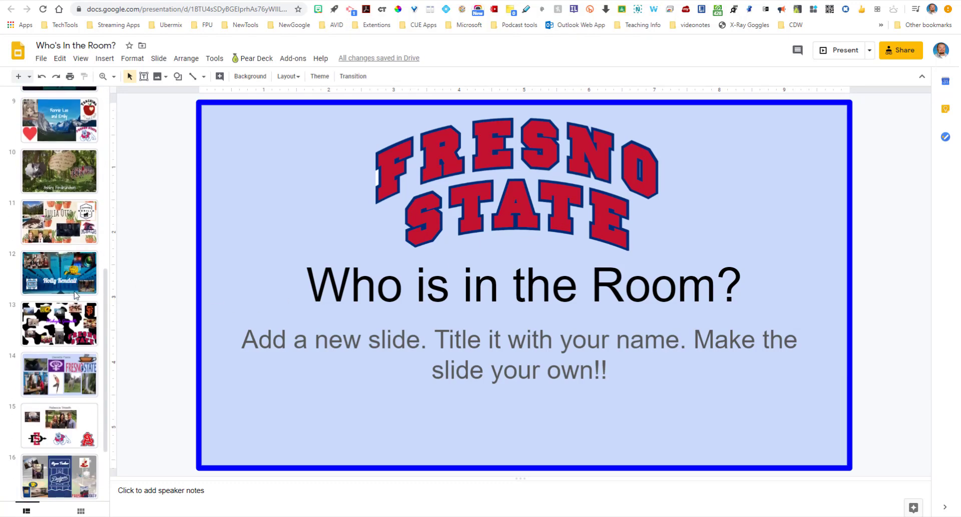
pyautogui.scroll(-3)
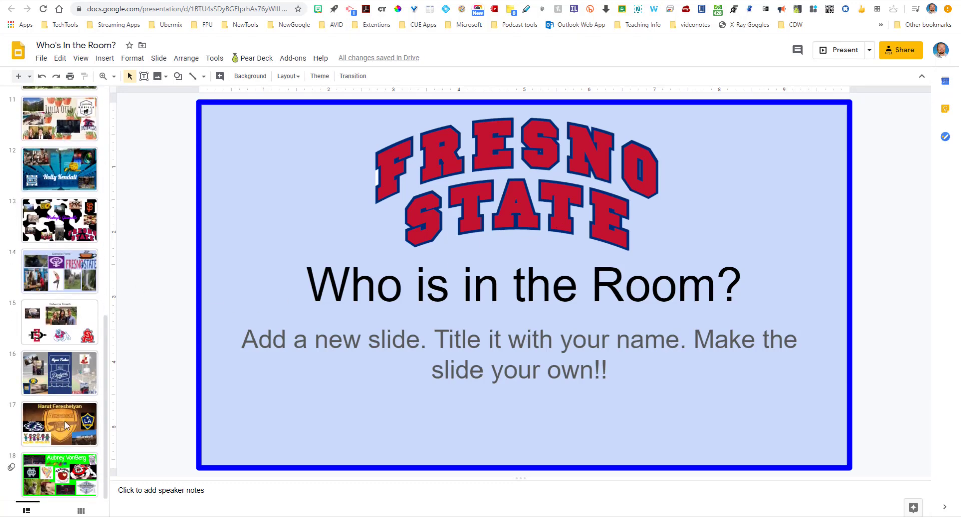
pyautogui.scroll(3)
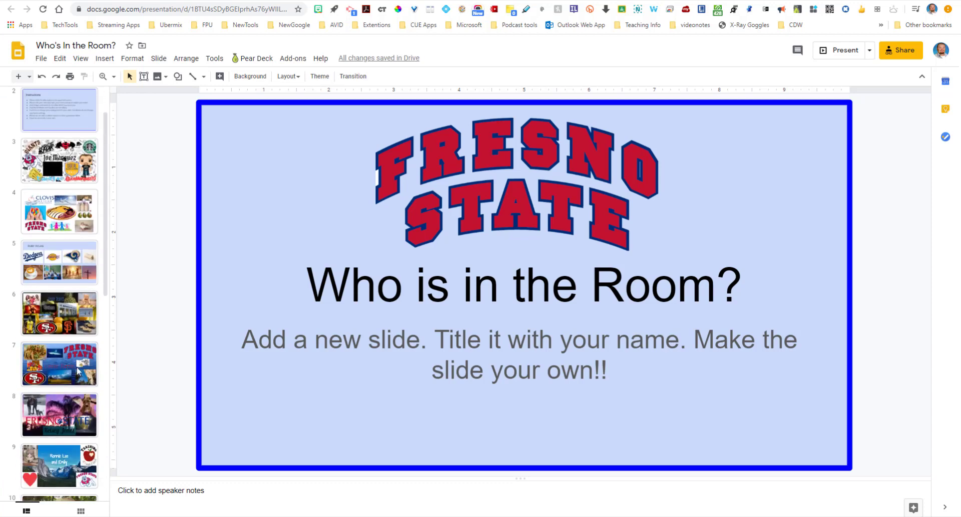
pyautogui.click(60, 262)
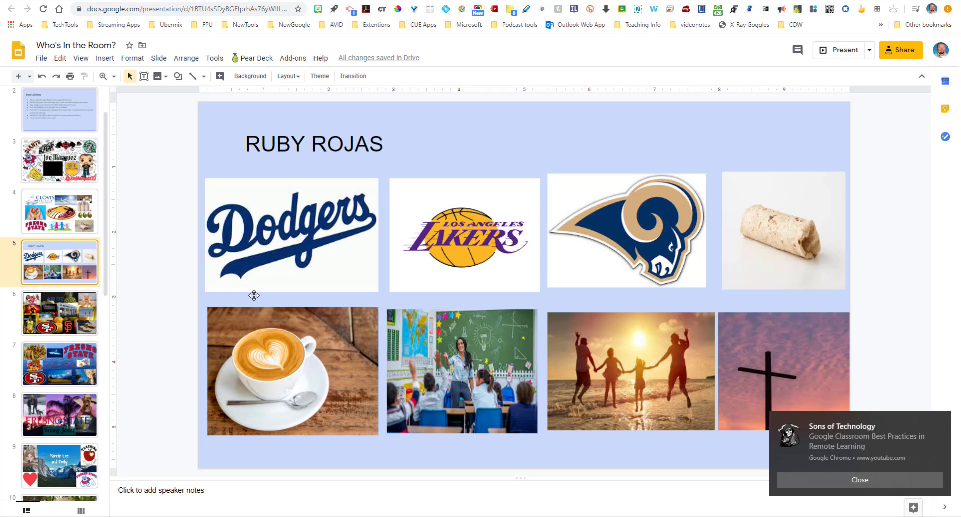
pyautogui.click(59, 313)
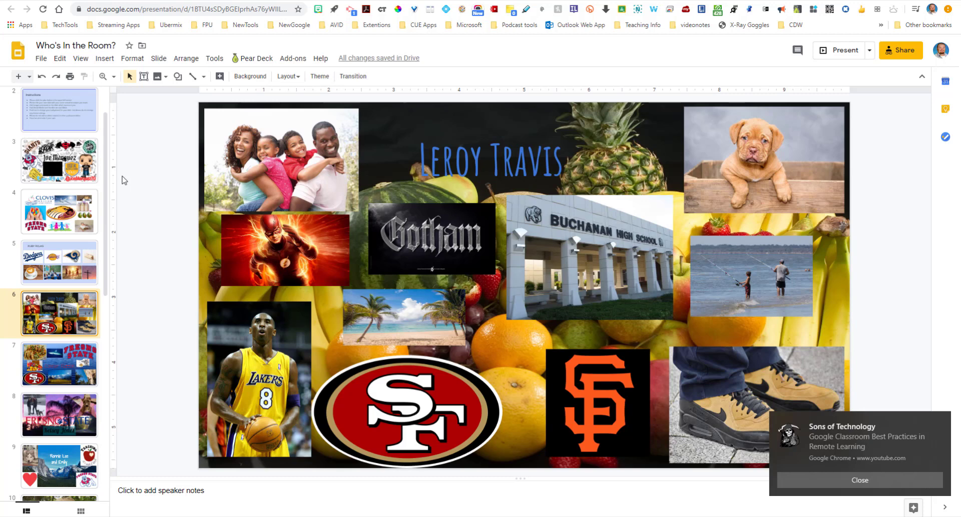
pyautogui.scroll(-3)
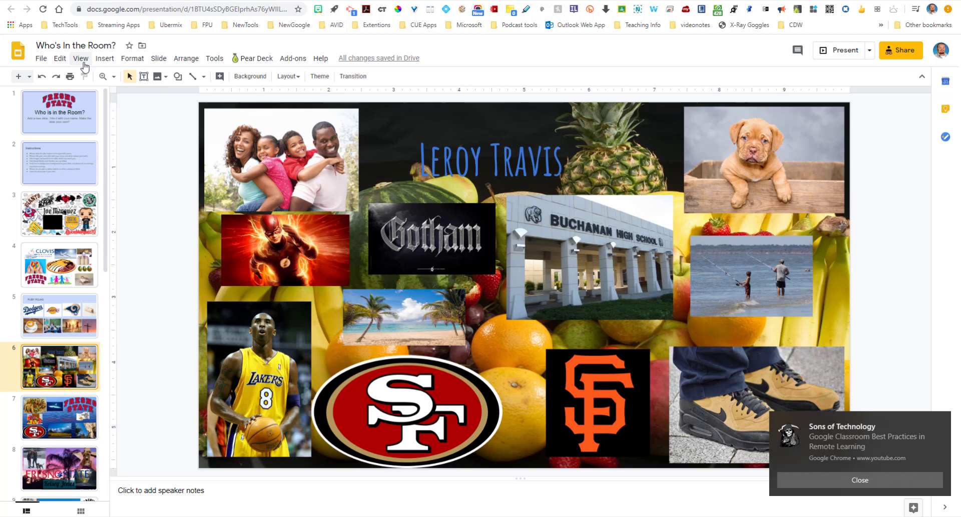
# Choose Grid view from the View menu to see all 18 slides
pyautogui.click(80, 58)
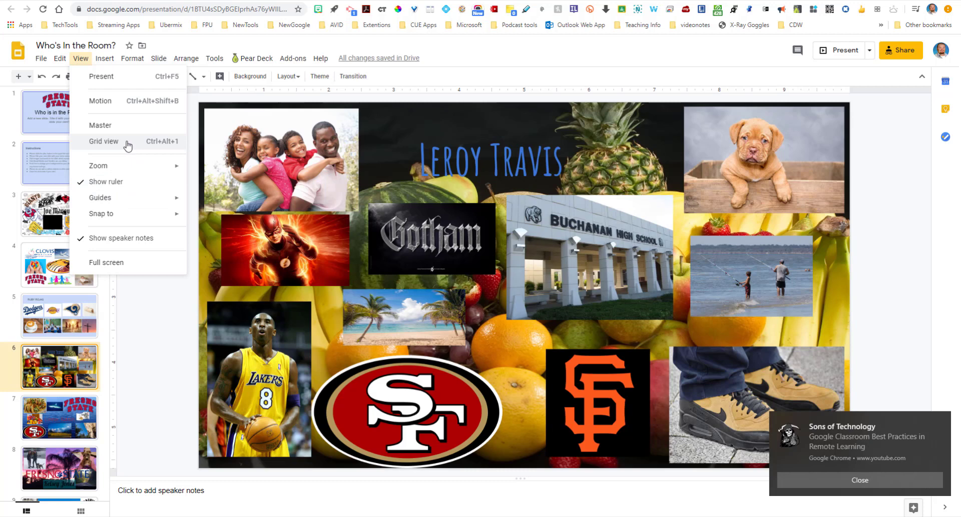
pyautogui.moveTo(125, 150)
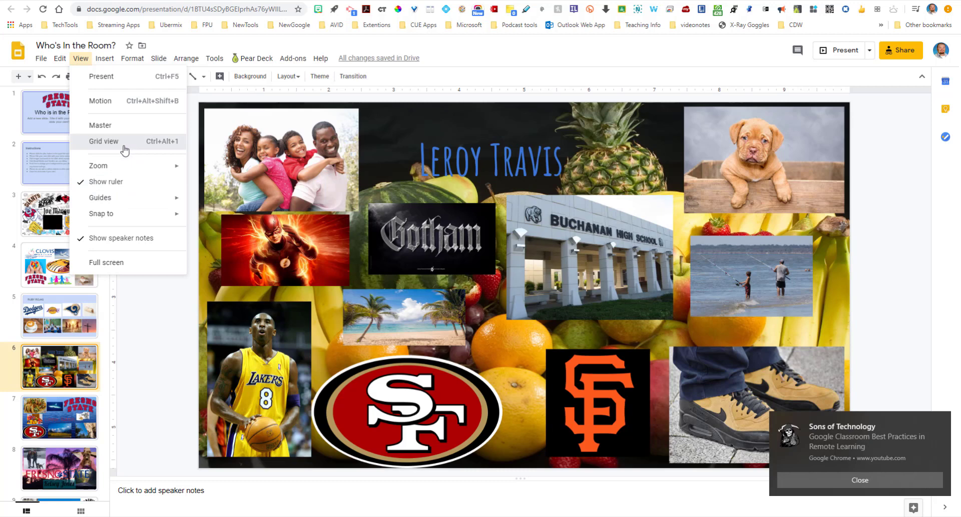
pyautogui.moveTo(143, 145)
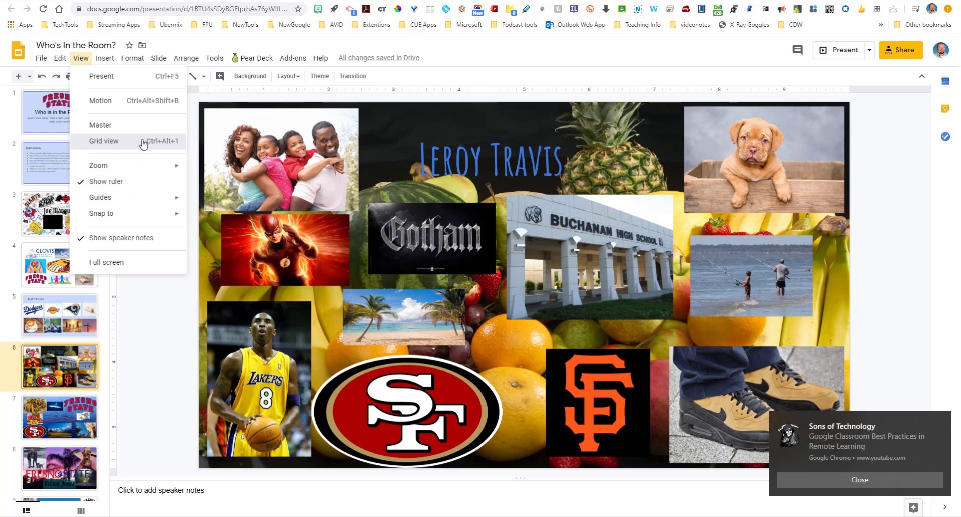
pyautogui.moveTo(128, 152)
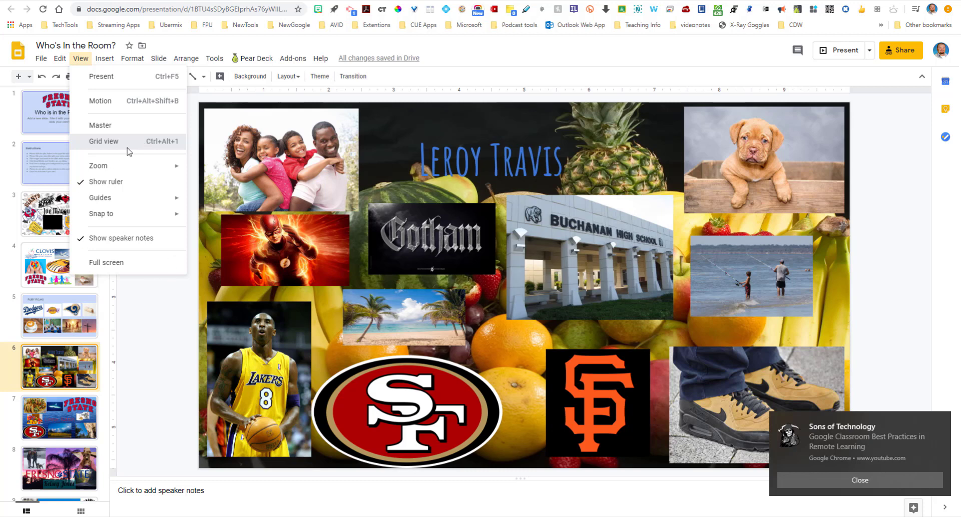
pyautogui.click(104, 141)
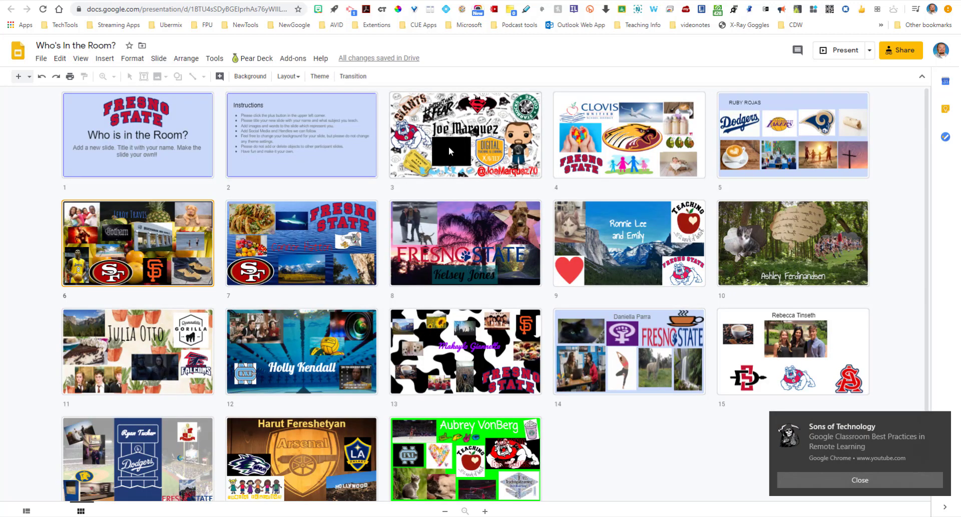
pyautogui.moveTo(756, 235)
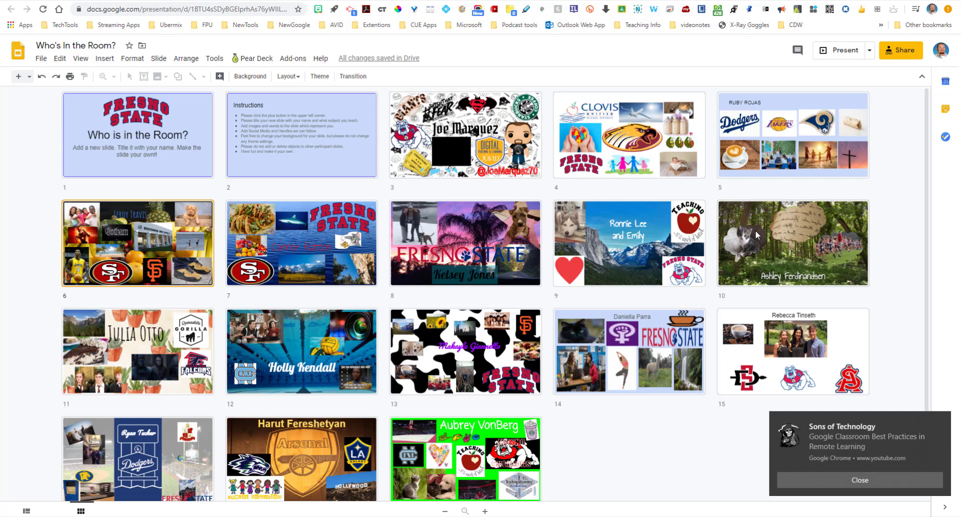
pyautogui.moveTo(344, 366)
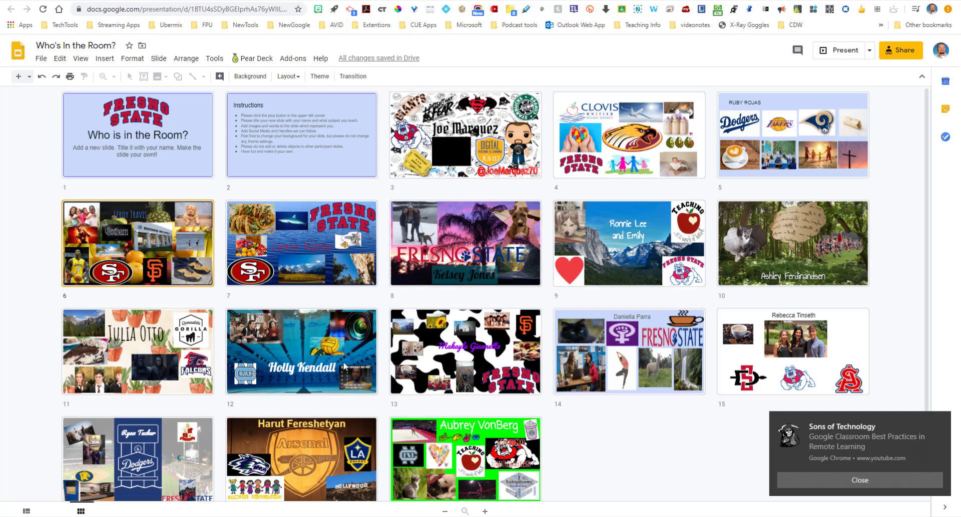
pyautogui.moveTo(913, 462)
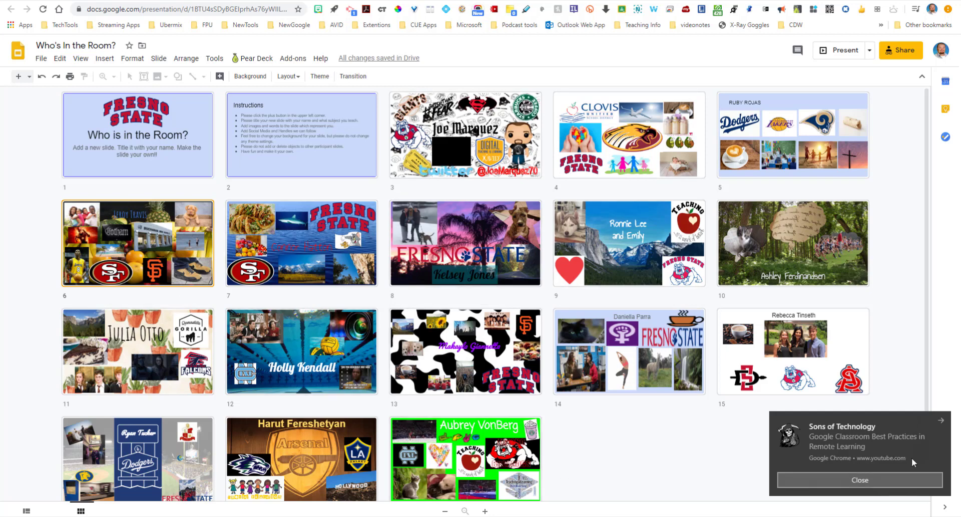
# Dismiss the Chrome video notification and check the View menu again
pyautogui.click(859, 480)
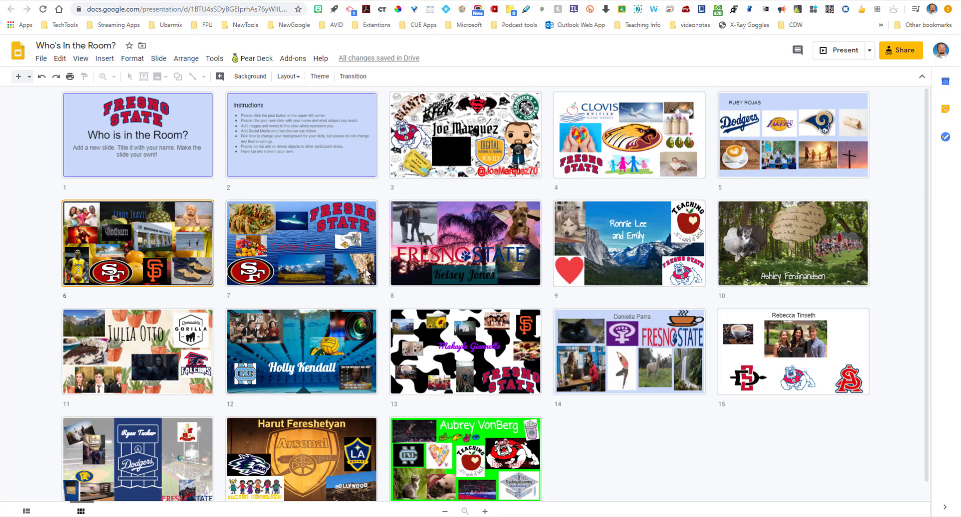
pyautogui.moveTo(81, 71)
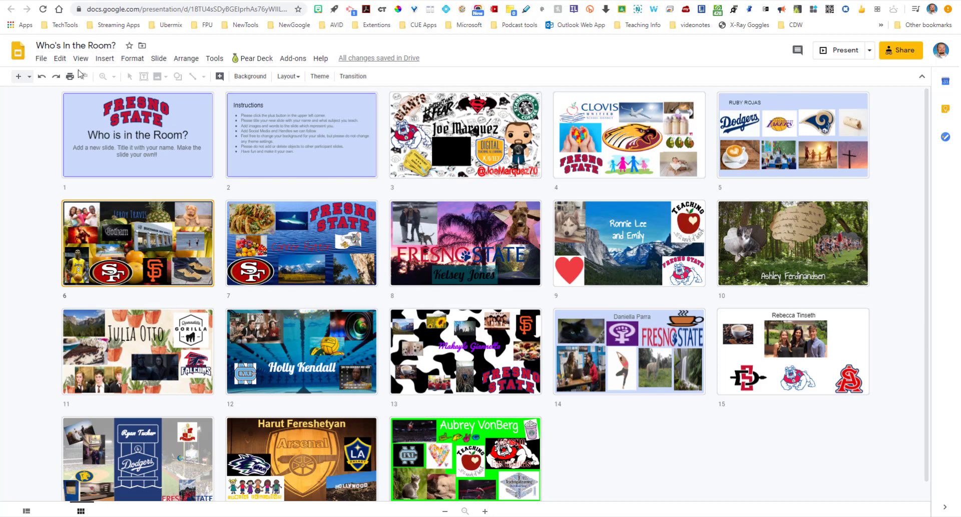
pyautogui.click(80, 59)
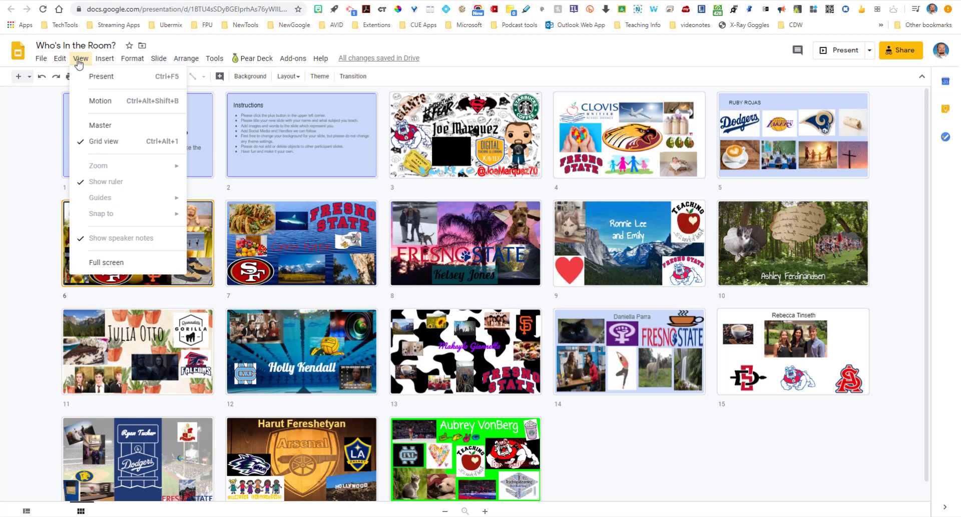
pyautogui.moveTo(5, 131)
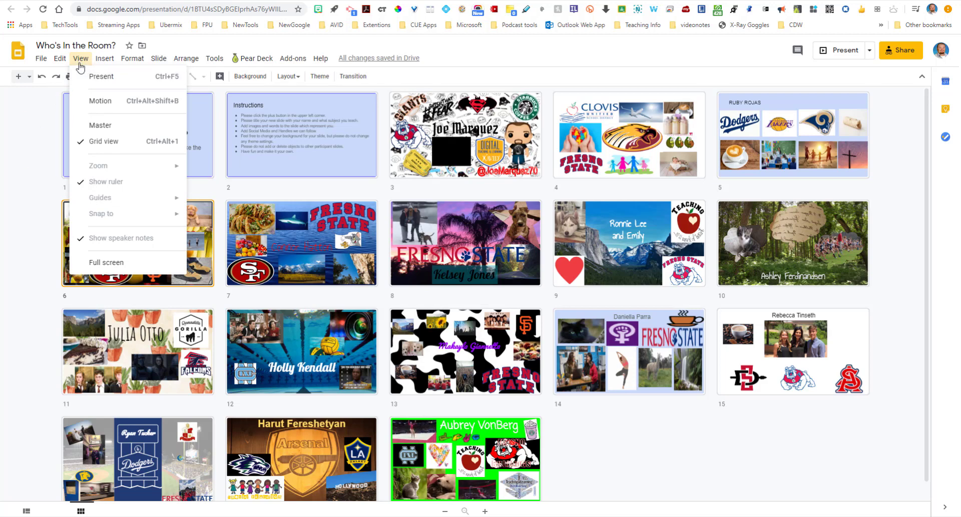
pyautogui.moveTo(102, 130)
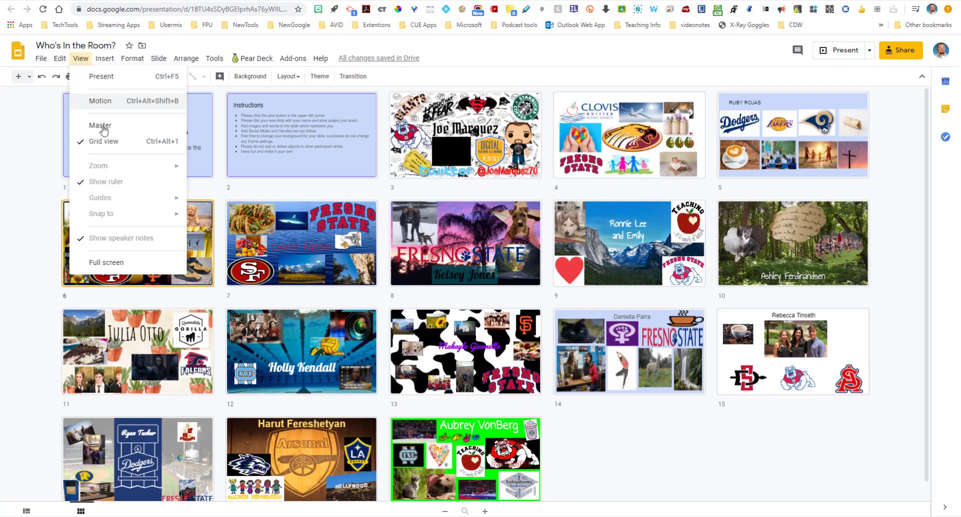
pyautogui.moveTo(69, 173)
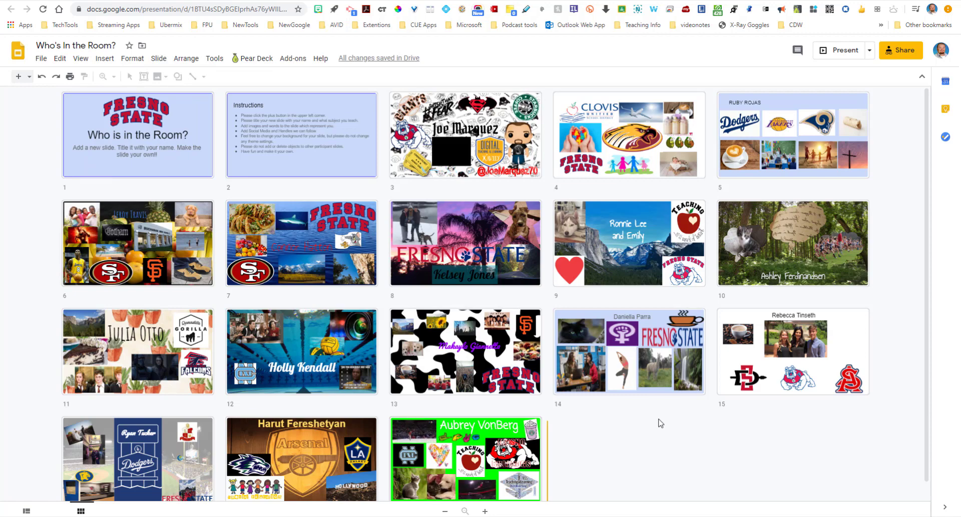
pyautogui.doubleClick(465, 458)
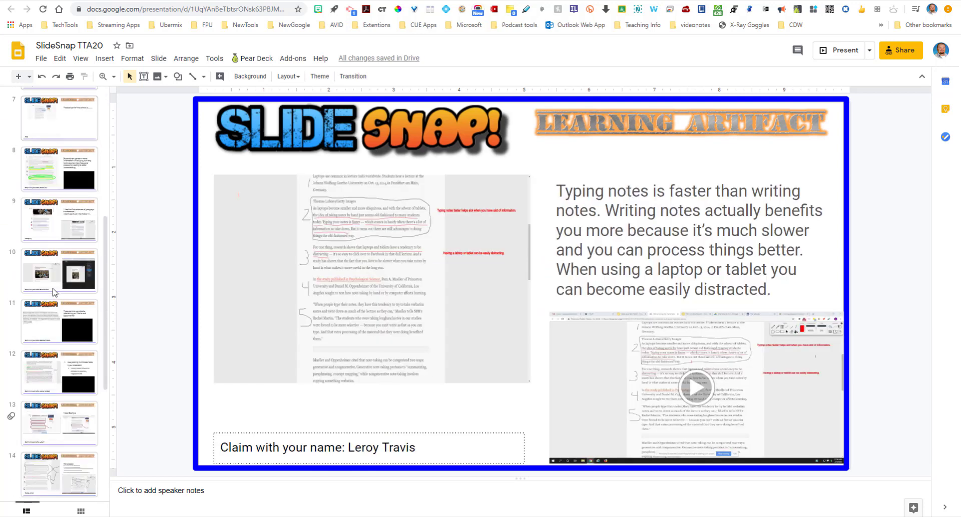
# Scroll the SlideSnap TTA20 deck and select a student slide's embedded video
pyautogui.scroll(-3)
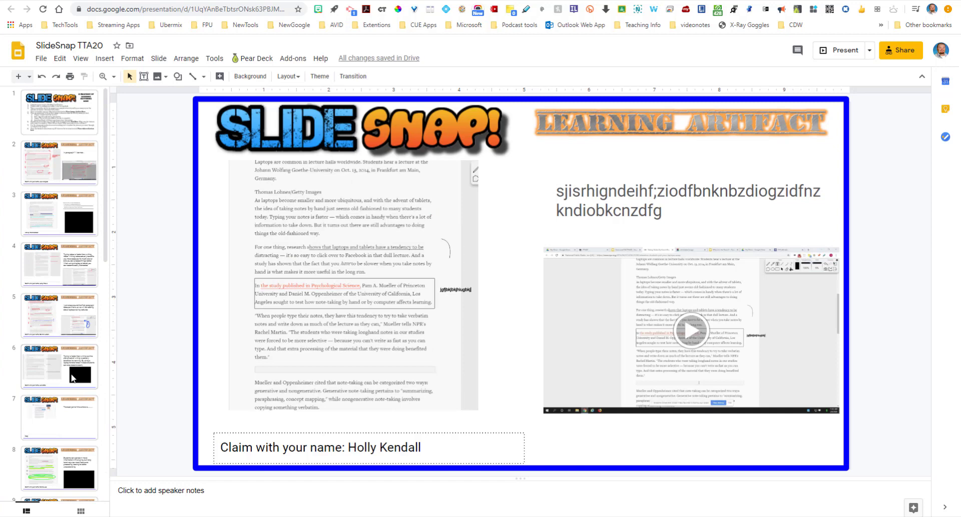
pyautogui.moveTo(528, 172)
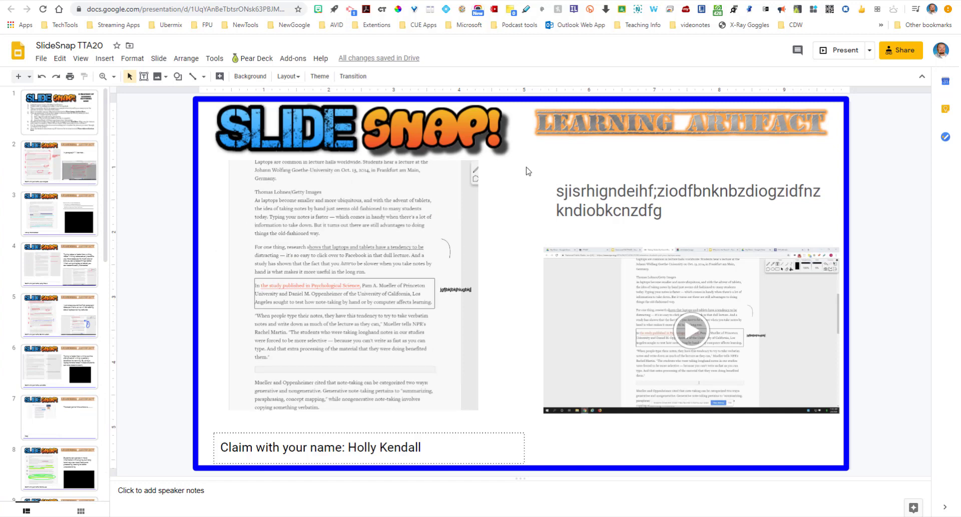
pyautogui.moveTo(374, 255)
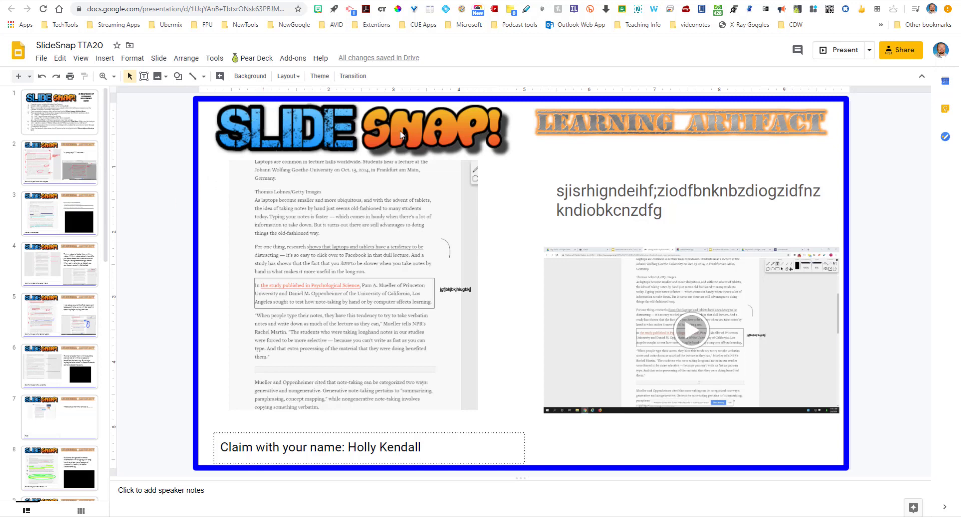
pyautogui.moveTo(238, 286)
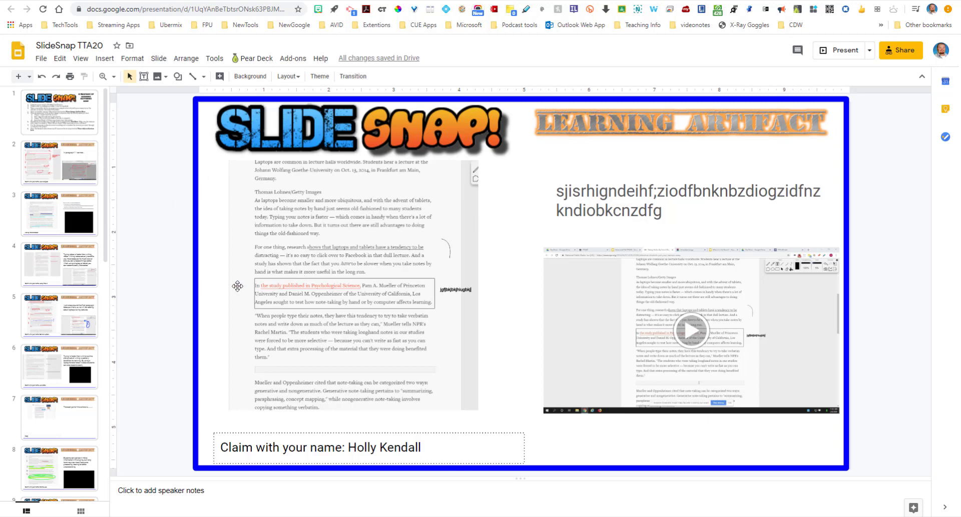
pyautogui.click(689, 330)
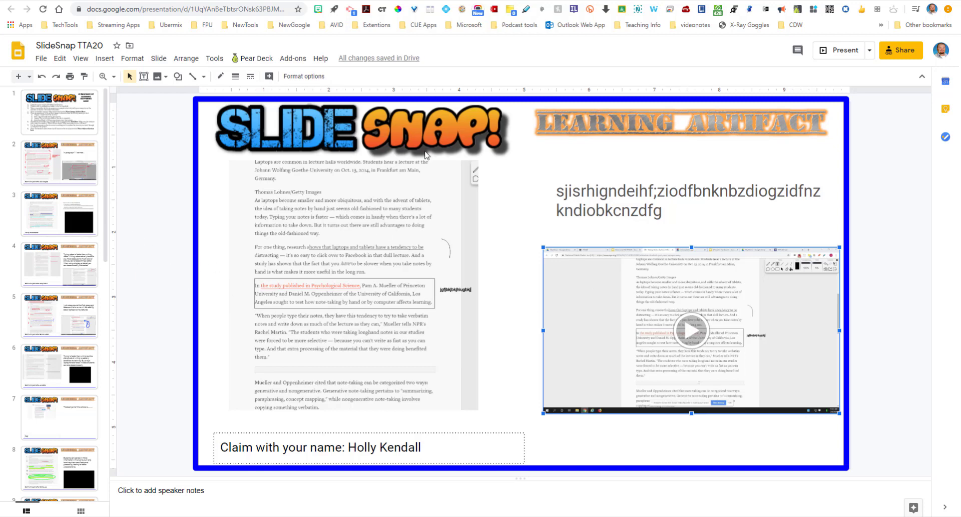
pyautogui.moveTo(129, 295)
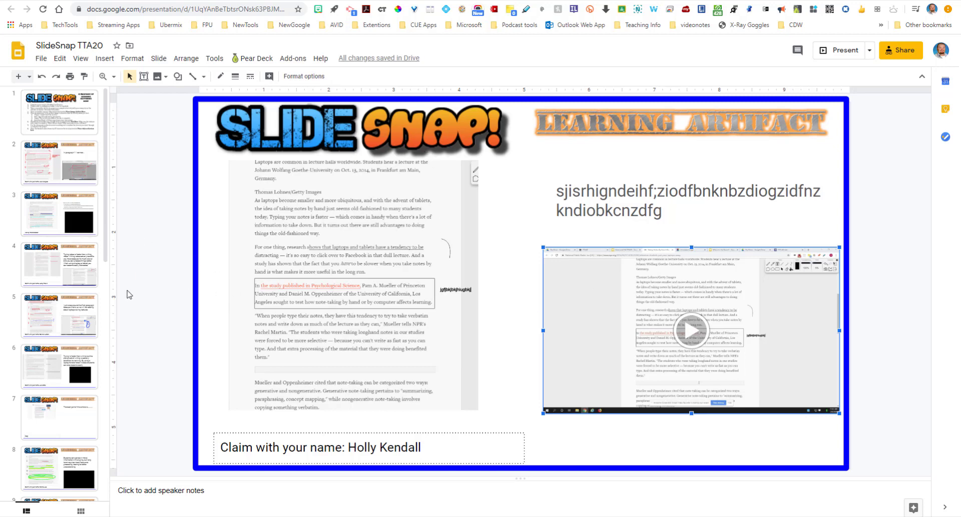
pyautogui.moveTo(264, 293)
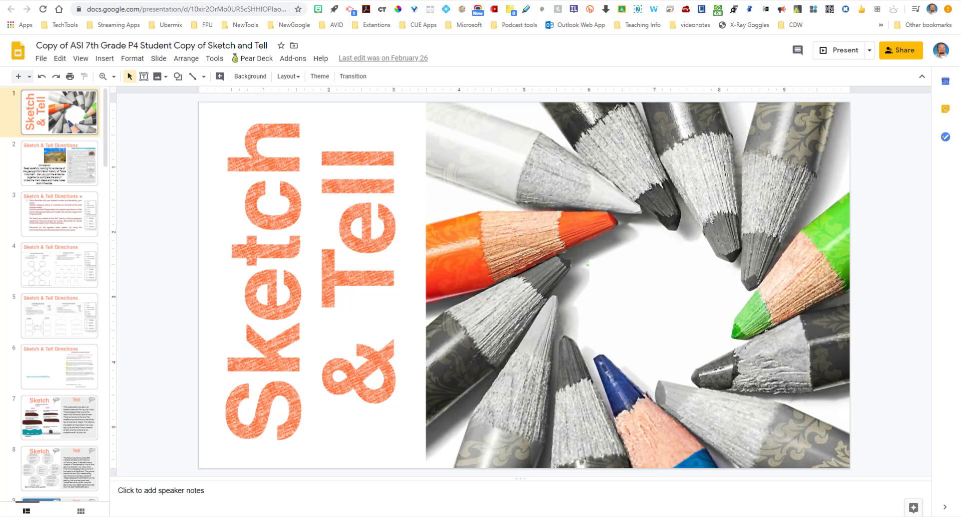
pyautogui.moveTo(156, 229)
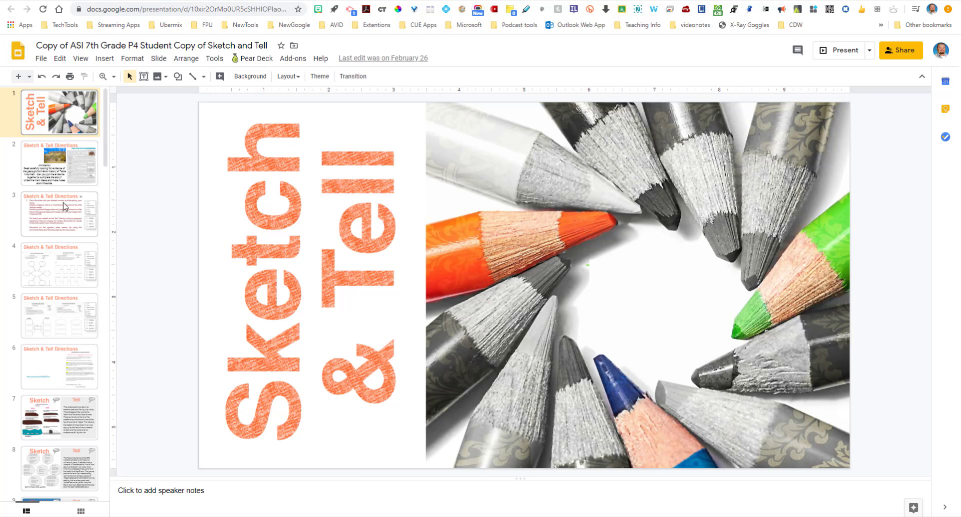
# View Sketch and Tell slides 4 and 7, select the lava drawing, then switch to grid view
pyautogui.click(60, 264)
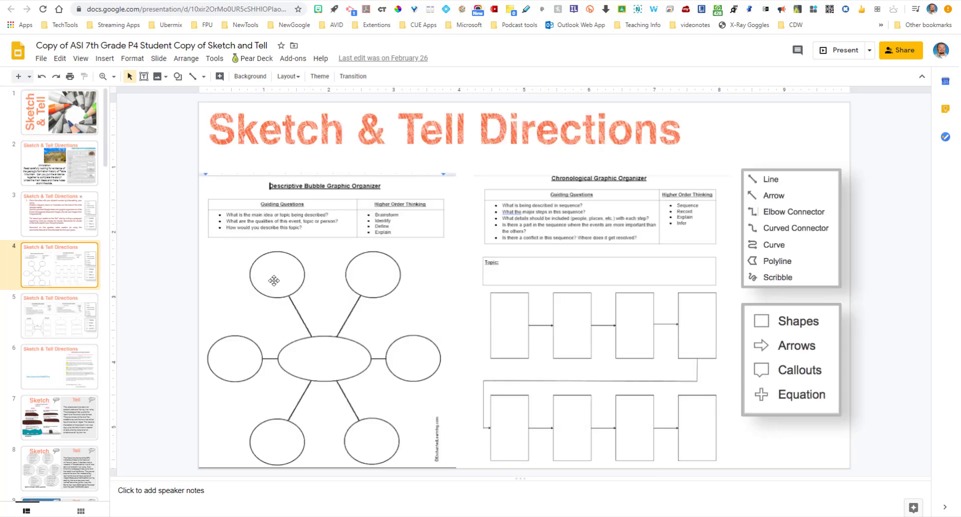
pyautogui.moveTo(354, 270)
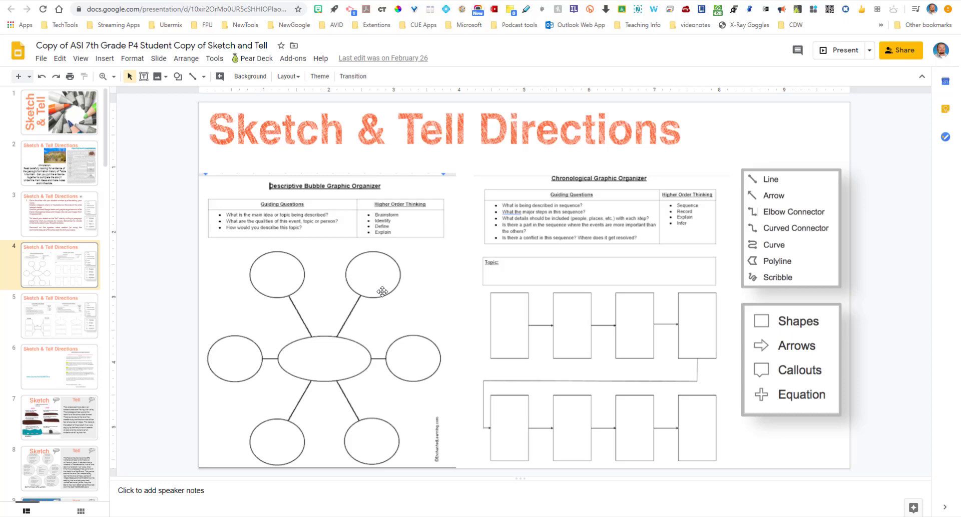
pyautogui.moveTo(379, 269)
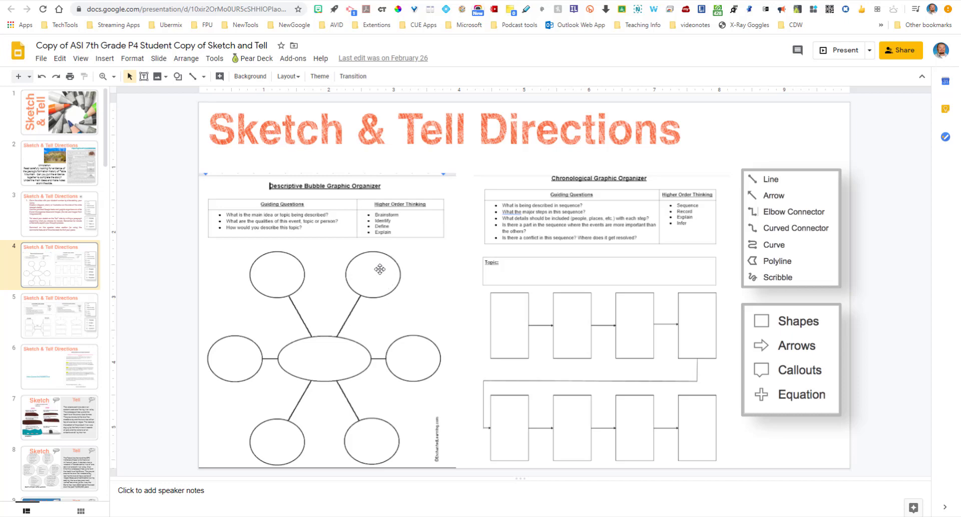
pyautogui.click(59, 417)
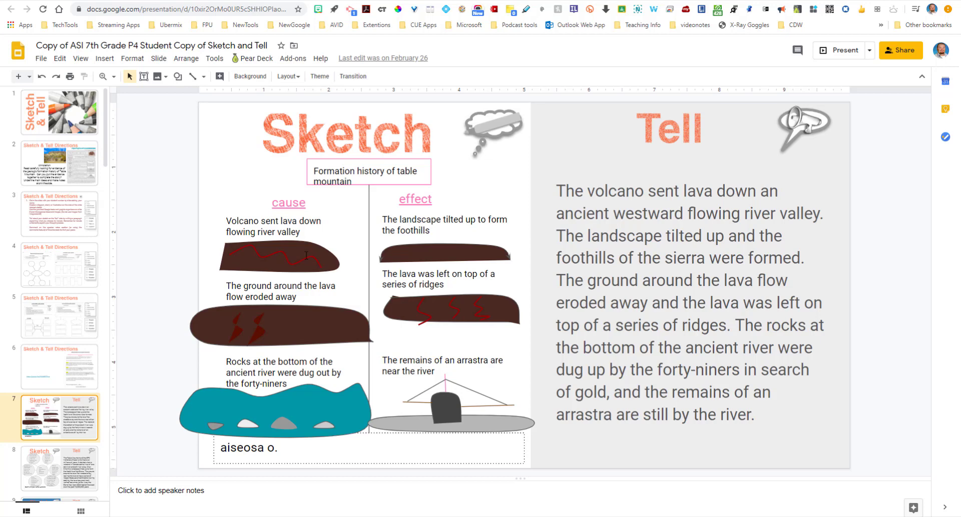
pyautogui.click(444, 253)
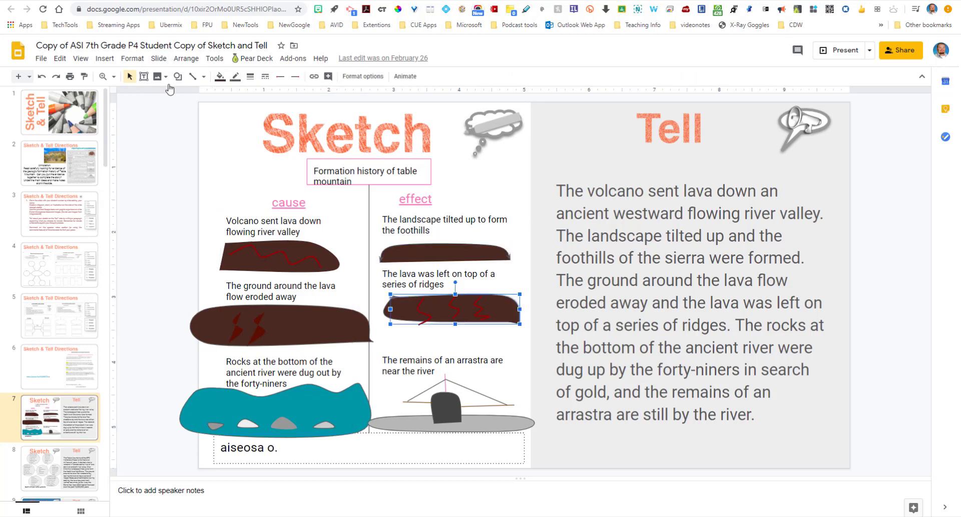
pyautogui.moveTo(230, 286)
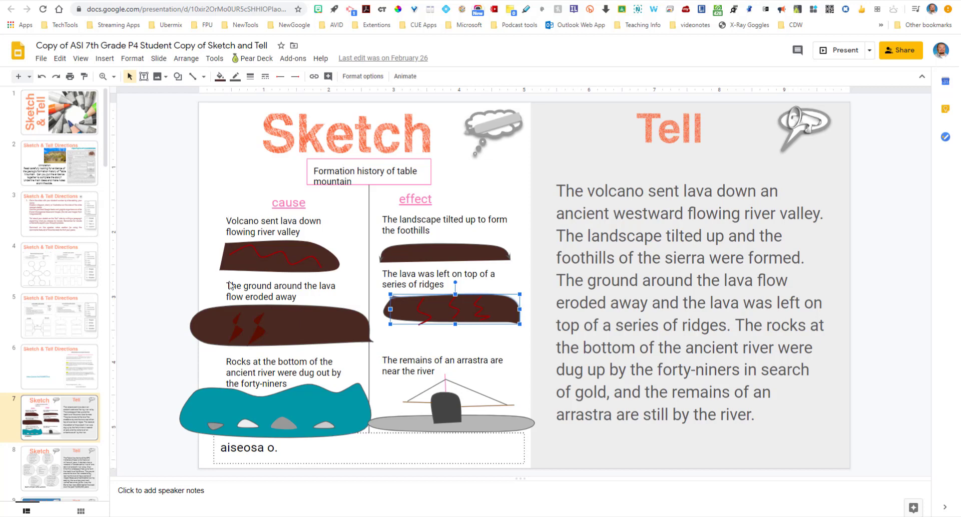
pyautogui.moveTo(611, 114)
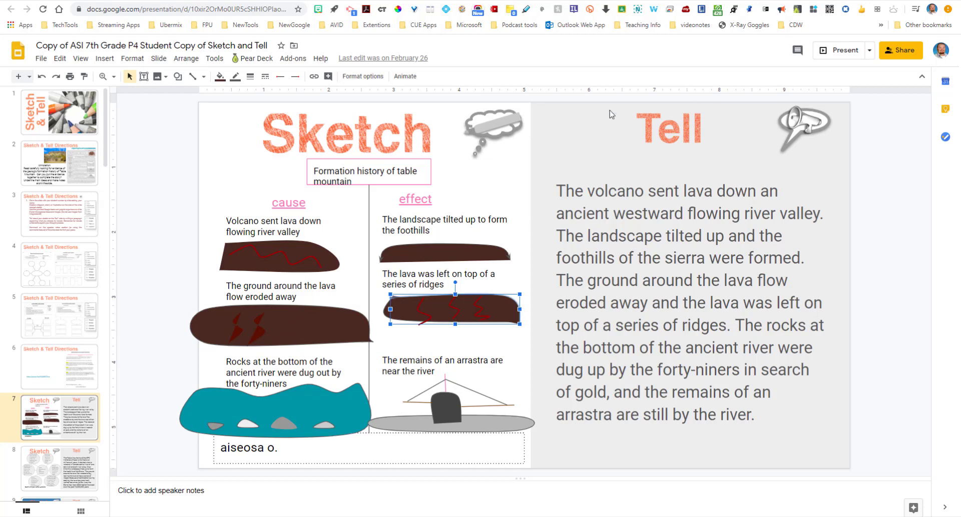
pyautogui.moveTo(704, 178)
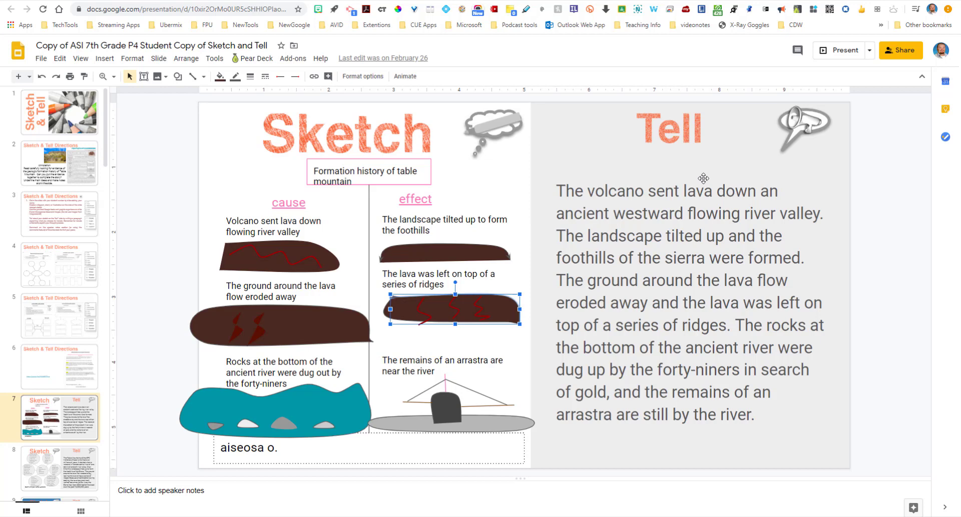
pyautogui.moveTo(380, 120)
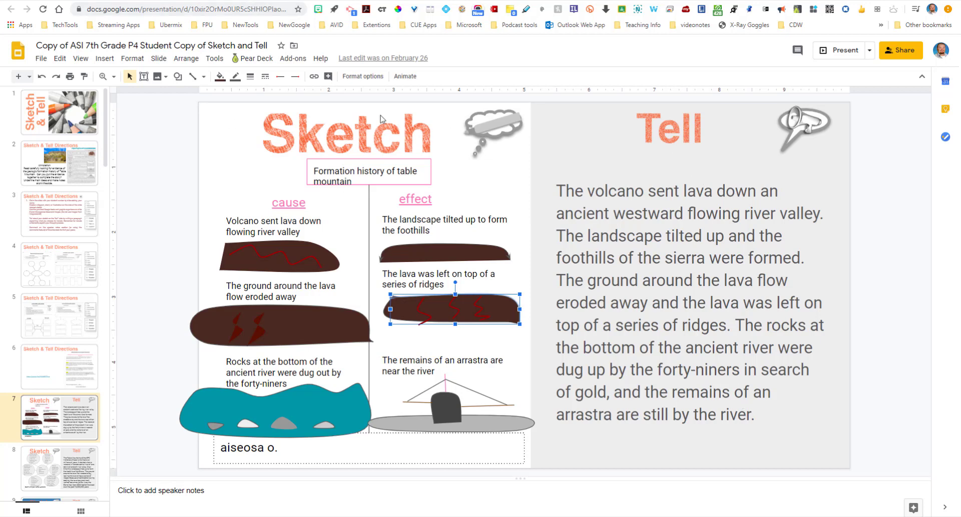
pyautogui.moveTo(606, 356)
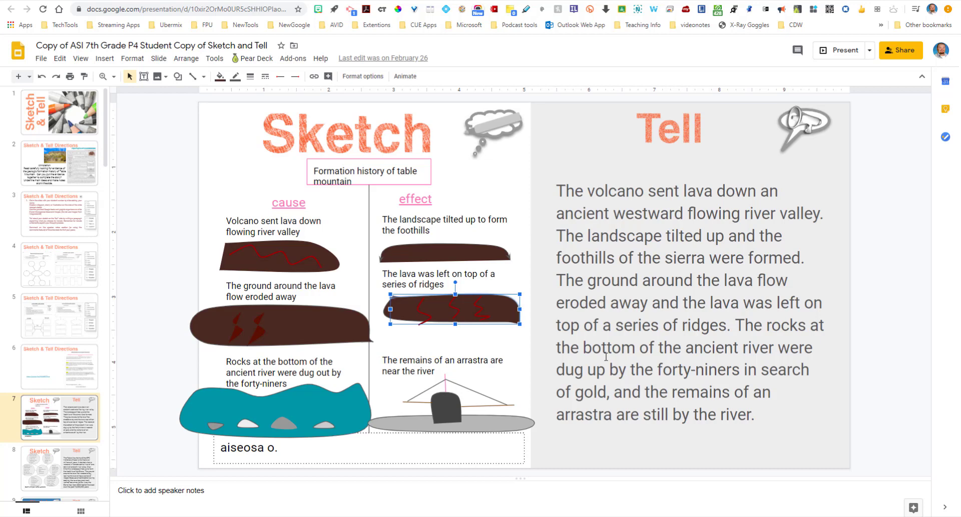
pyautogui.moveTo(204, 286)
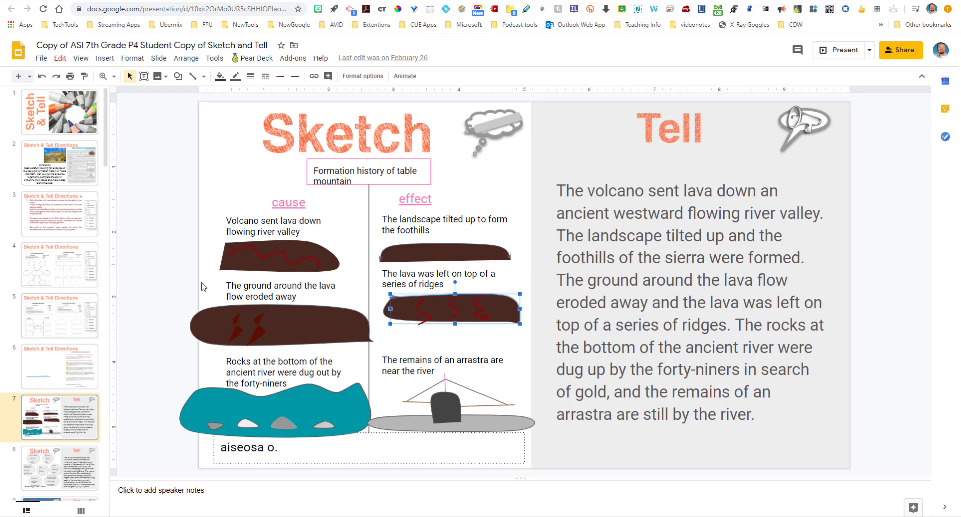
pyautogui.moveTo(214, 178)
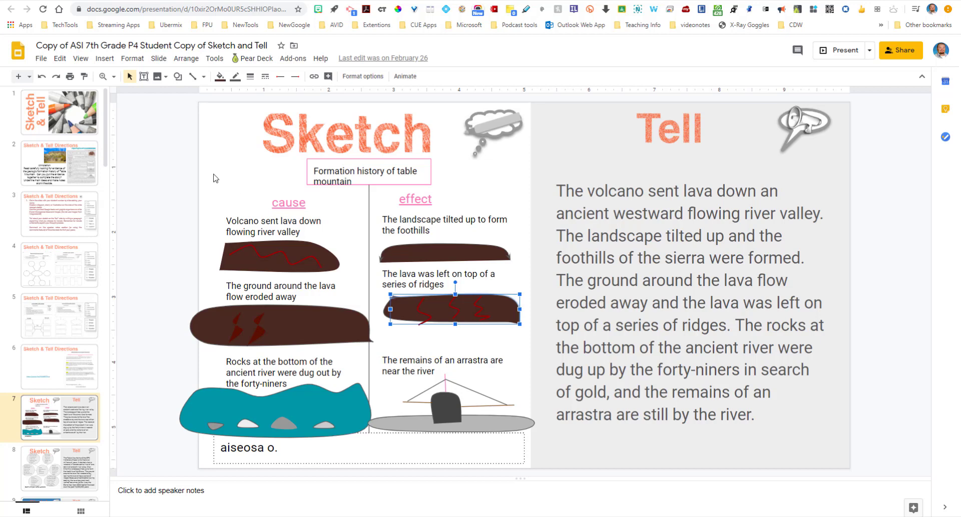
pyautogui.click(80, 512)
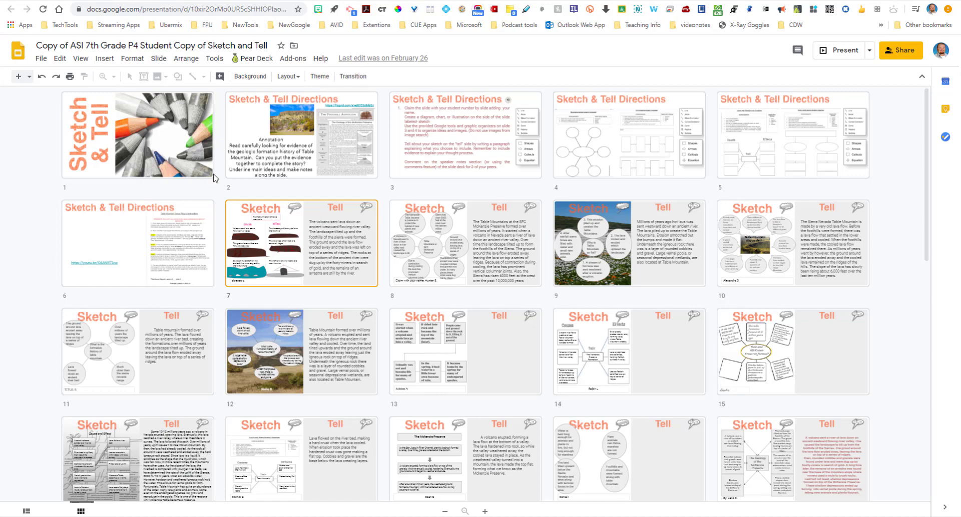
# Scroll the grid through slide 41, then return to slide 7's Table Mountain sketch
pyautogui.scroll(-3)
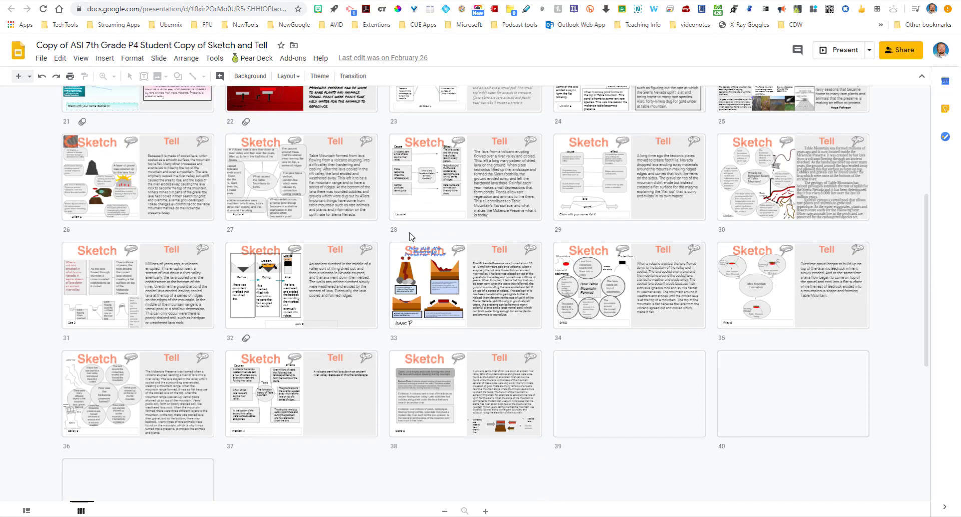
pyautogui.scroll(-3)
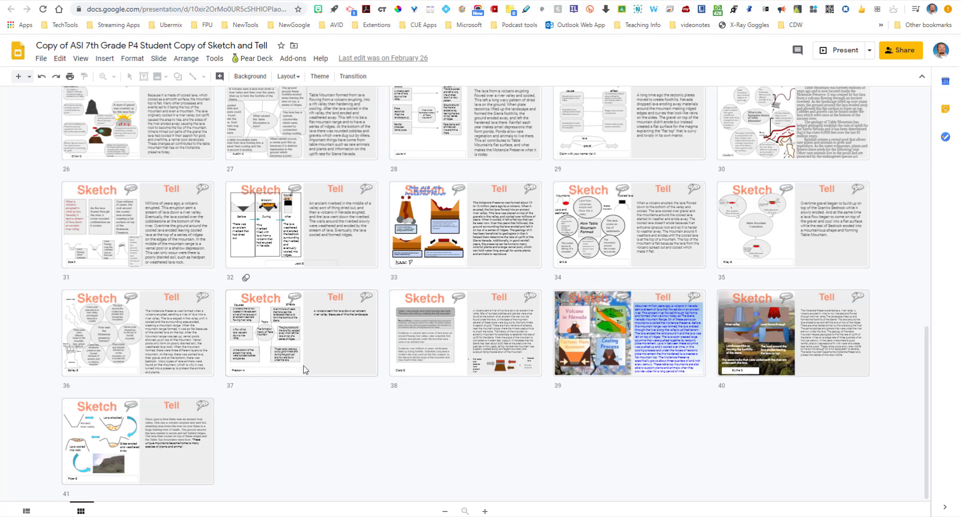
pyautogui.click(27, 511)
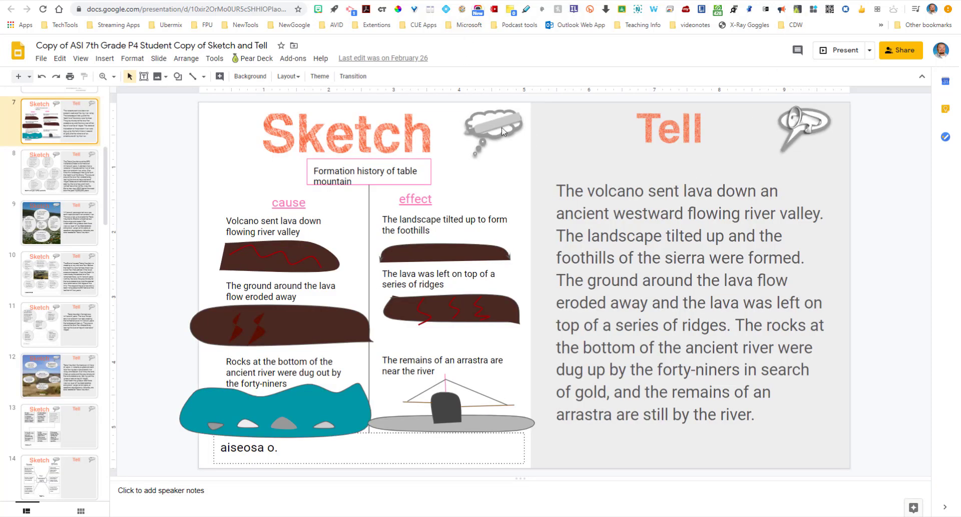
pyautogui.moveTo(473, 27)
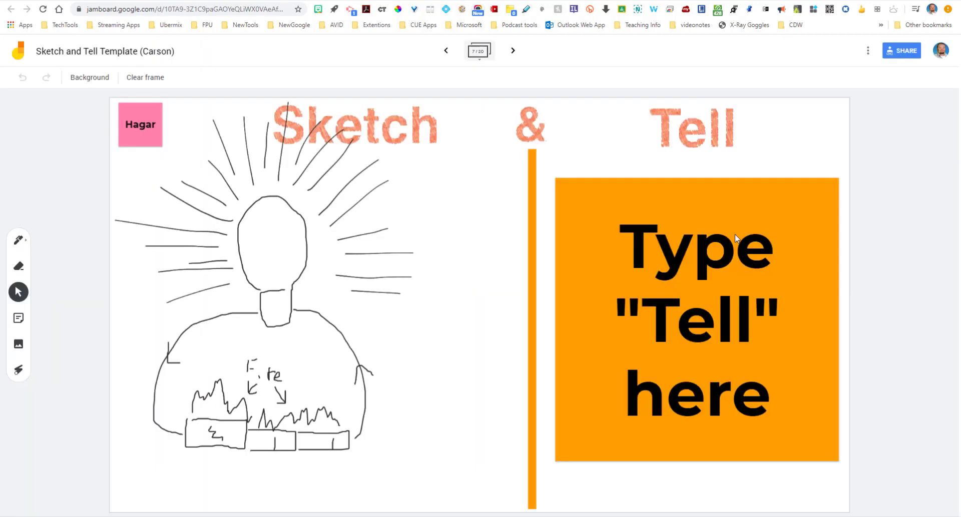
pyautogui.moveTo(758, 235)
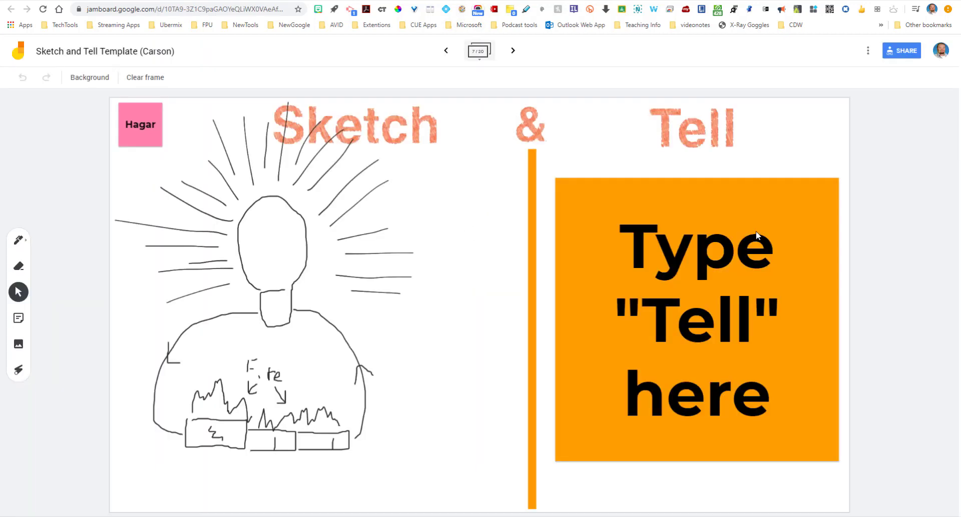
pyautogui.moveTo(377, 247)
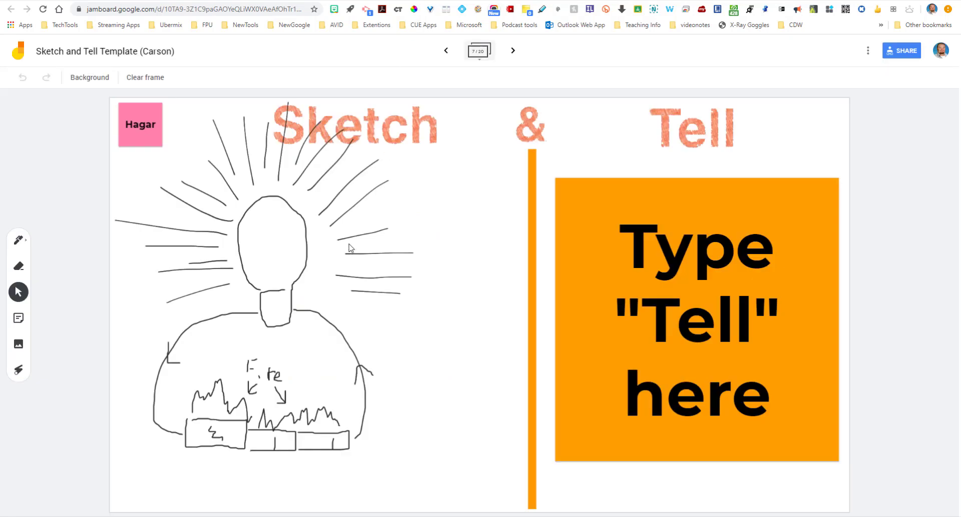
pyautogui.moveTo(220, 230)
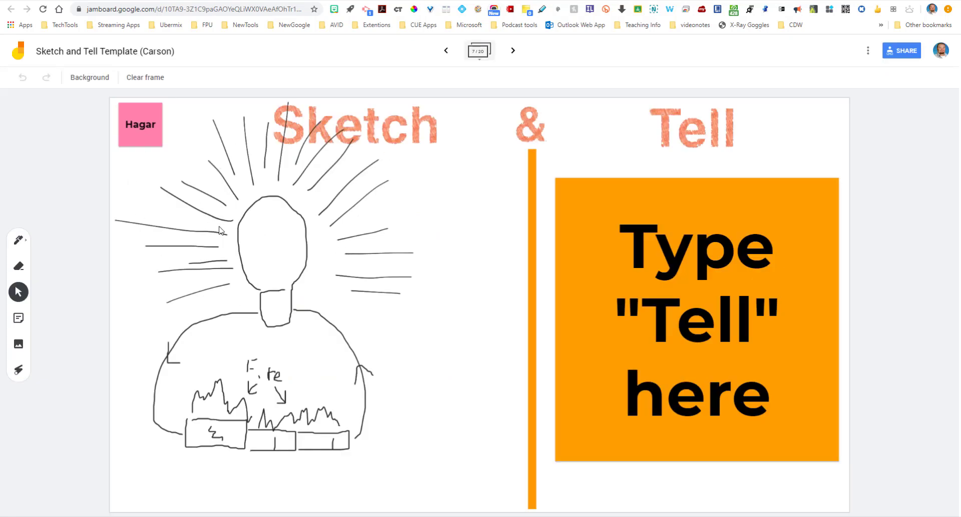
pyautogui.moveTo(420, 256)
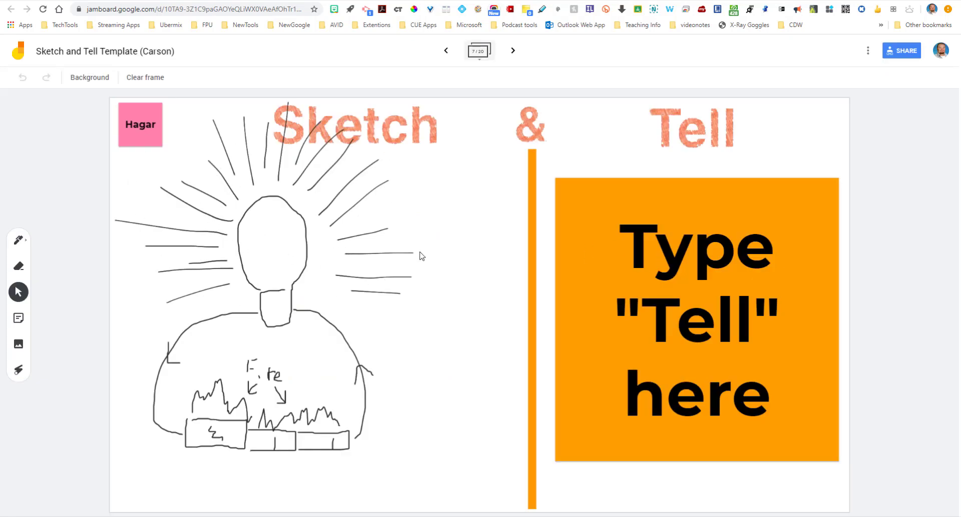
pyautogui.moveTo(712, 215)
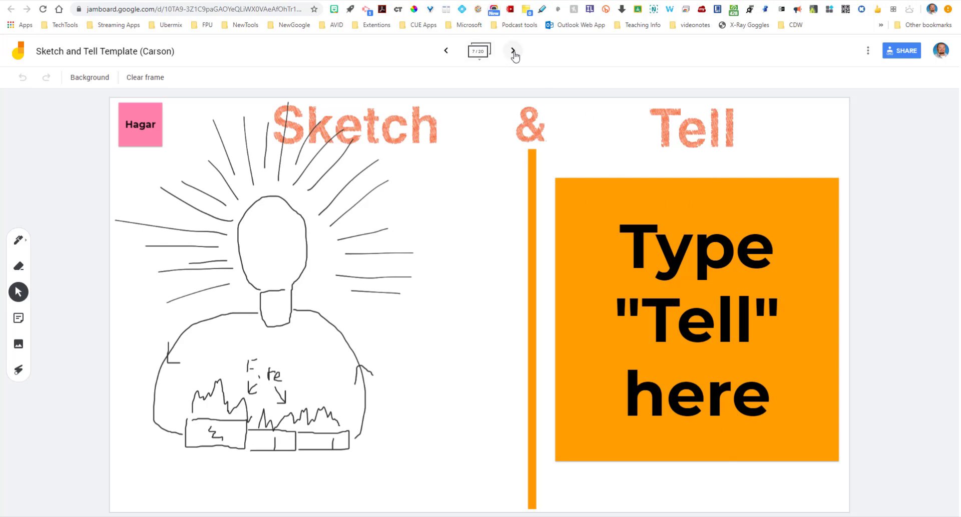
# Advance the Jamboard to frame 8, the light-bulb and battery circuit sketch
pyautogui.click(513, 50)
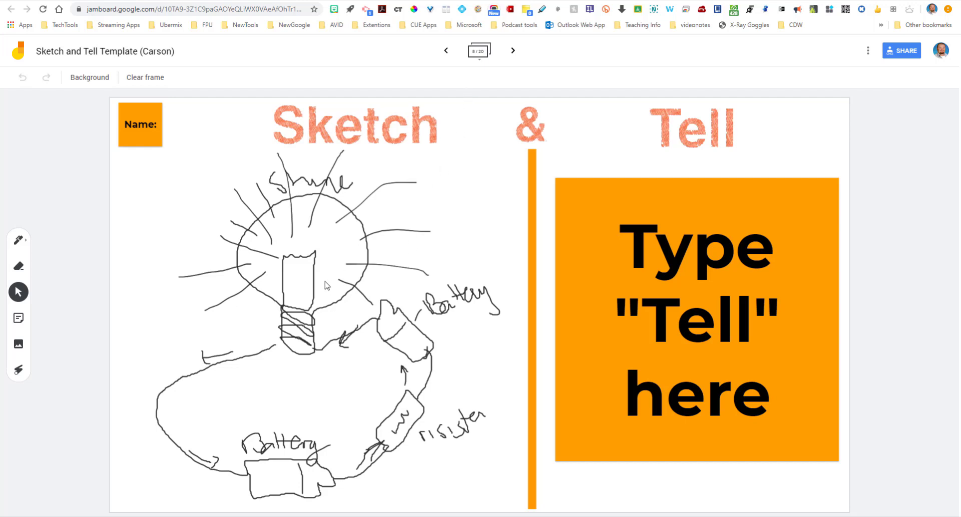
pyautogui.moveTo(480, 67)
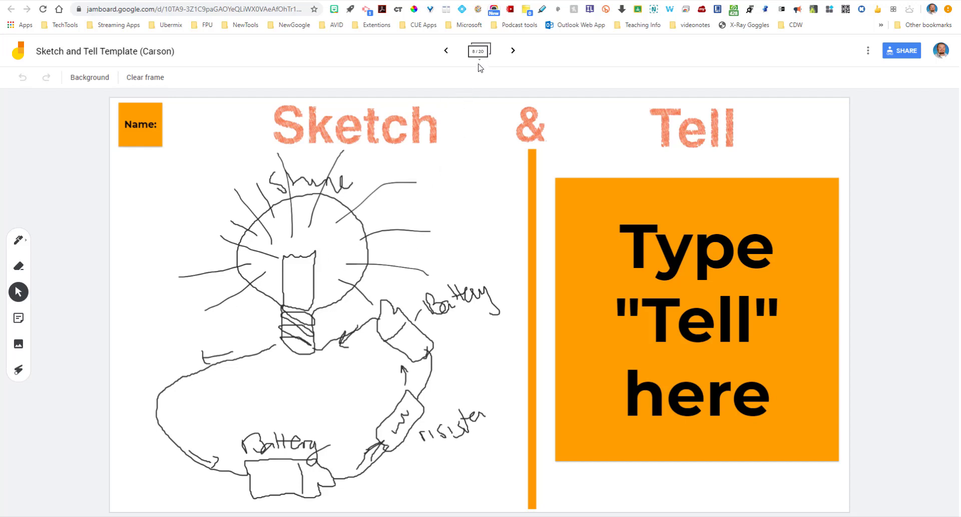
pyautogui.moveTo(490, 56)
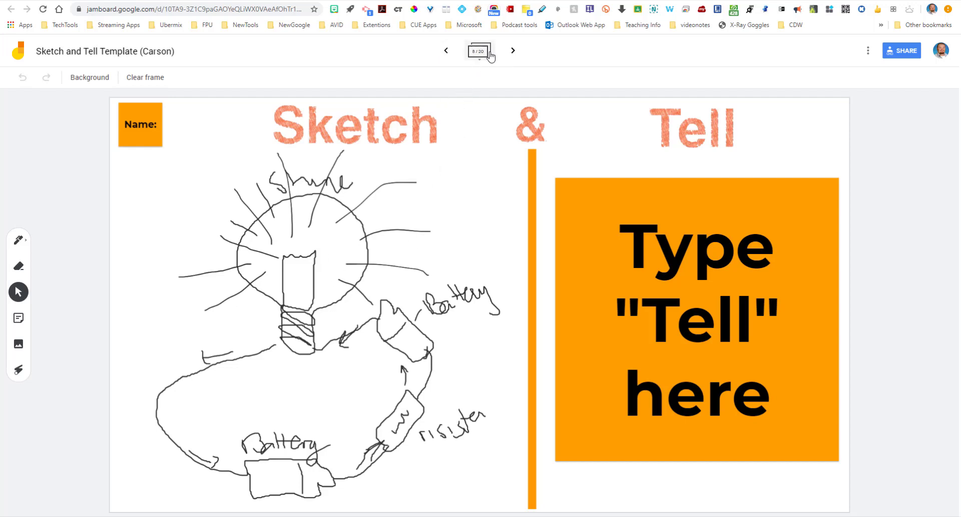
# Browse Sketch and Tell frames 8 and 5, then open the Numbered Jamboard at frame 12
pyautogui.click(477, 51)
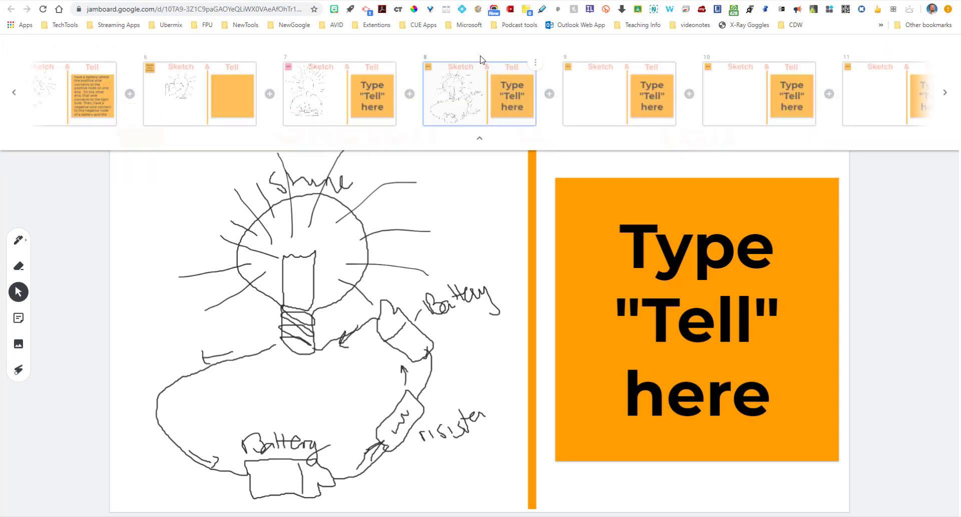
pyautogui.moveTo(654, 120)
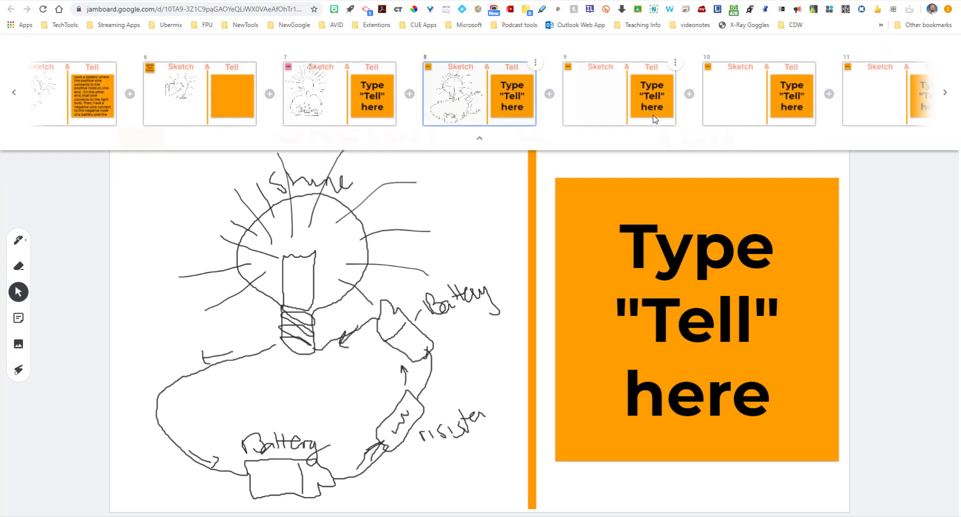
pyautogui.moveTo(505, 107)
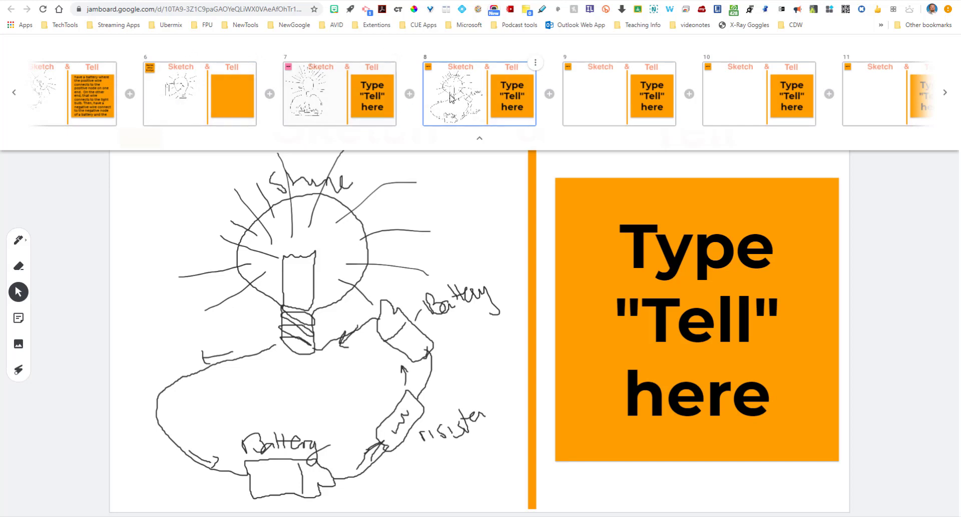
pyautogui.moveTo(32, 98)
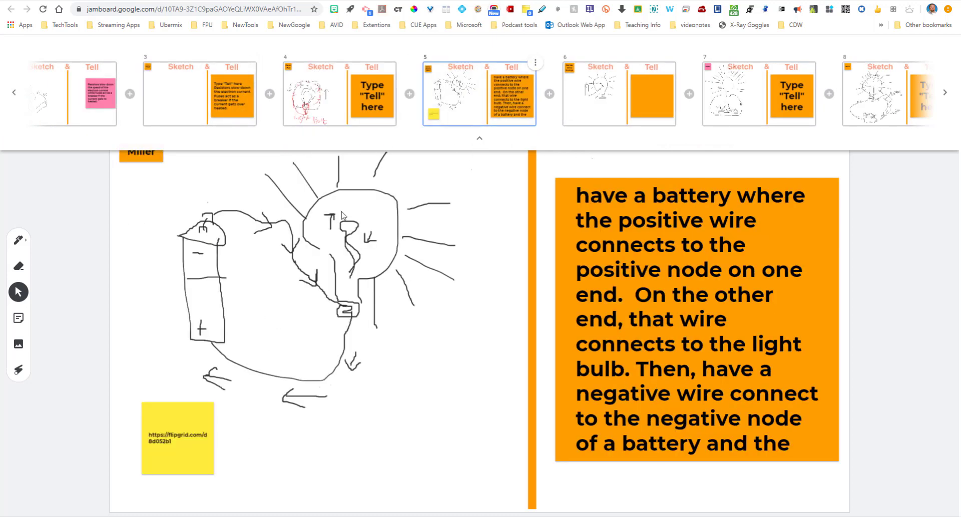
pyautogui.moveTo(357, 255)
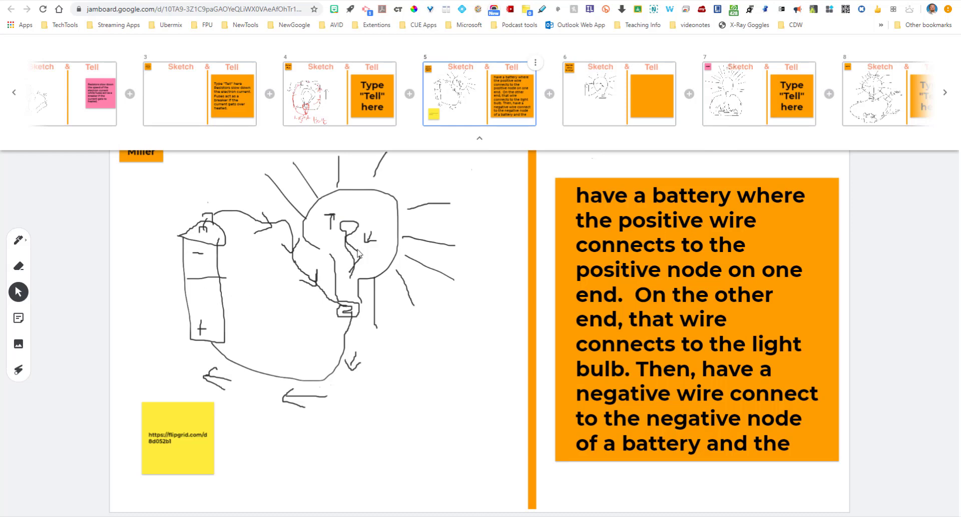
pyautogui.moveTo(501, 277)
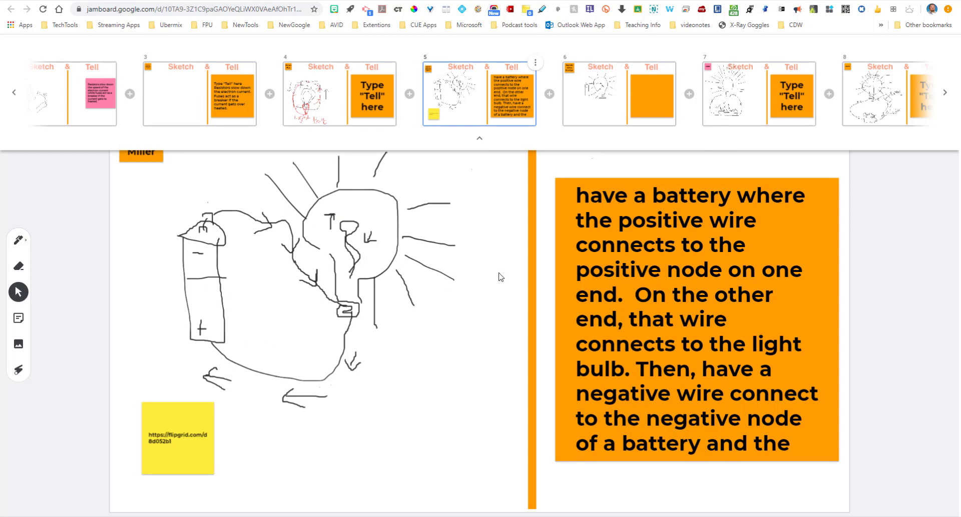
pyautogui.moveTo(672, 411)
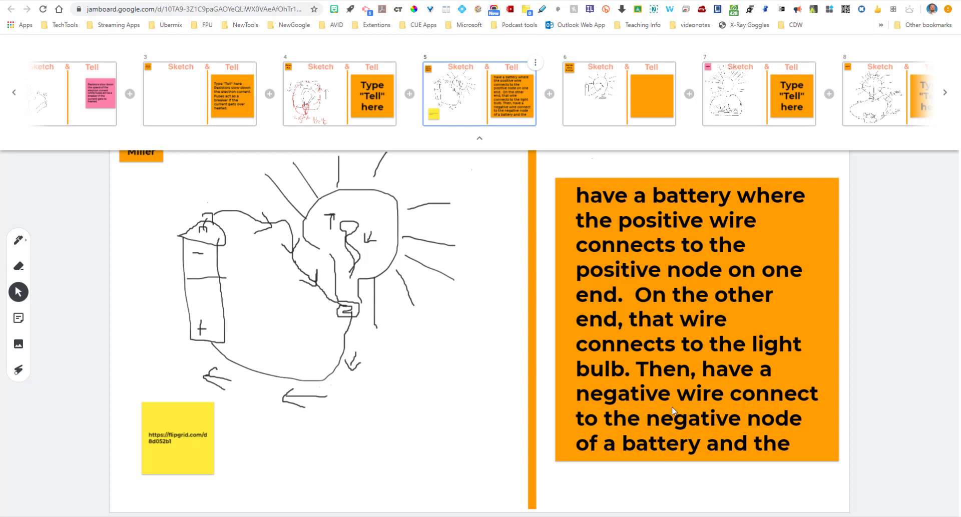
pyautogui.moveTo(784, 397)
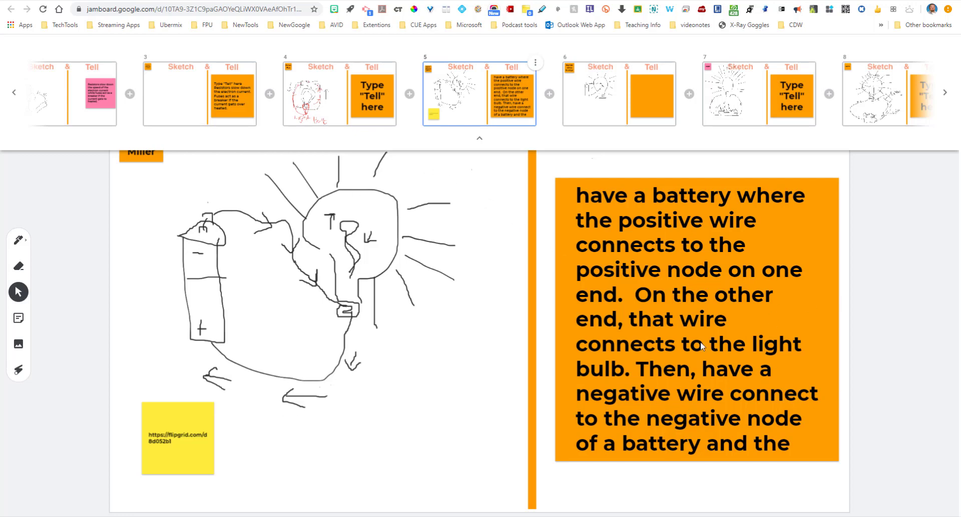
pyautogui.moveTo(495, 354)
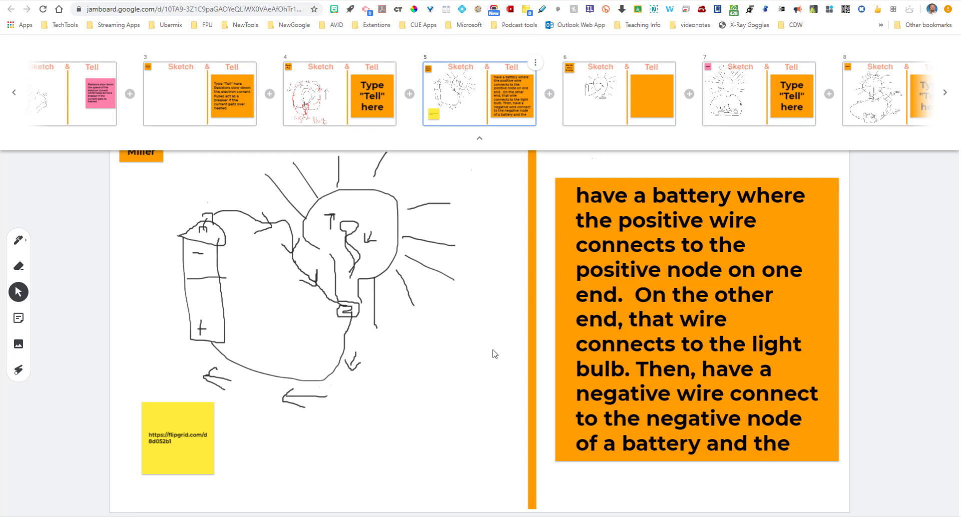
pyautogui.click(478, 137)
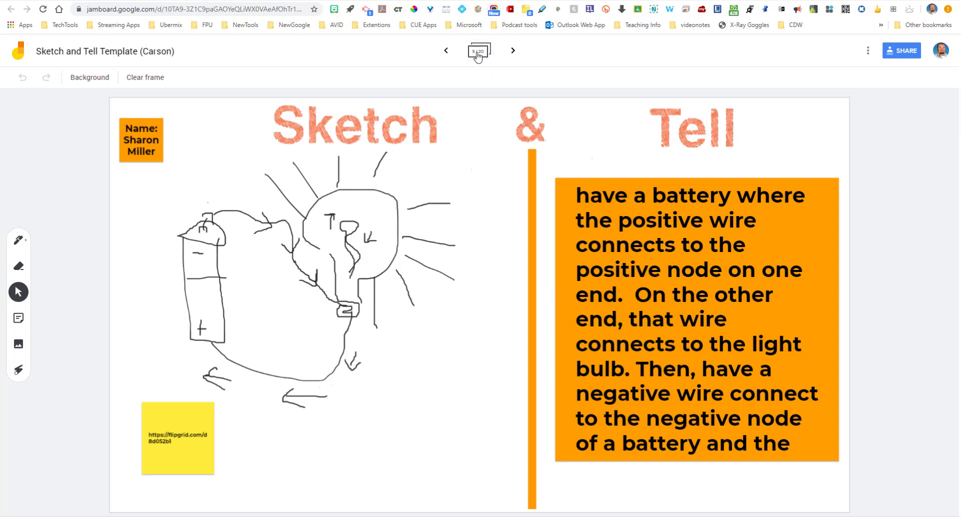
pyautogui.click(479, 50)
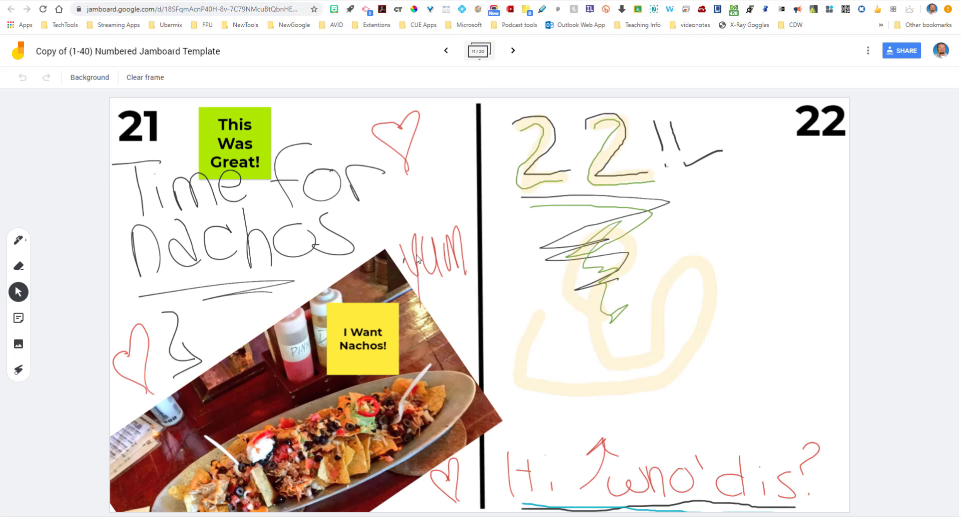
pyautogui.moveTo(302, 221)
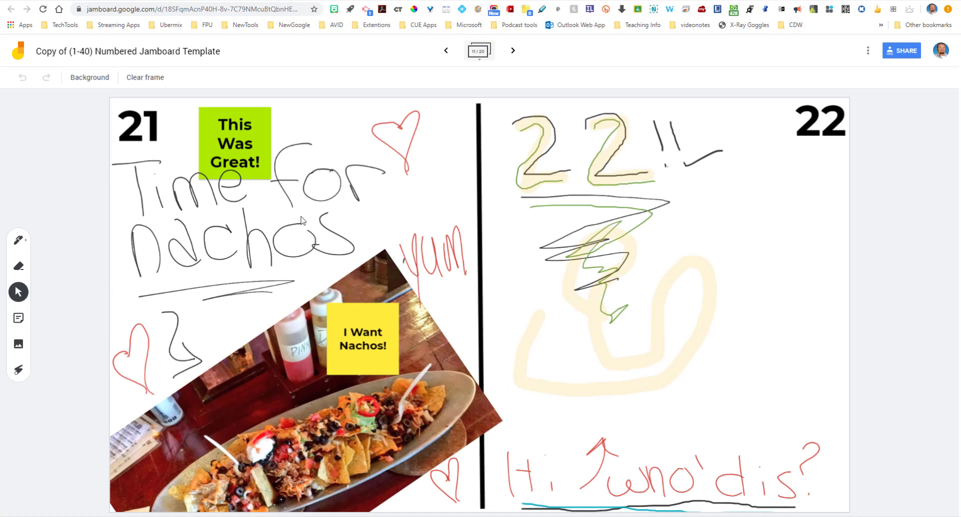
pyautogui.moveTo(267, 298)
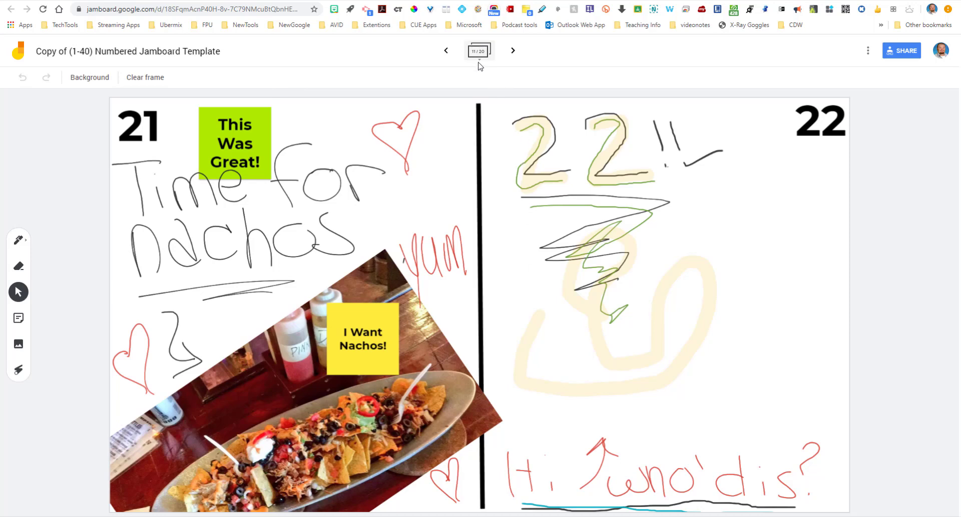
pyautogui.click(478, 50)
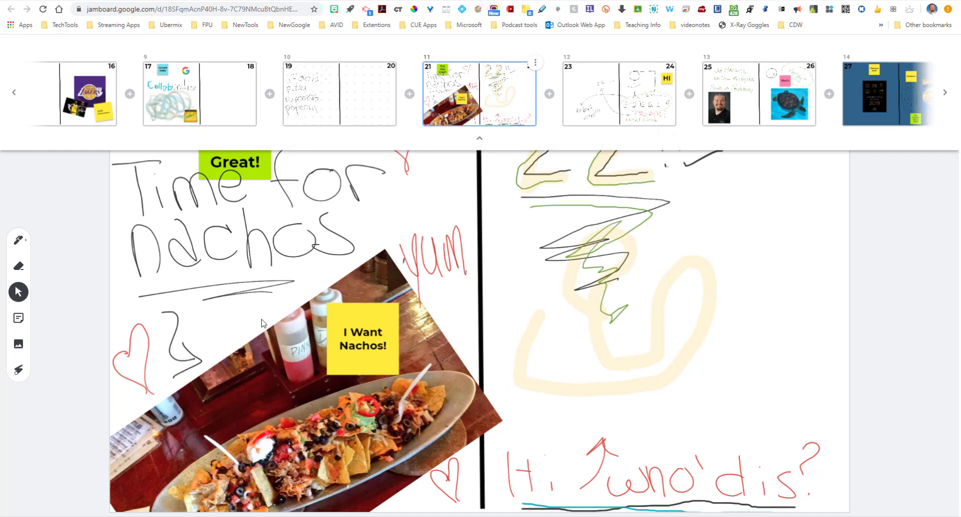
pyautogui.moveTo(912, 100)
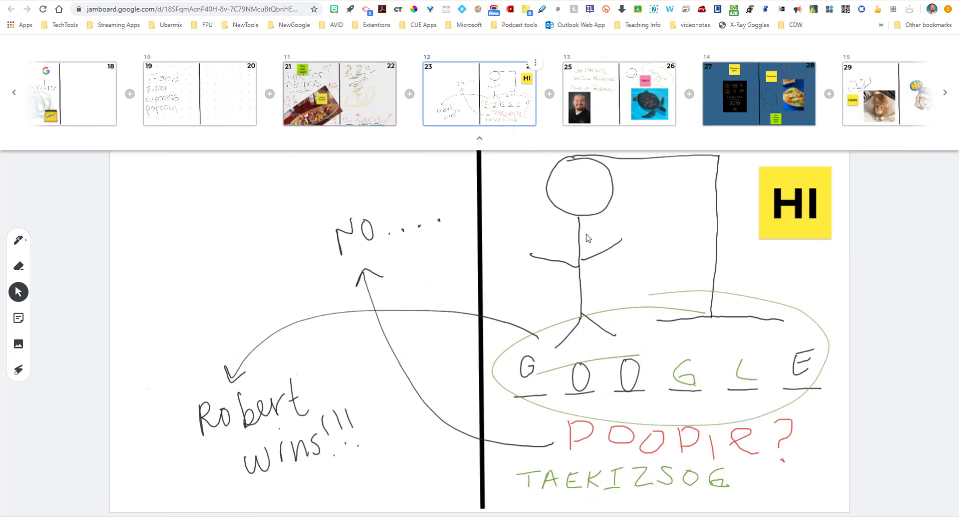
pyautogui.moveTo(549, 11)
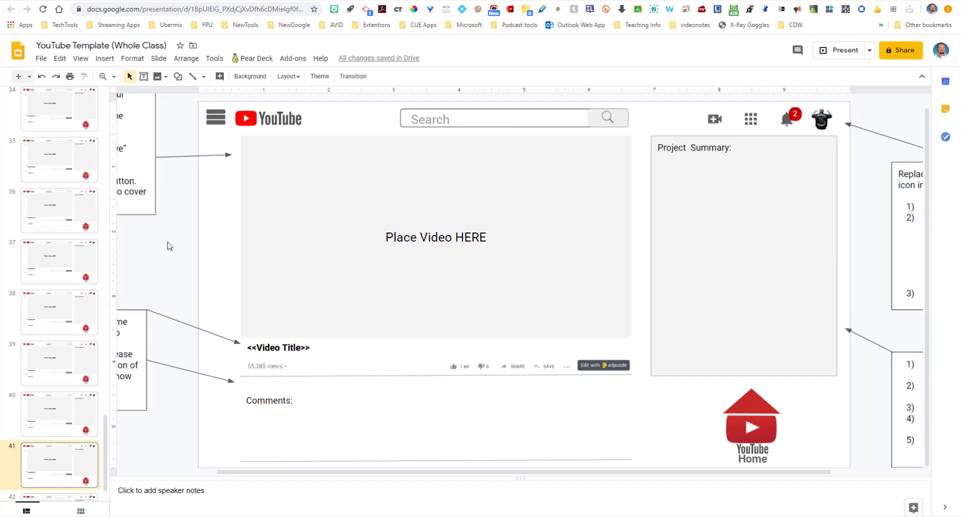
# Bring up the YouTube Template (Whole Class) deck and scroll through its slides
pyautogui.scroll(3)
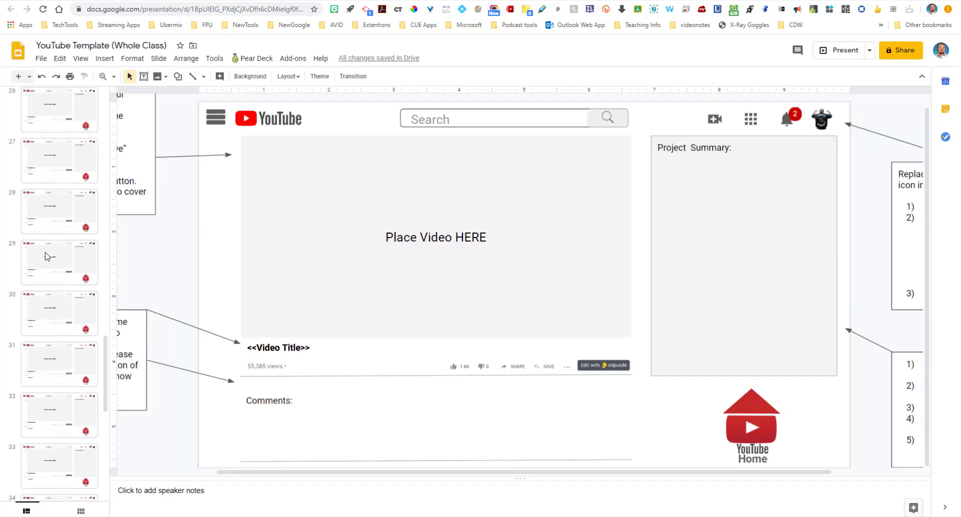
pyautogui.scroll(3)
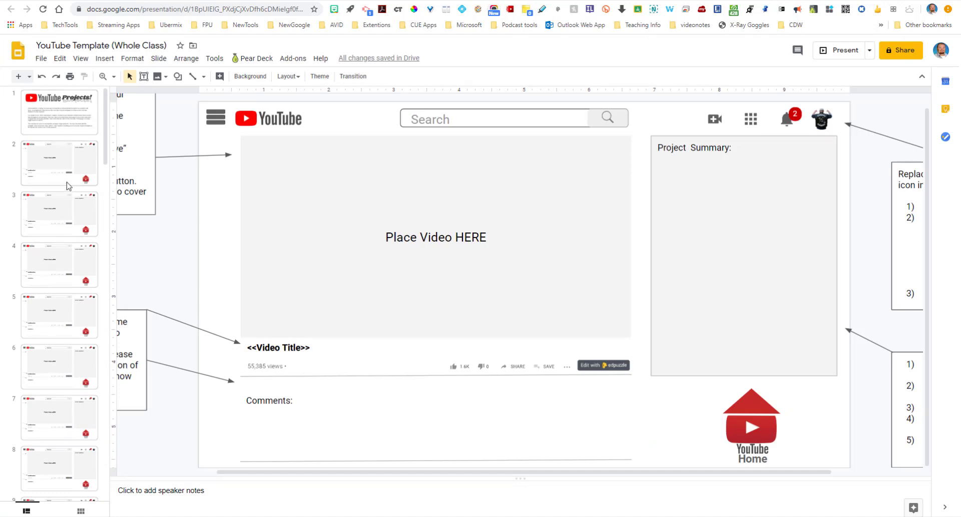
pyautogui.moveTo(207, 49)
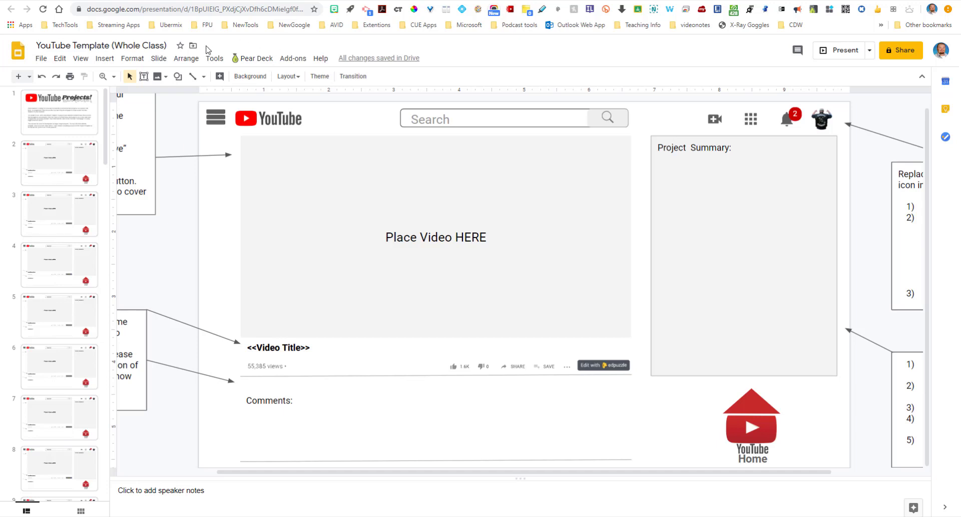
pyautogui.moveTo(493, 214)
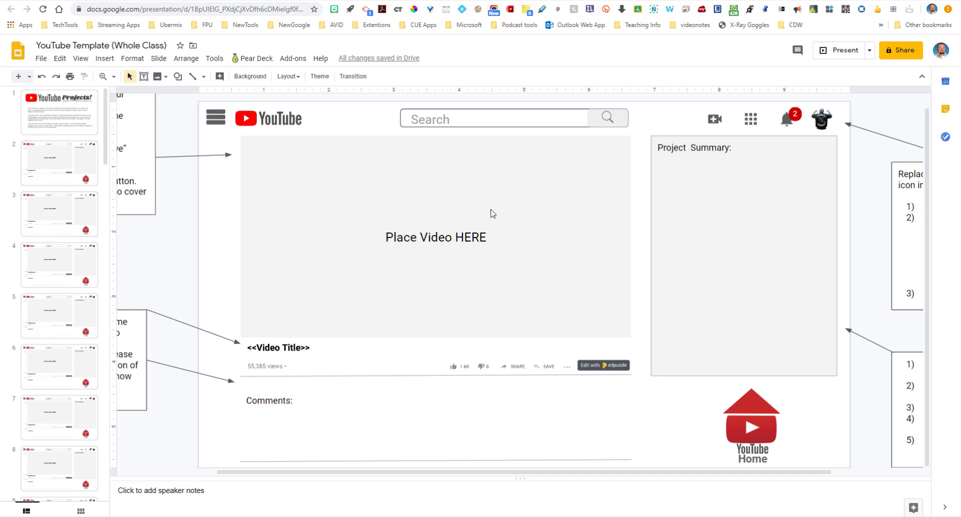
pyautogui.moveTo(497, 311)
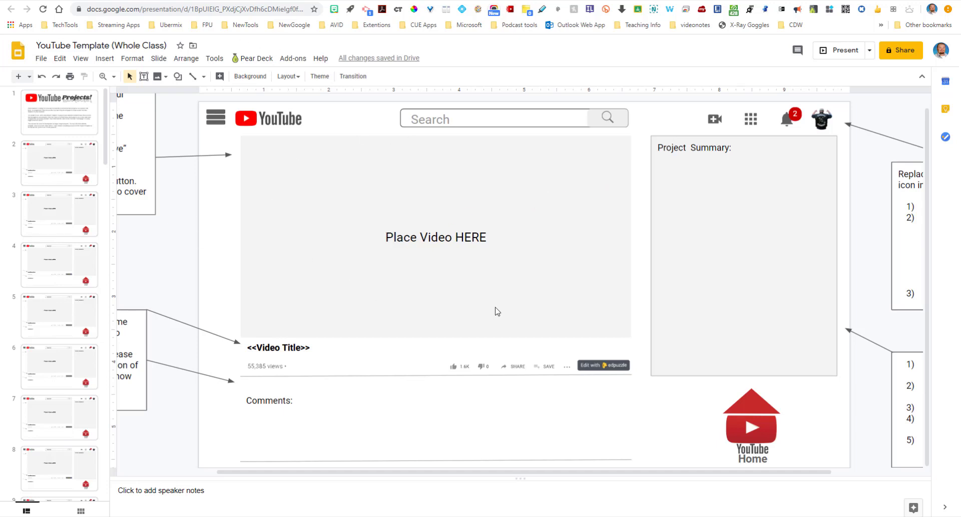
pyautogui.moveTo(445, 268)
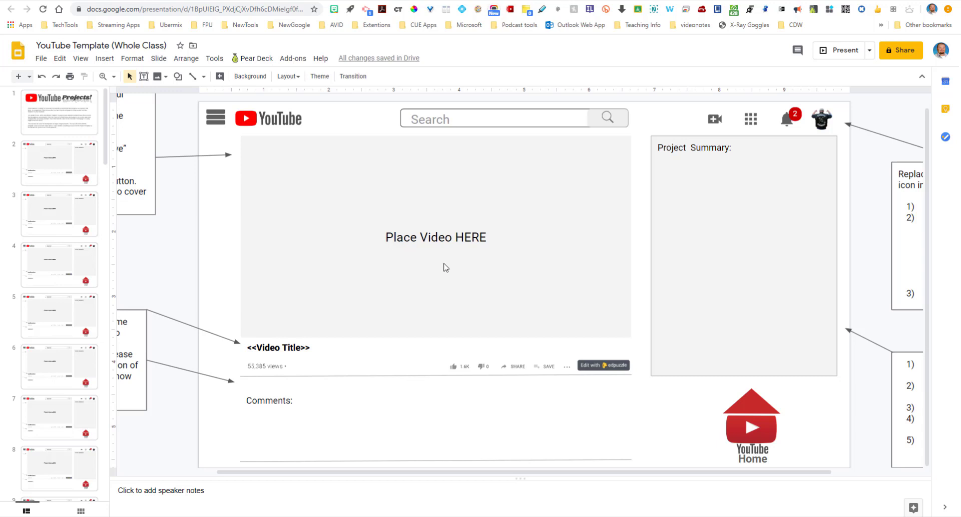
pyautogui.moveTo(260, 422)
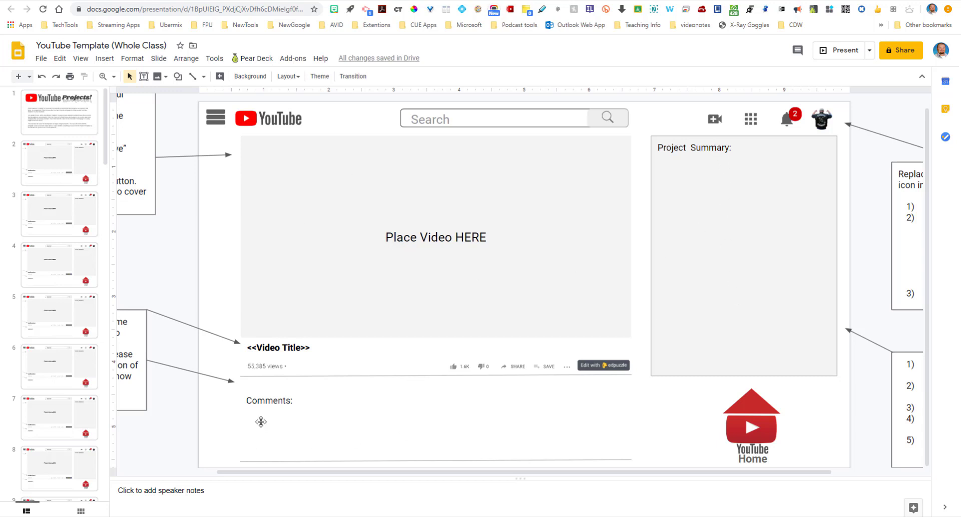
pyautogui.moveTo(460, 427)
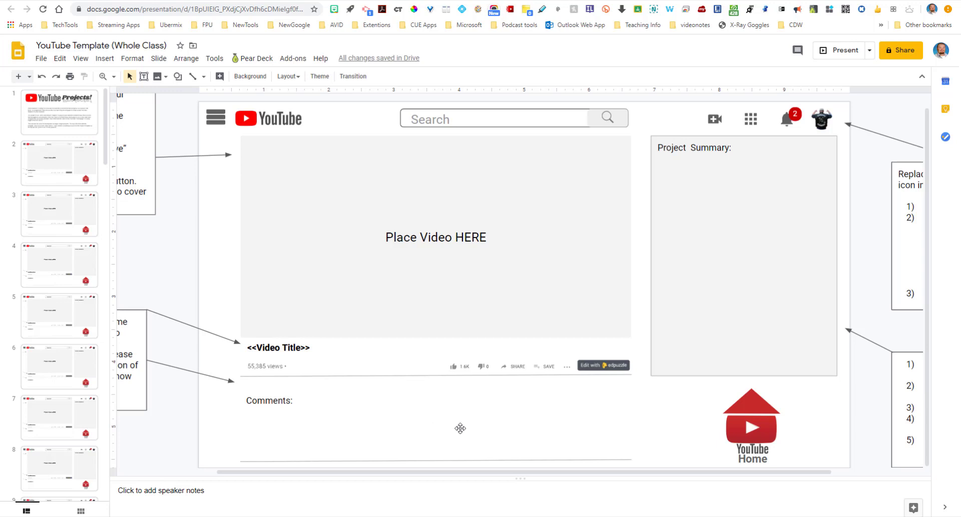
pyautogui.moveTo(581, 425)
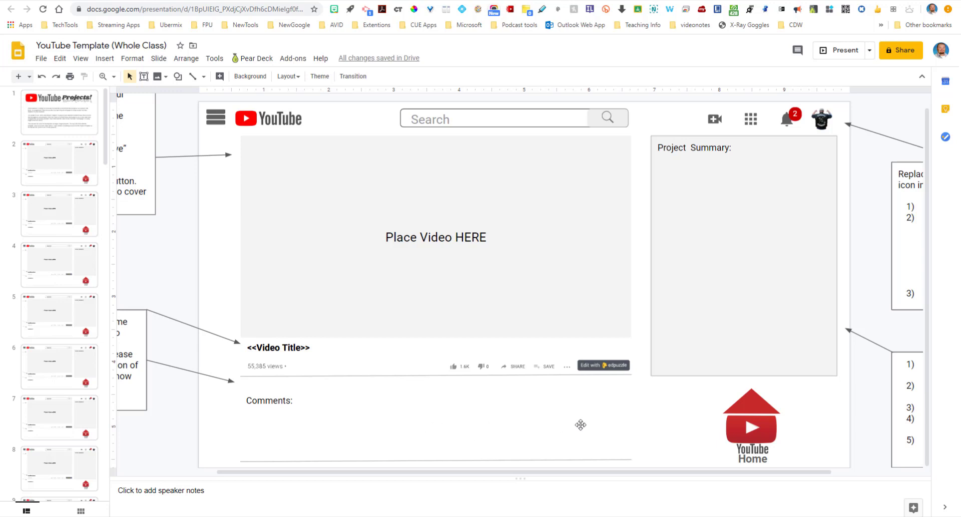
pyautogui.moveTo(557, 305)
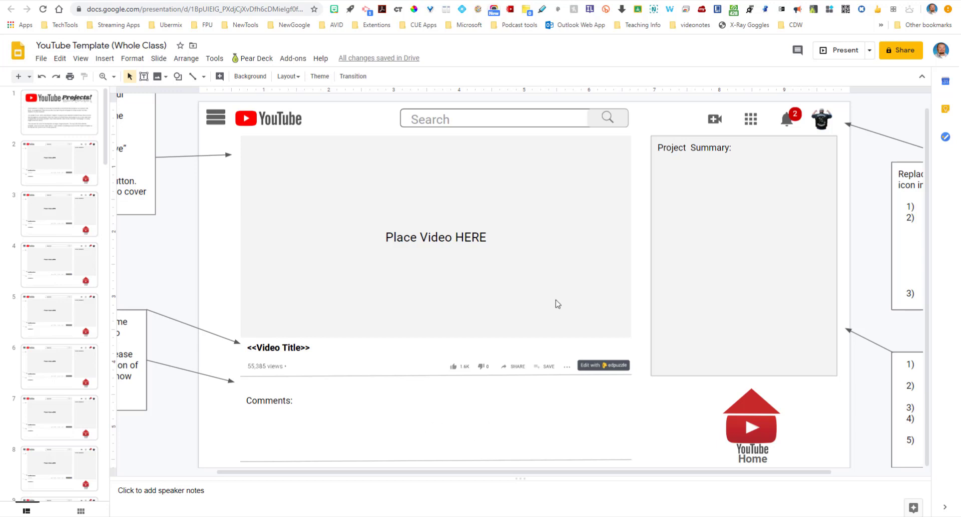
pyautogui.scroll(-3)
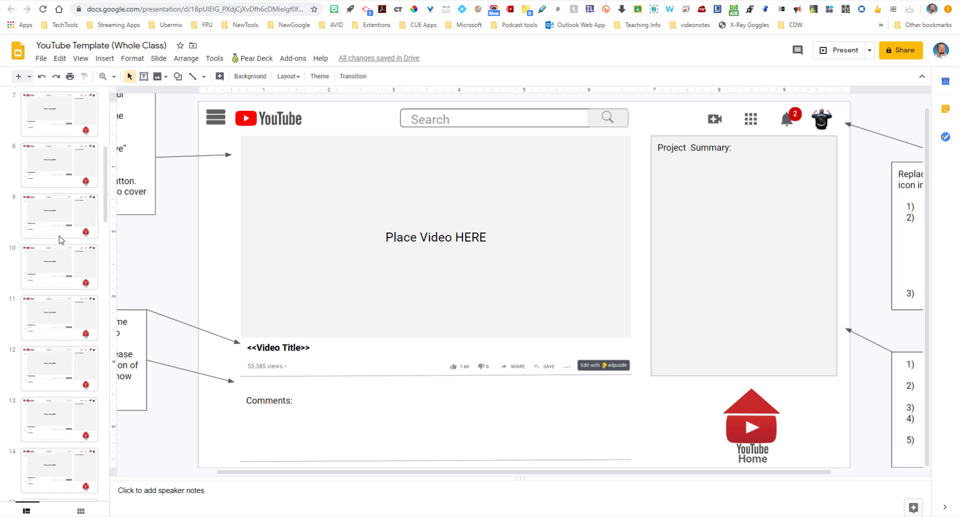
pyautogui.scroll(-3)
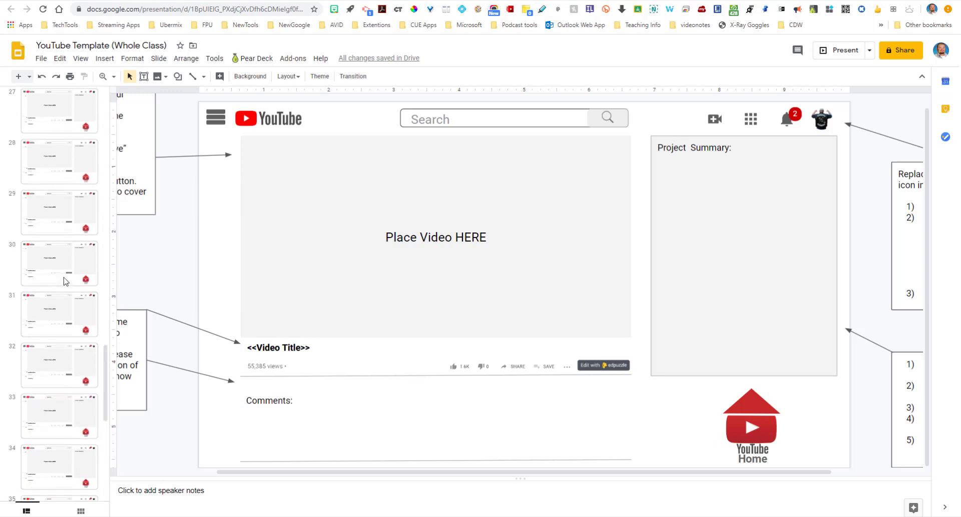
pyautogui.scroll(3)
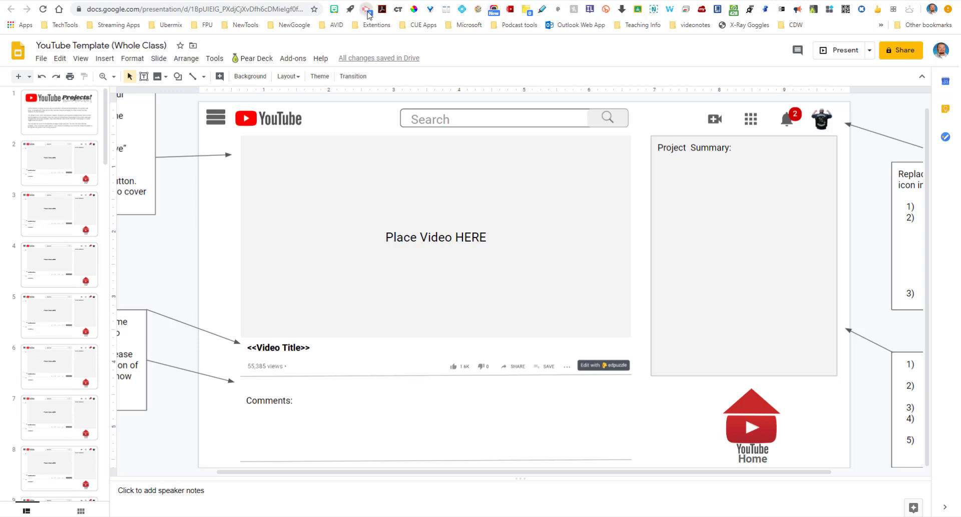
# Launch Screencastify in Desktop mode with Microphone and Embed Webcam on
pyautogui.click(365, 8)
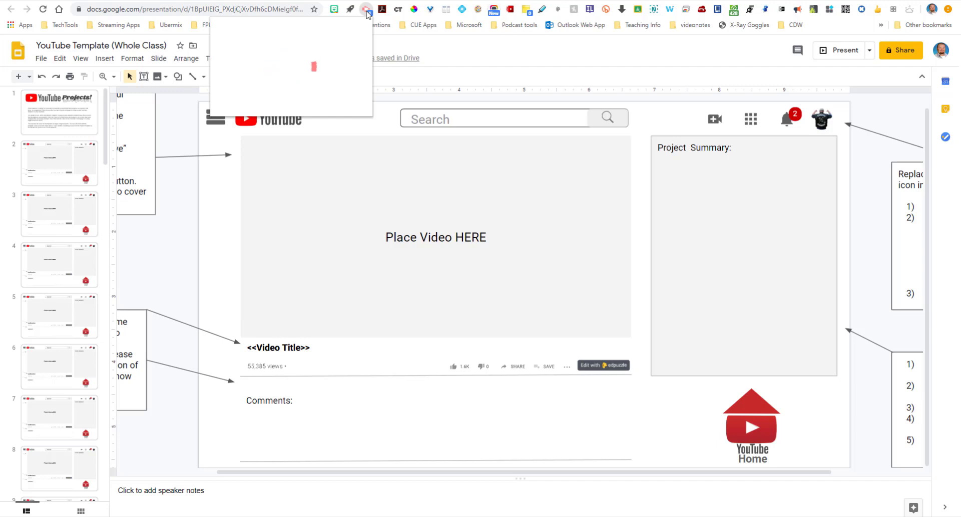
pyautogui.click(367, 8)
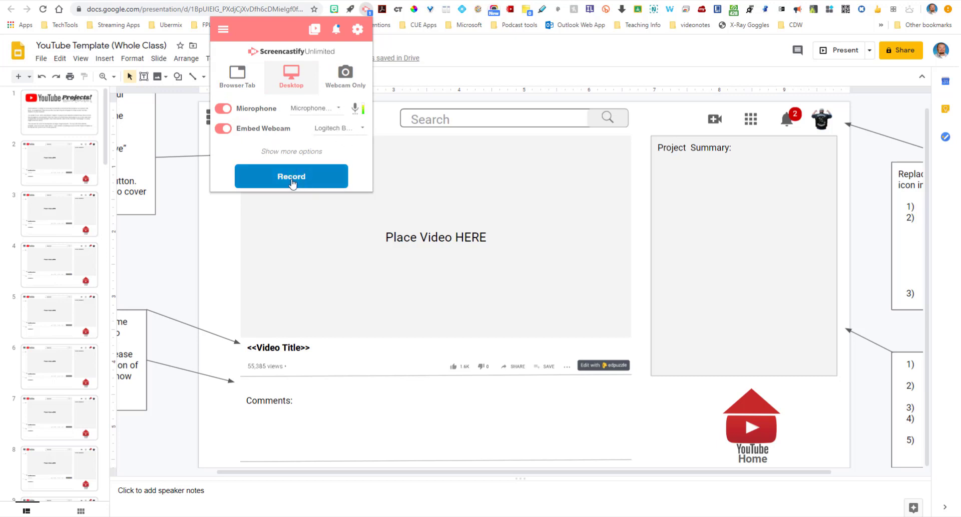
# Start recording and narrate the Sketch and Tell light-bulb circuit frame
pyautogui.click(291, 177)
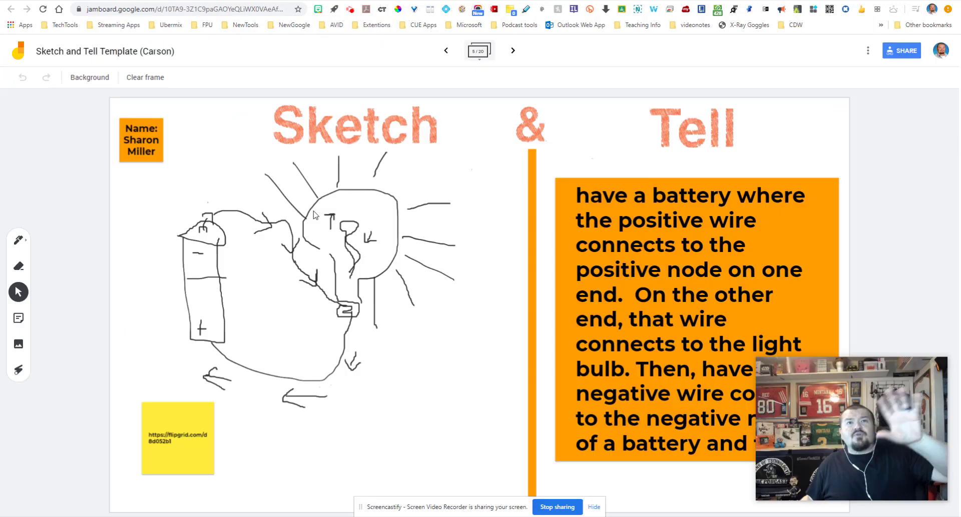
pyautogui.moveTo(379, 144)
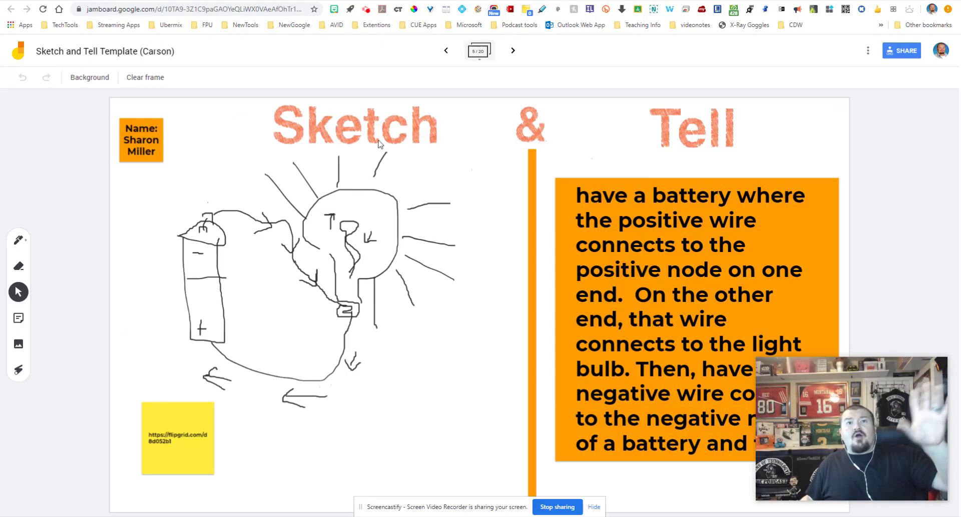
pyautogui.moveTo(361, 261)
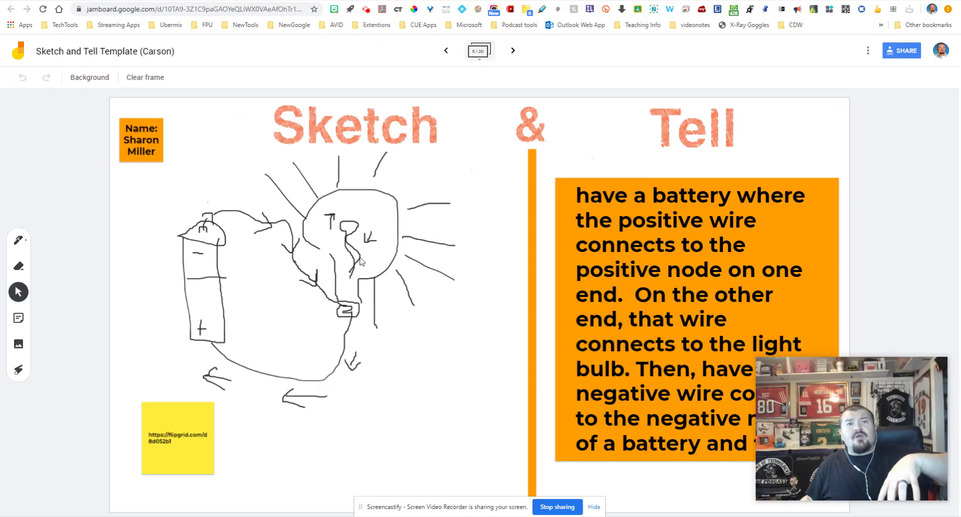
pyautogui.moveTo(241, 341)
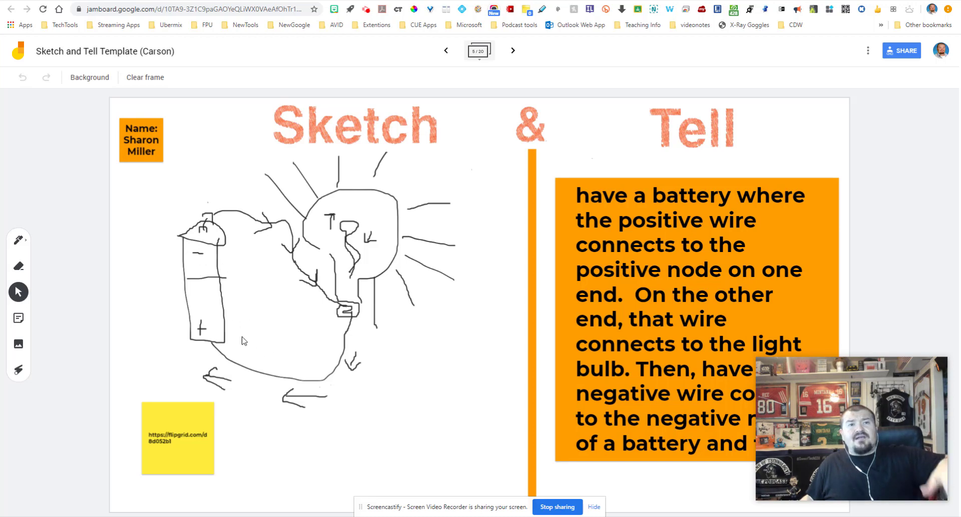
pyautogui.moveTo(359, 239)
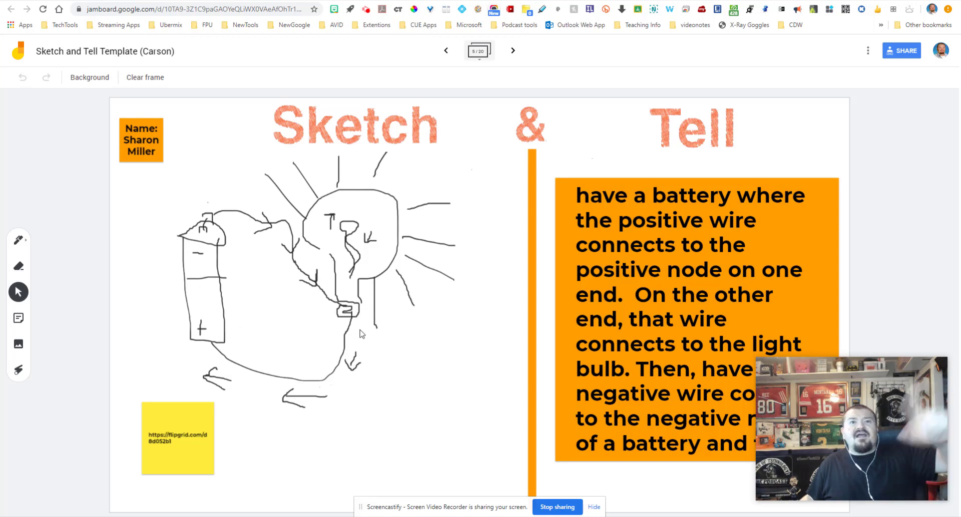
pyautogui.moveTo(330, 319)
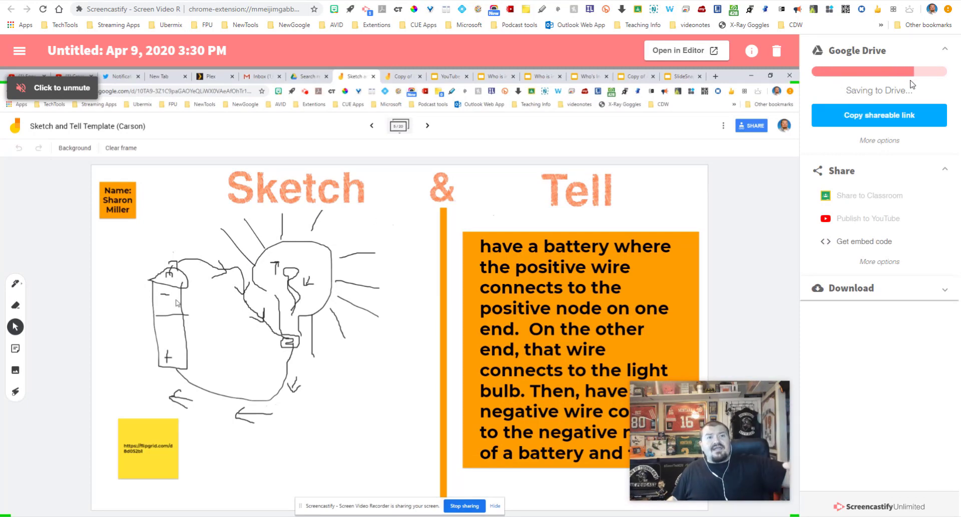
pyautogui.moveTo(208, 273)
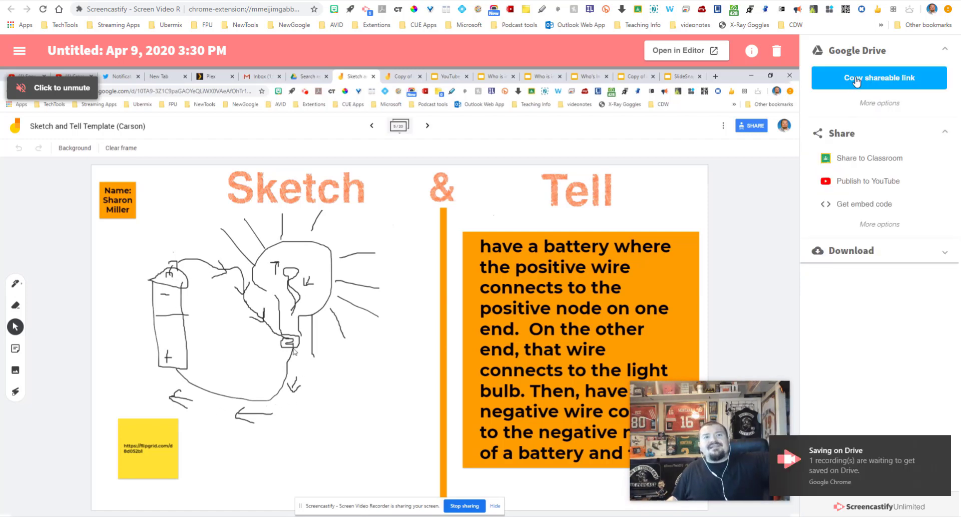
# Stop the recording, let it save to Drive, and copy its shareable link
pyautogui.click(878, 78)
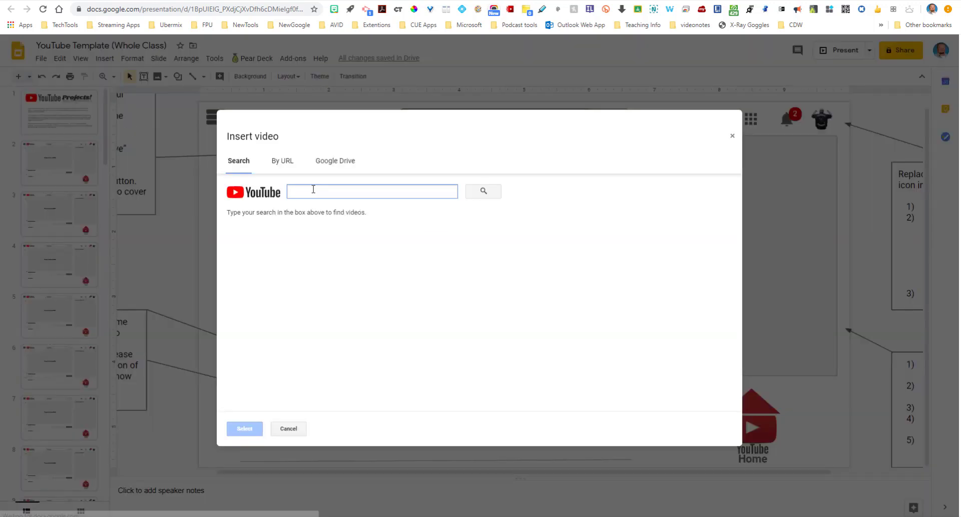
# Insert the Untitled: Apr 9 video from the Google Drive tab into the slide
pyautogui.click(335, 161)
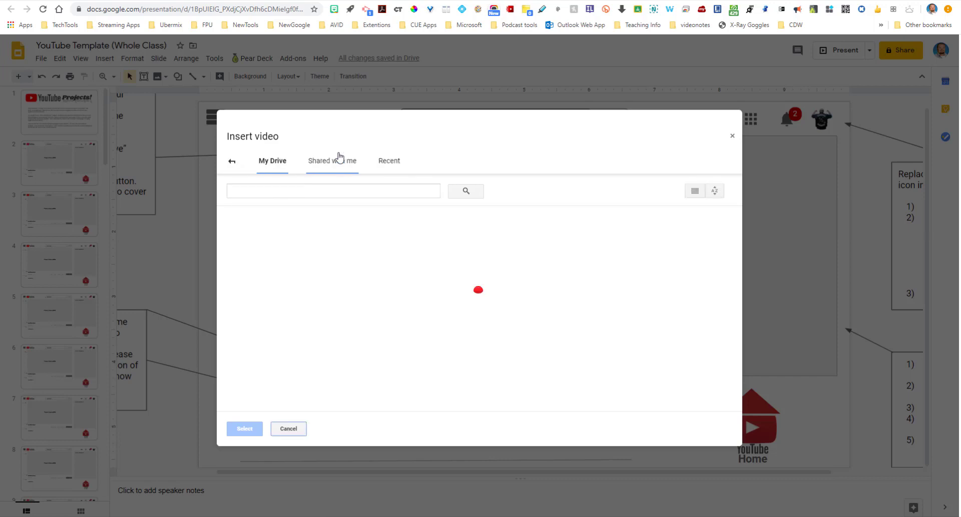
pyautogui.moveTo(404, 242)
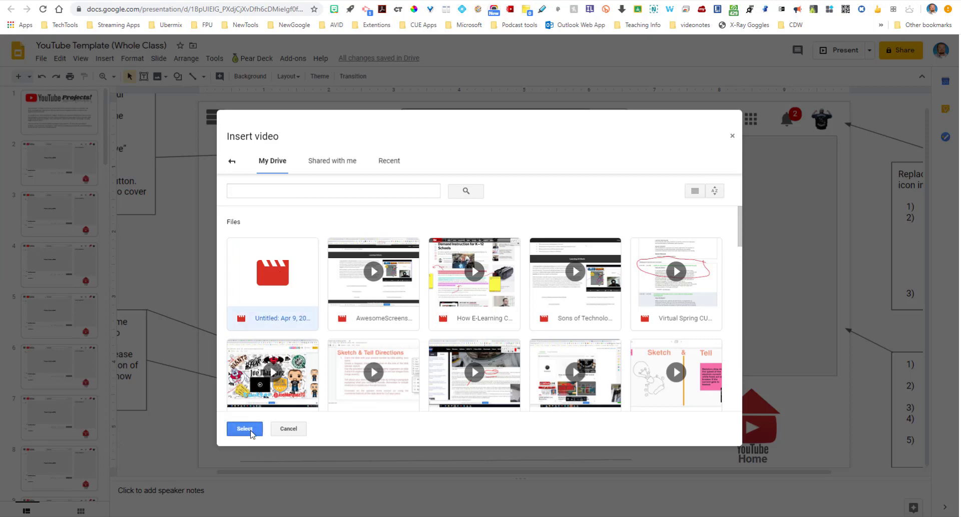
pyautogui.click(244, 429)
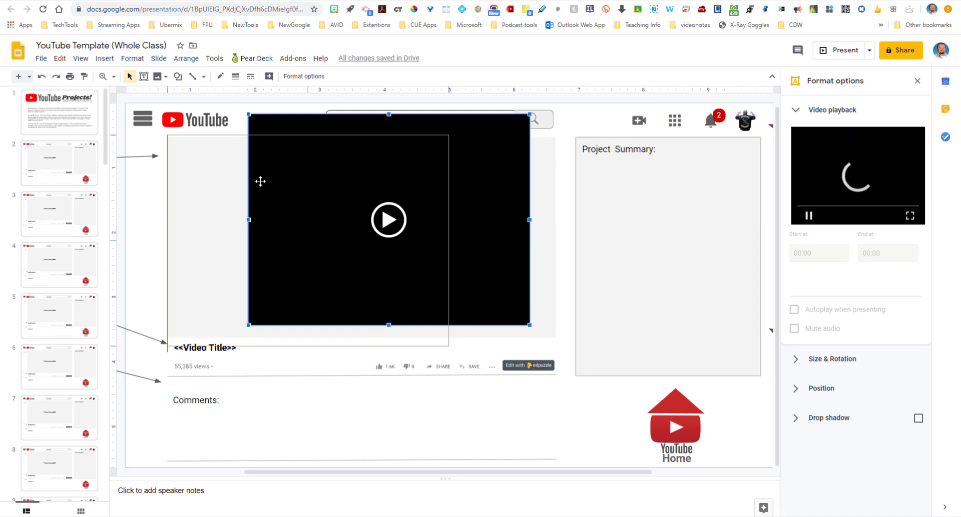
# Move and resize the video to fill the Place Video HERE area, then test playback
pyautogui.moveTo(528, 220); pyautogui.dragTo(448, 240)
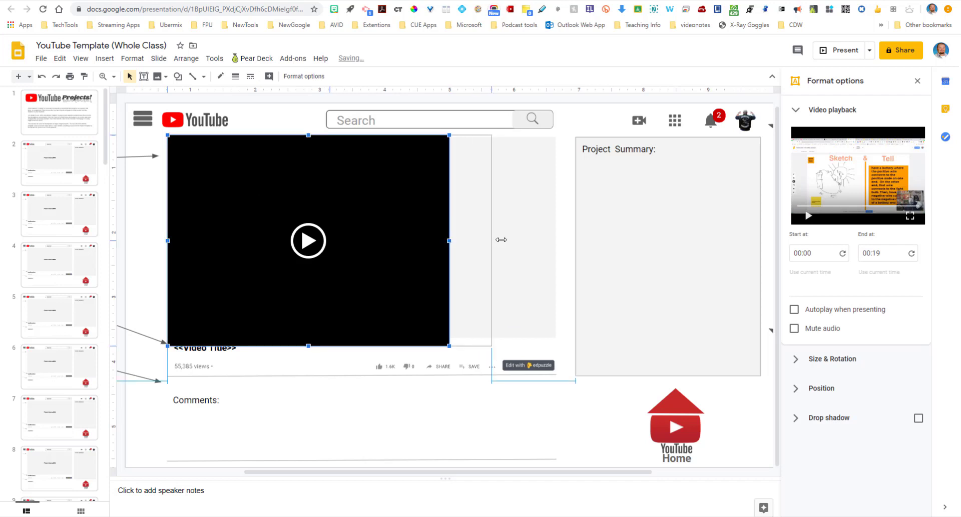
pyautogui.moveTo(450, 240); pyautogui.dragTo(555, 240)
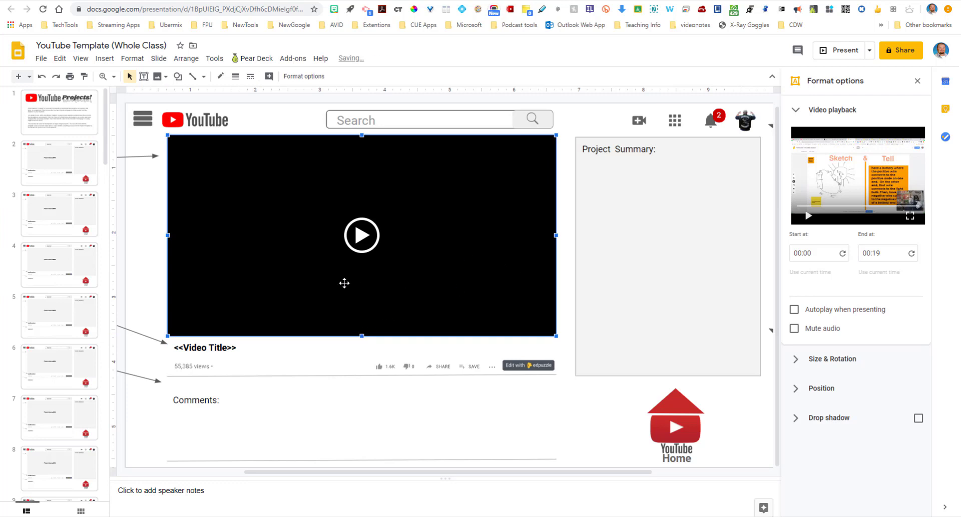
pyautogui.moveTo(359, 239)
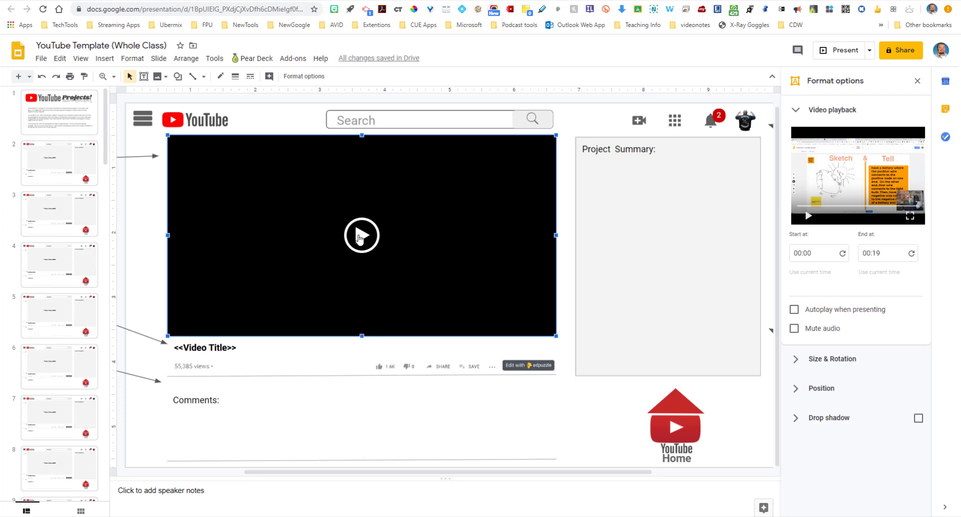
pyautogui.click(360, 235)
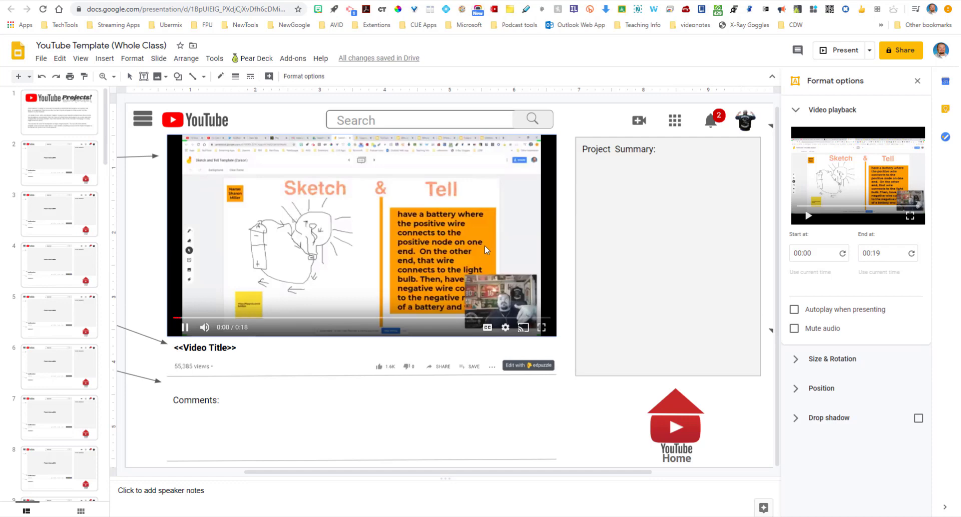
pyautogui.click(183, 327)
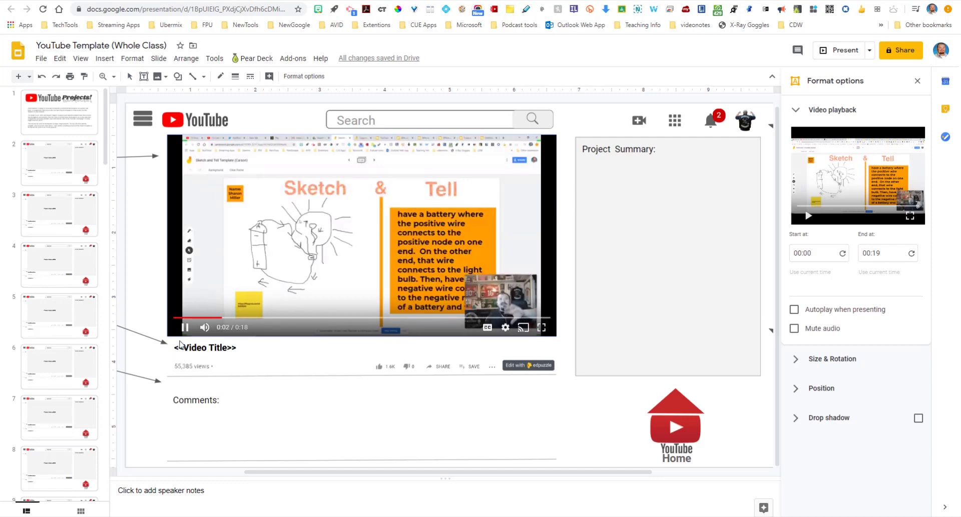
pyautogui.click(184, 327)
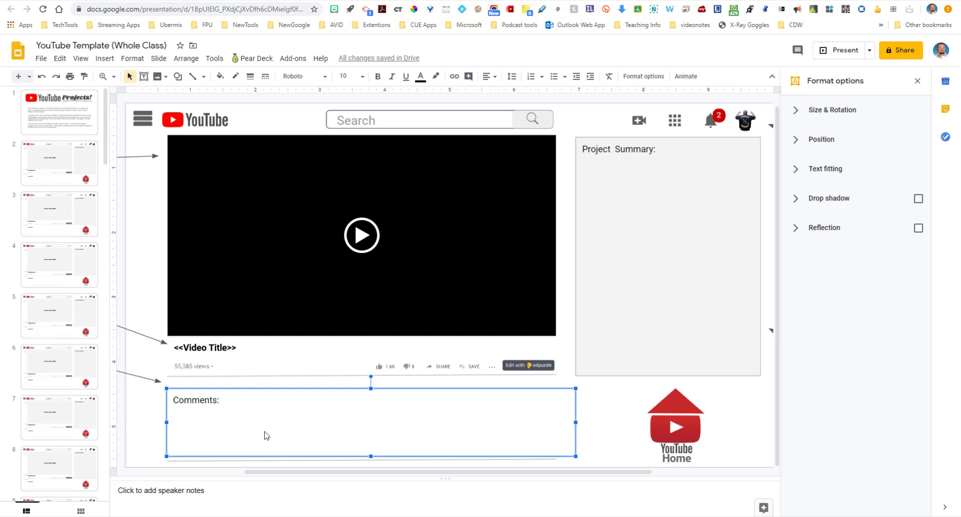
pyautogui.moveTo(3, 341)
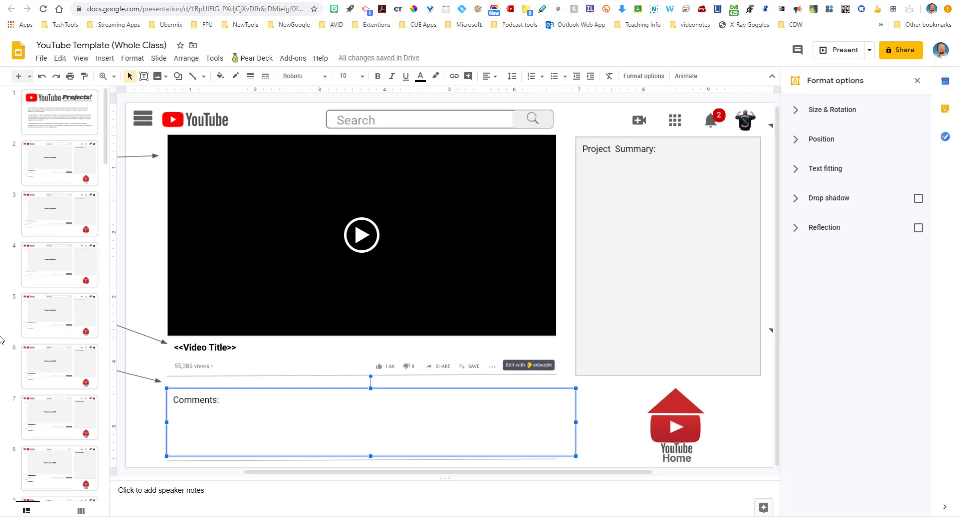
# Scroll the filmstrip down and select slide 40 with its empty video area
pyautogui.click(204, 348)
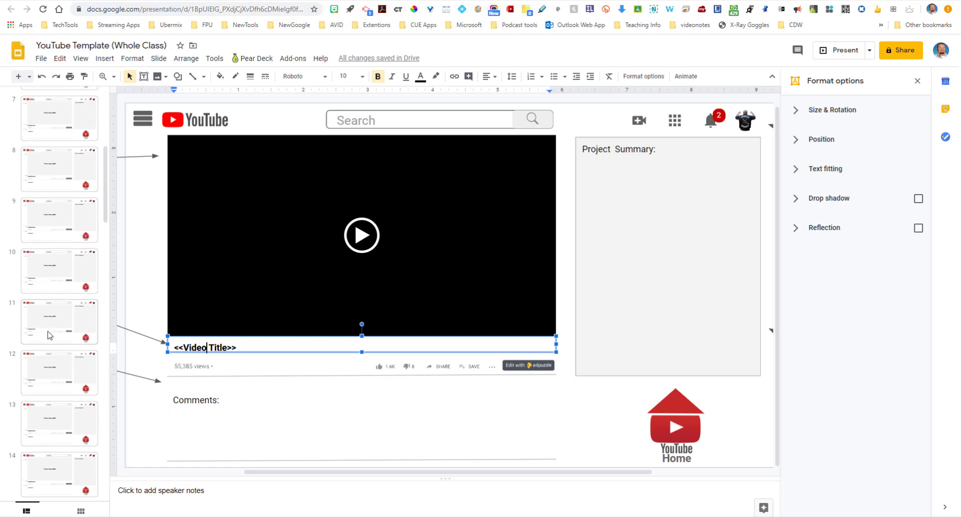
pyautogui.scroll(-3)
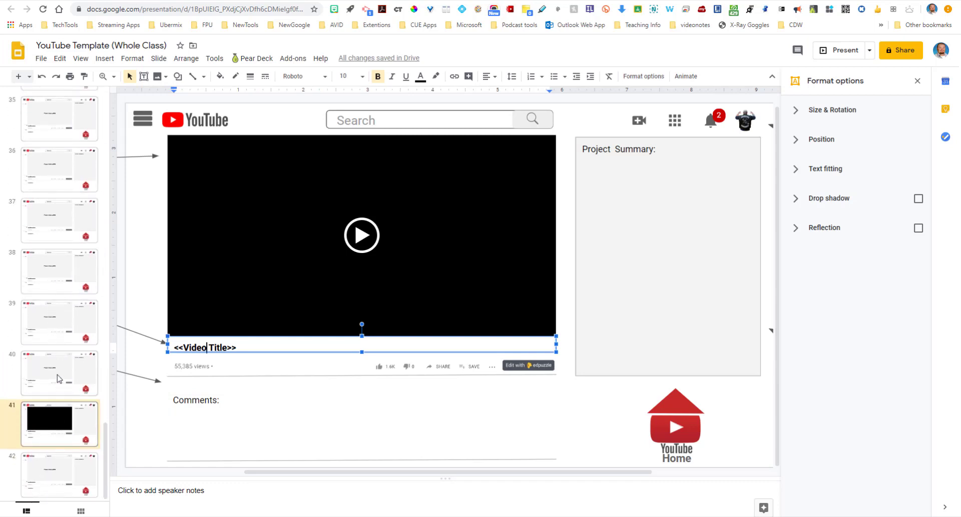
pyautogui.click(59, 373)
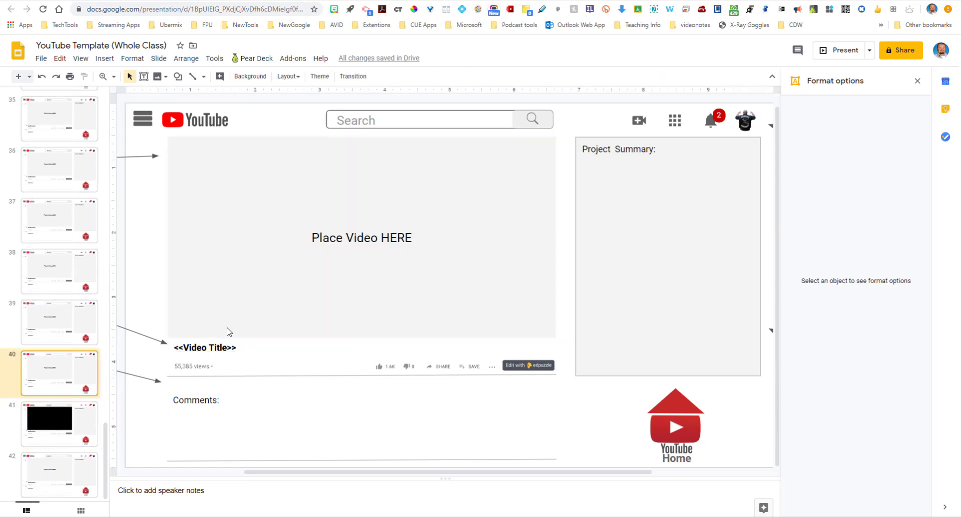
pyautogui.moveTo(210, 316)
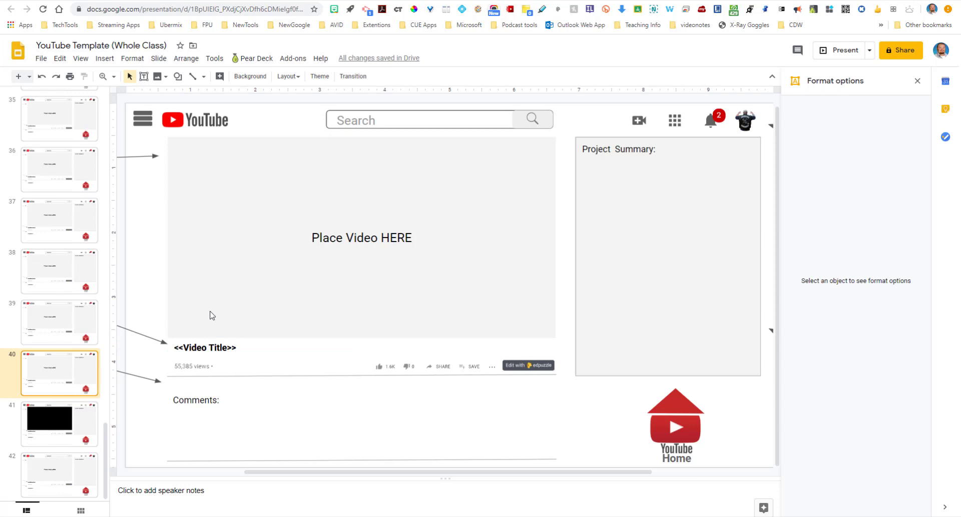
pyautogui.moveTo(202, 313)
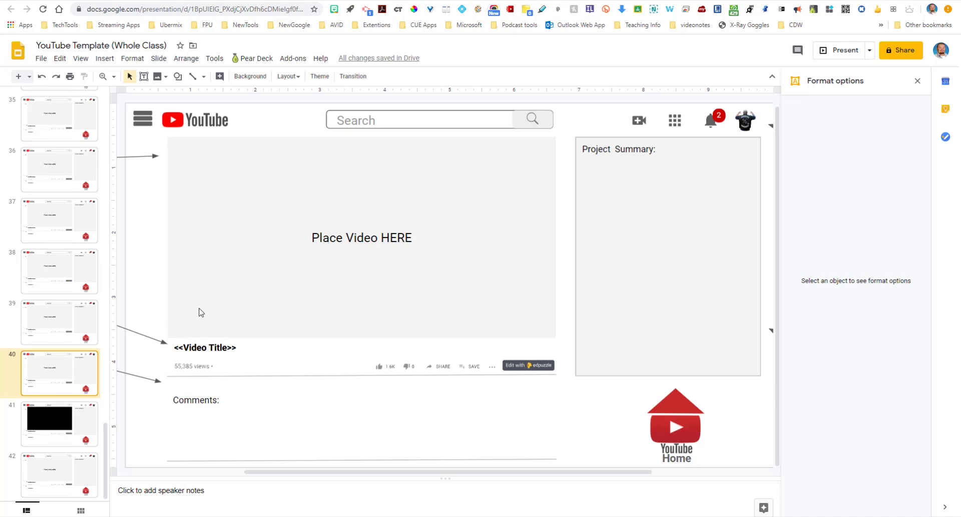
pyautogui.moveTo(478, 97)
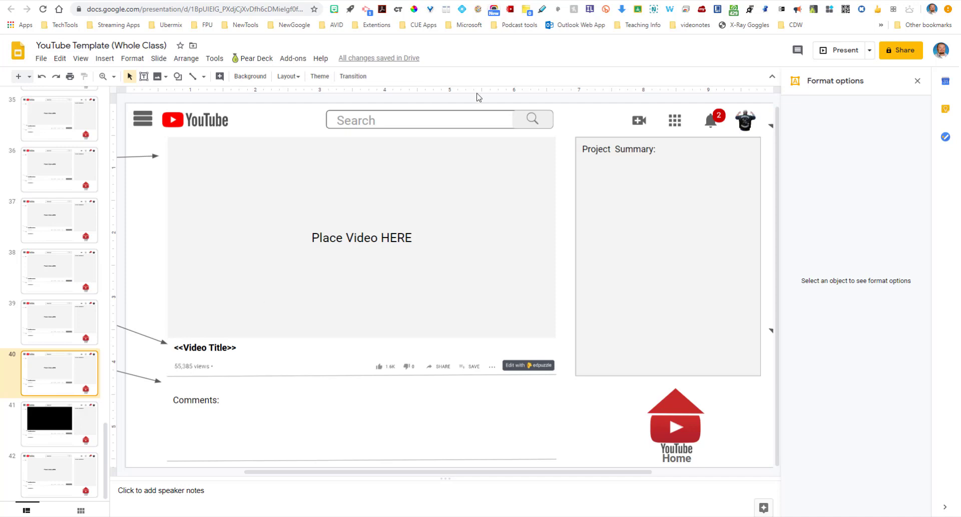
pyautogui.moveTo(469, 25)
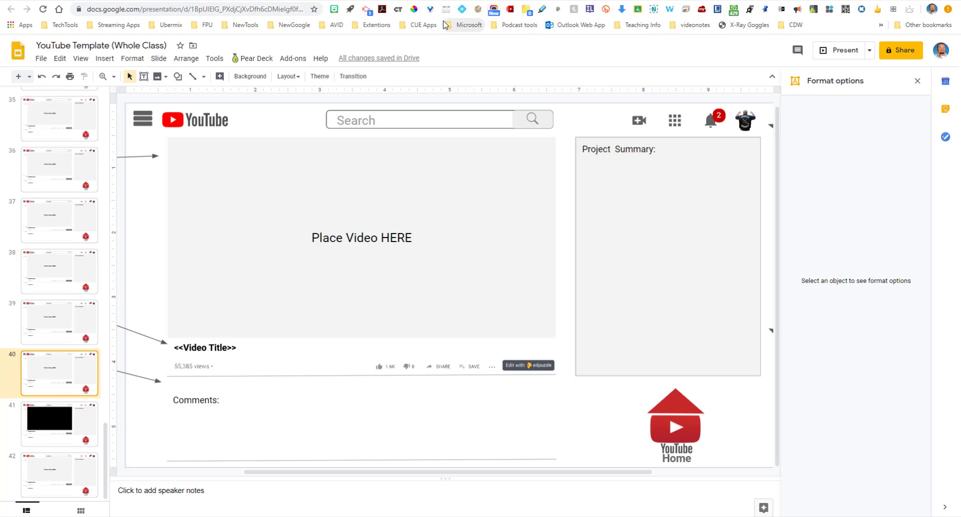